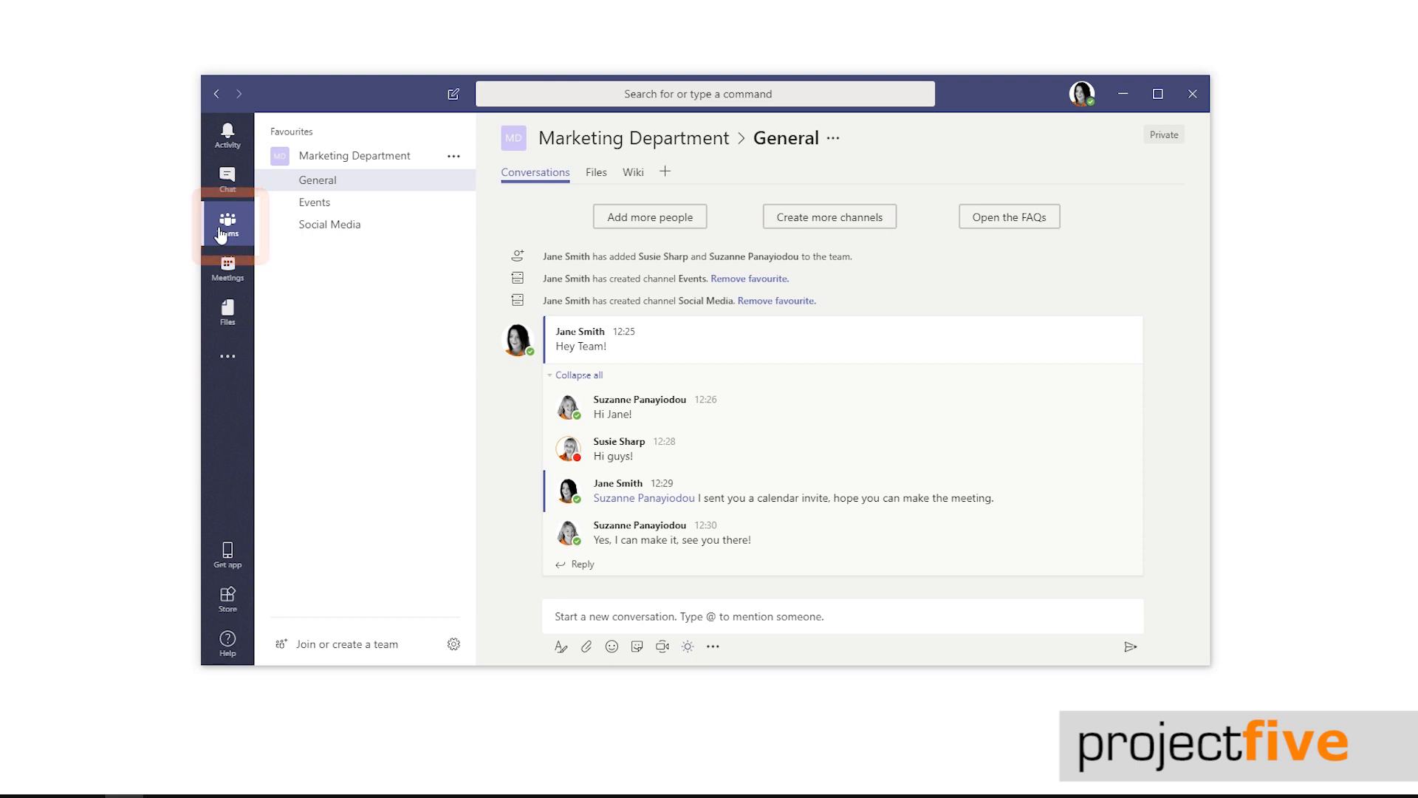
Step: Switch to the General channel and post that the meeting was very useful
left_click(317, 182)
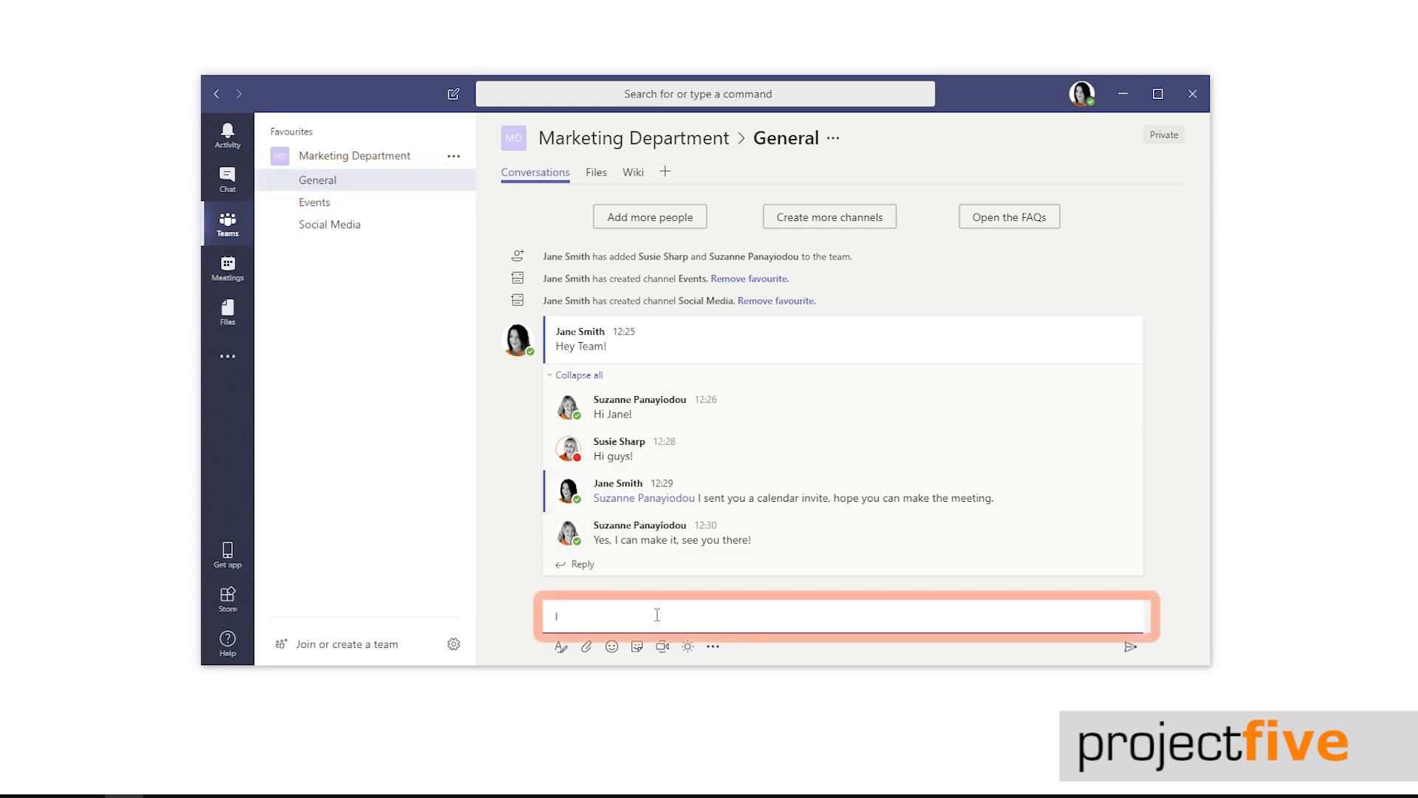
type("I found that meeting veru usefu")
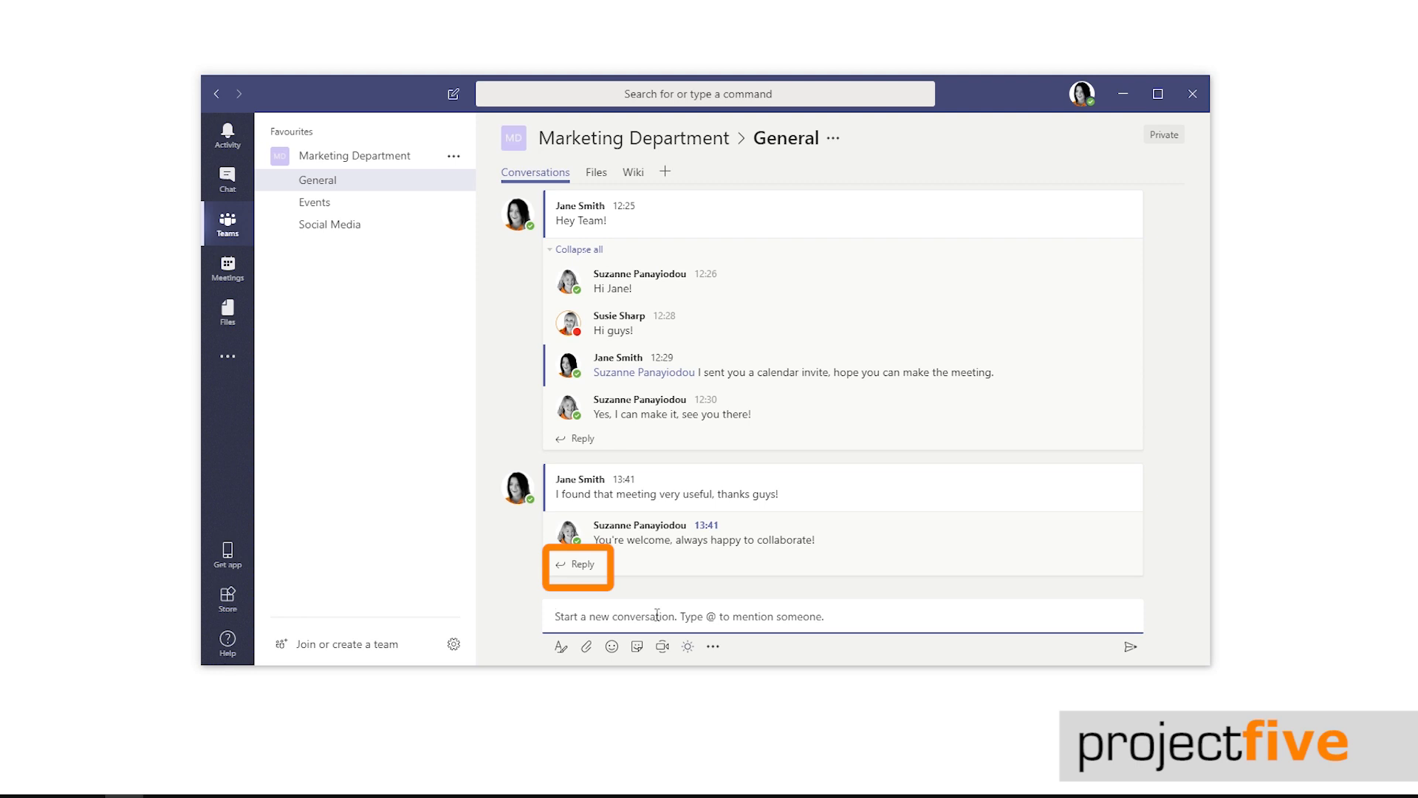
left_click(579, 563)
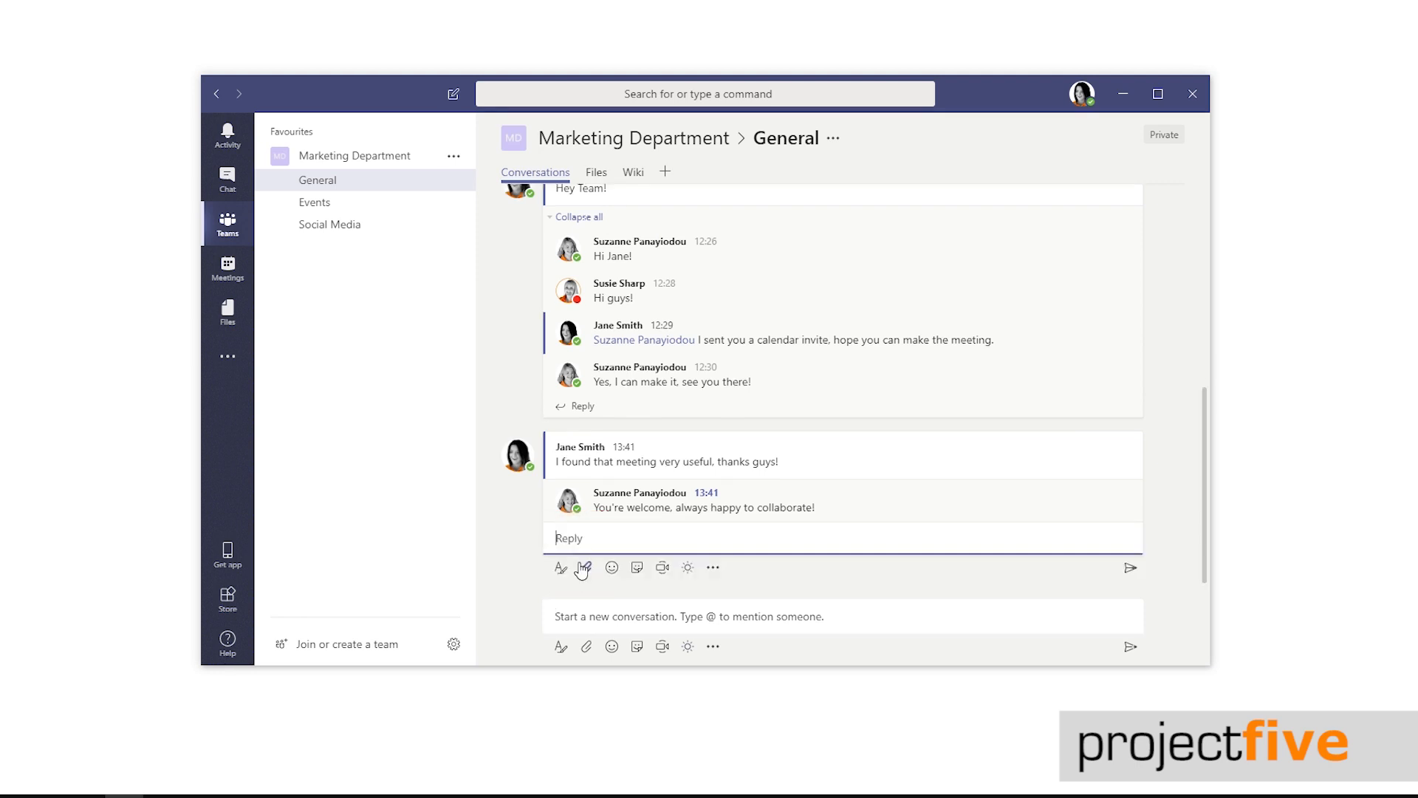
left_click(611, 568)
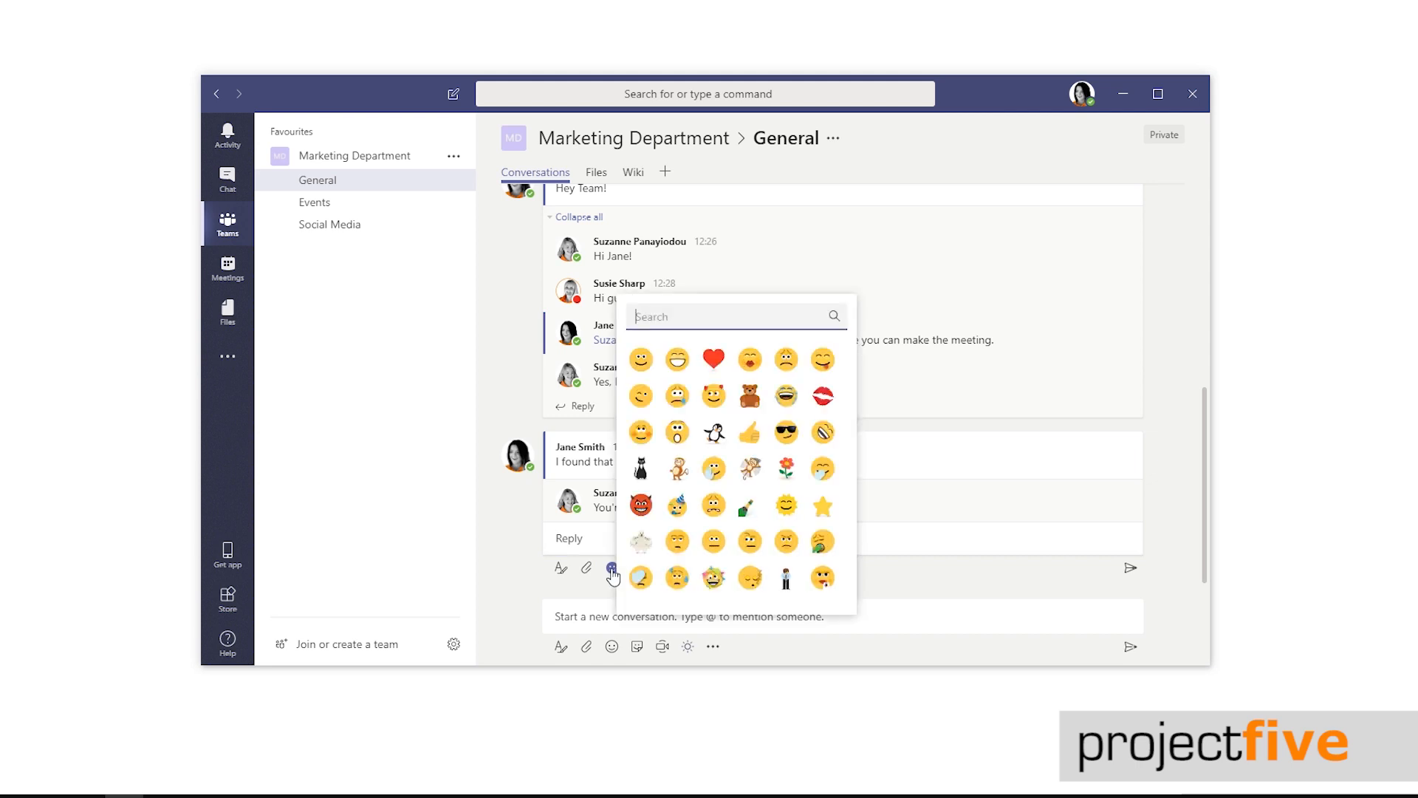
left_click(641, 359)
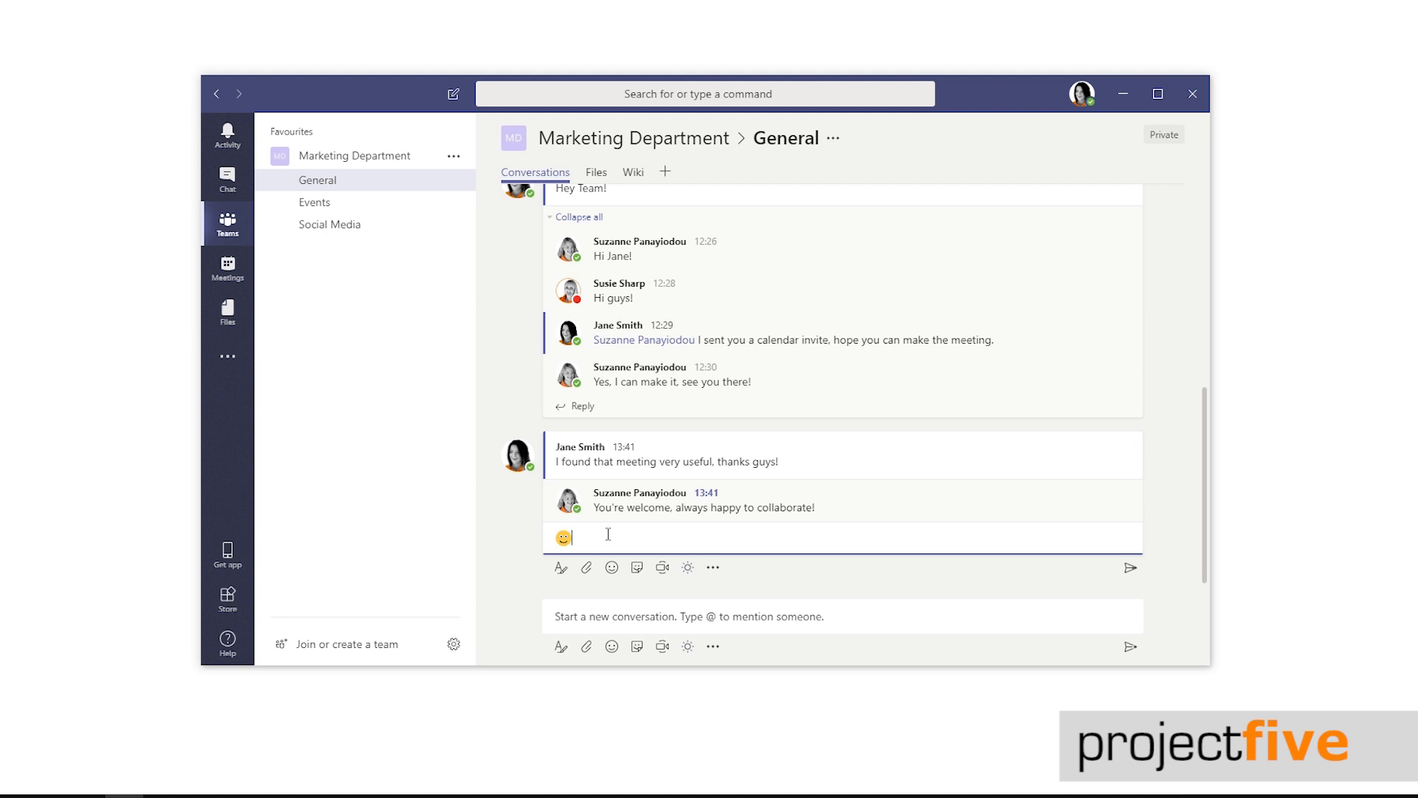
type("@Sus")
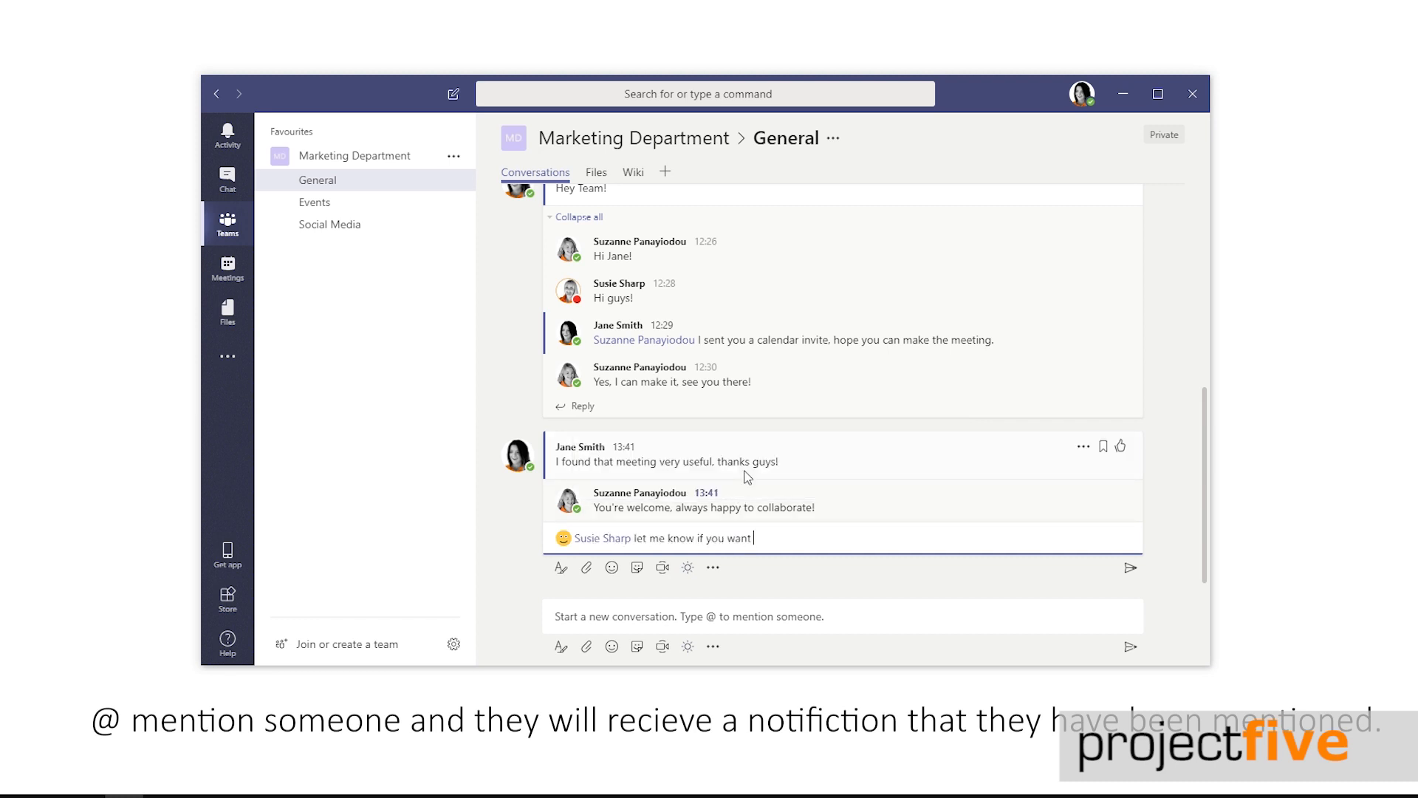
type("me to add the Excel spreadsheet")
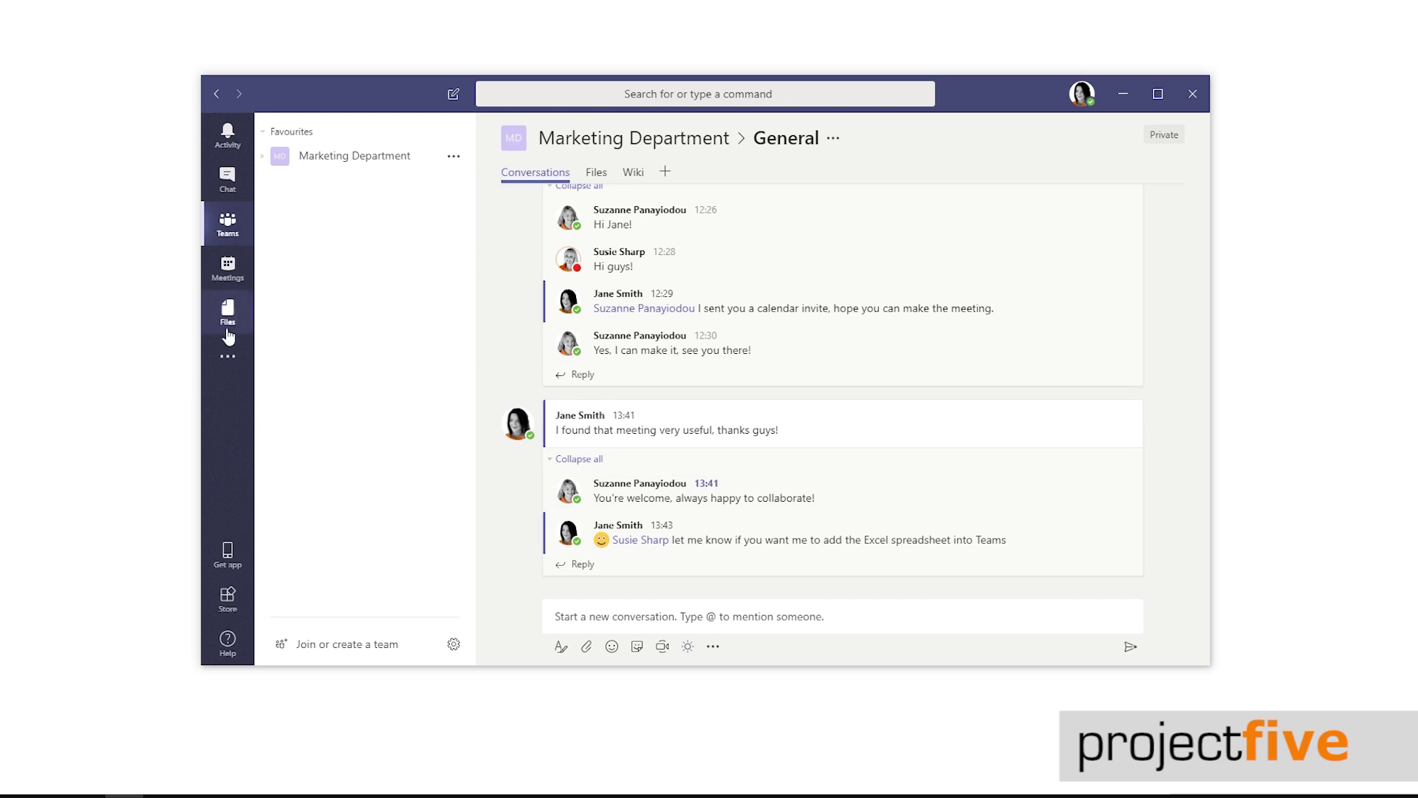
left_click(228, 314)
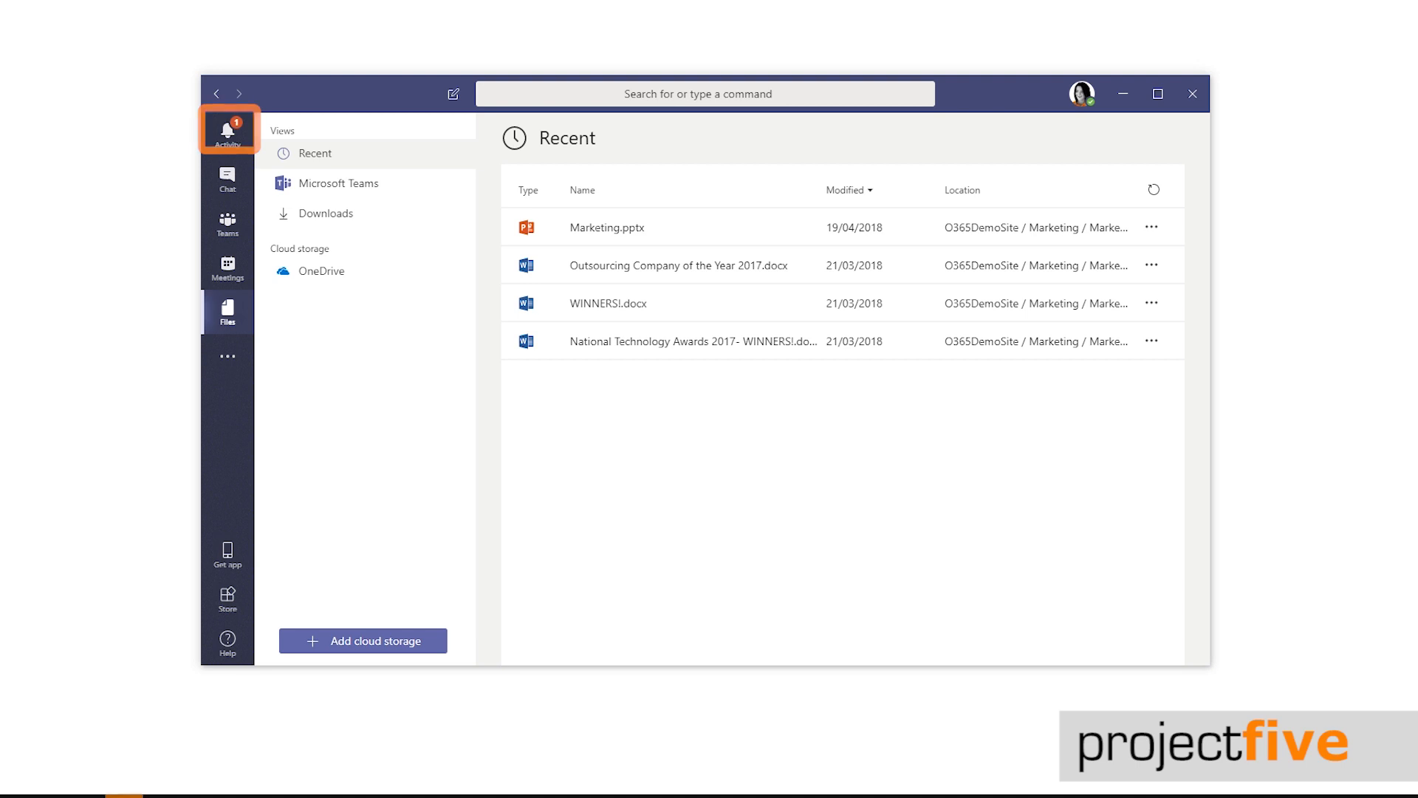
left_click(227, 224)
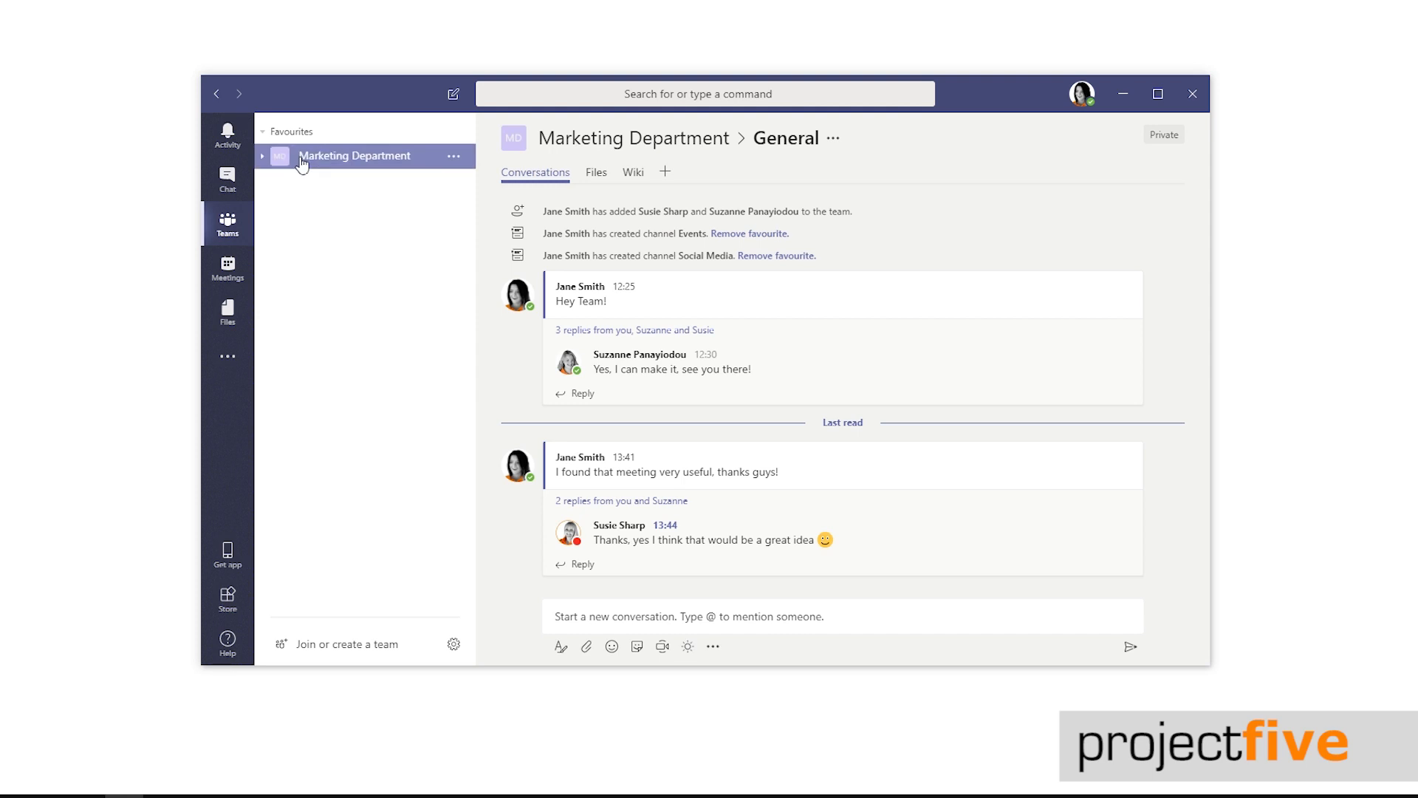
left_click(263, 156)
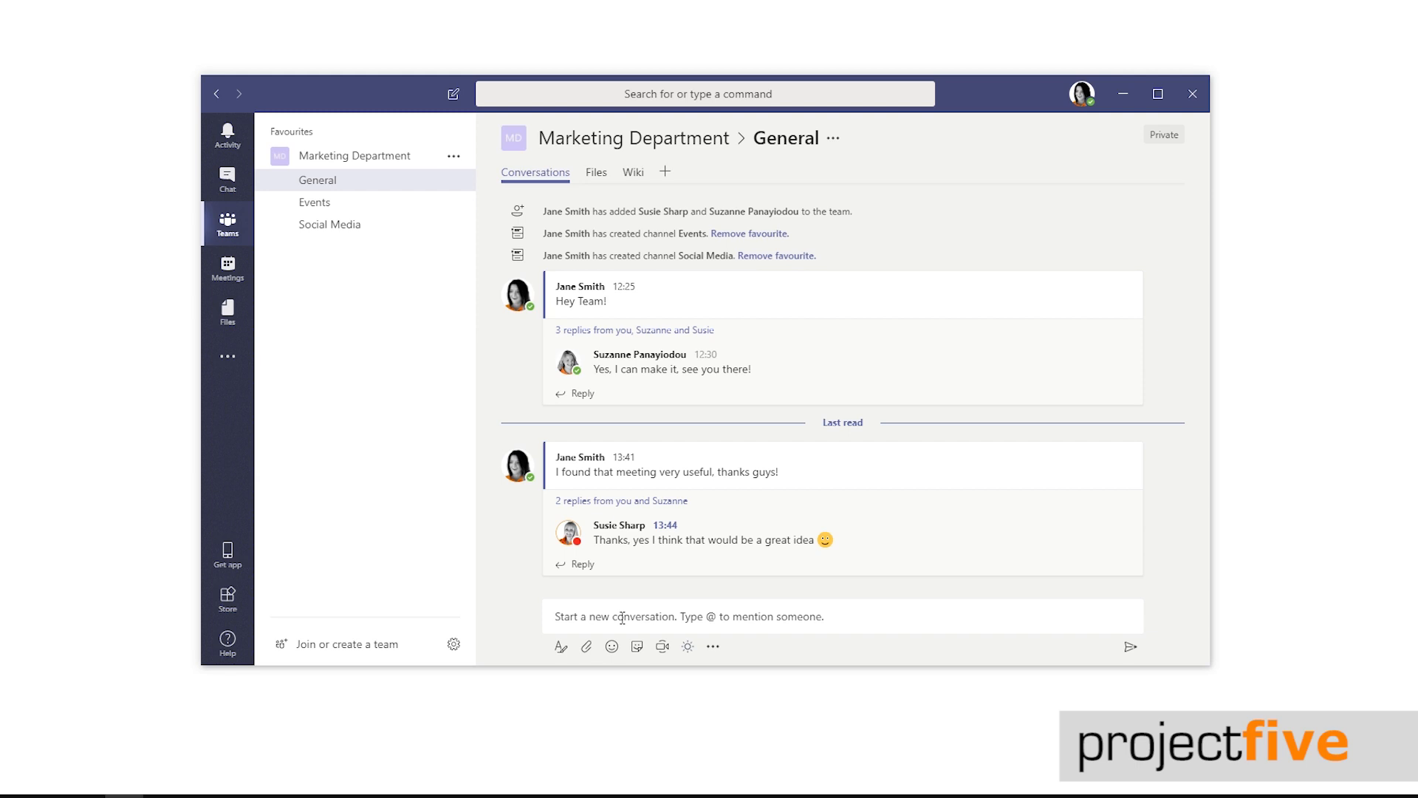
Step: Expand the new-conversation composer with rich-text formatting, toggling Mark as important on then off
left_click(561, 647)
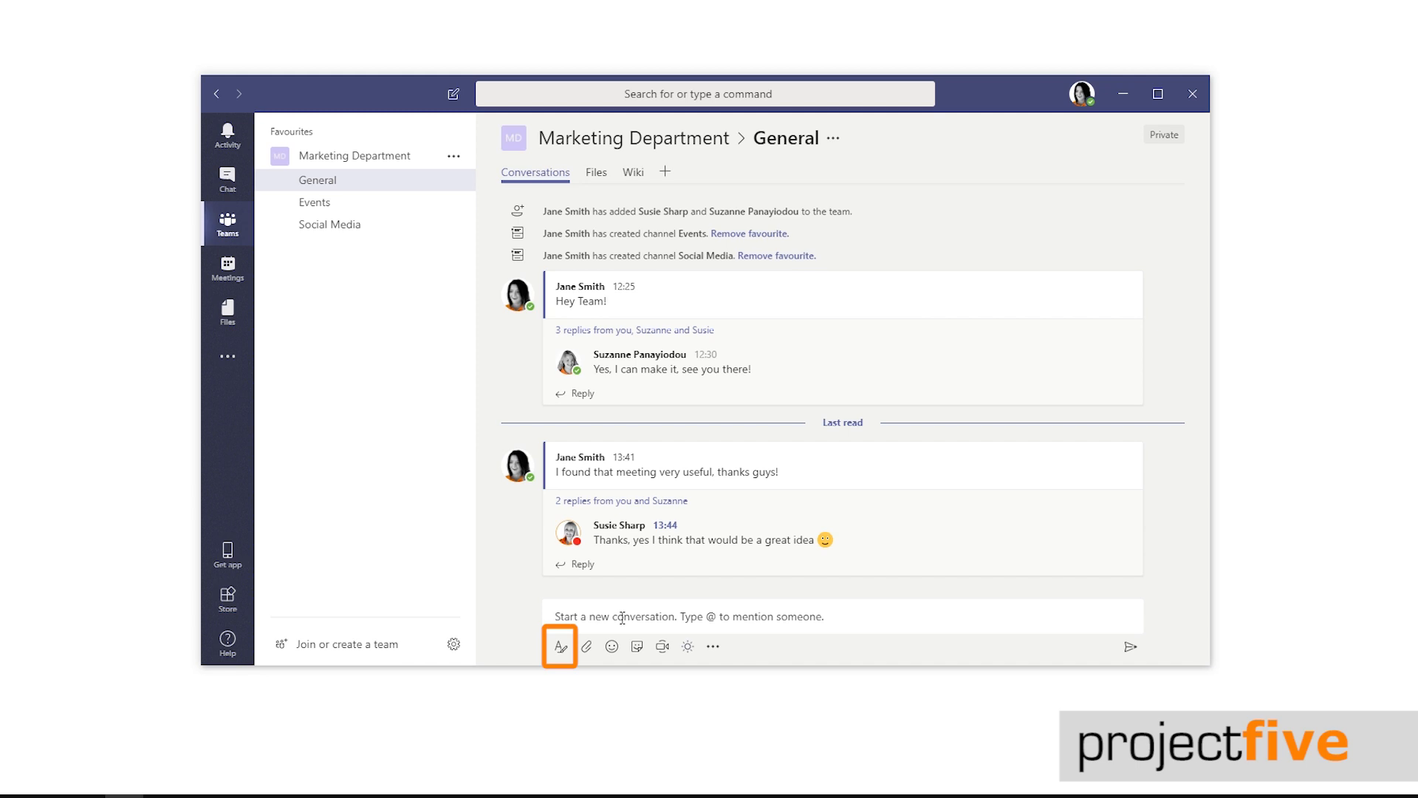
left_click(560, 646)
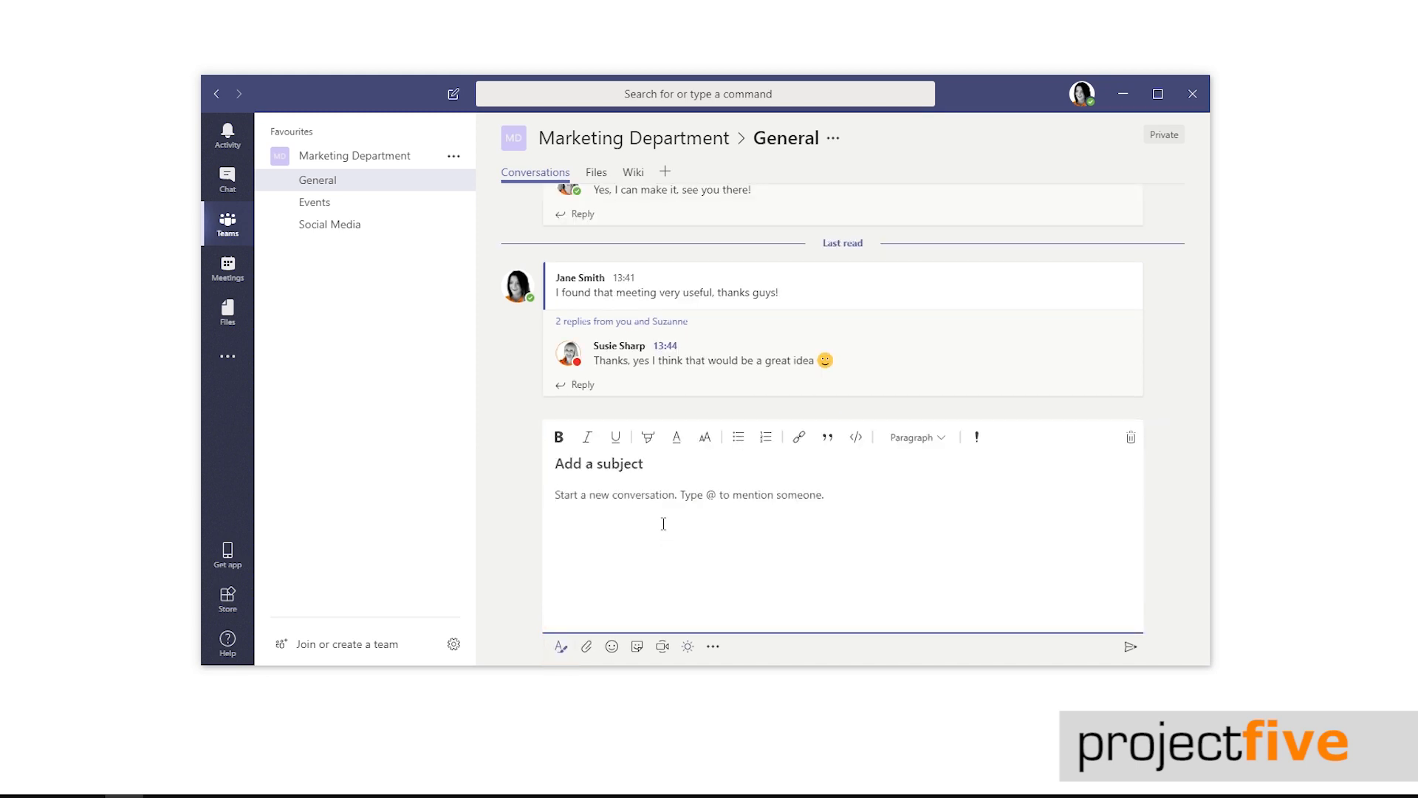
mouse_move(977, 438)
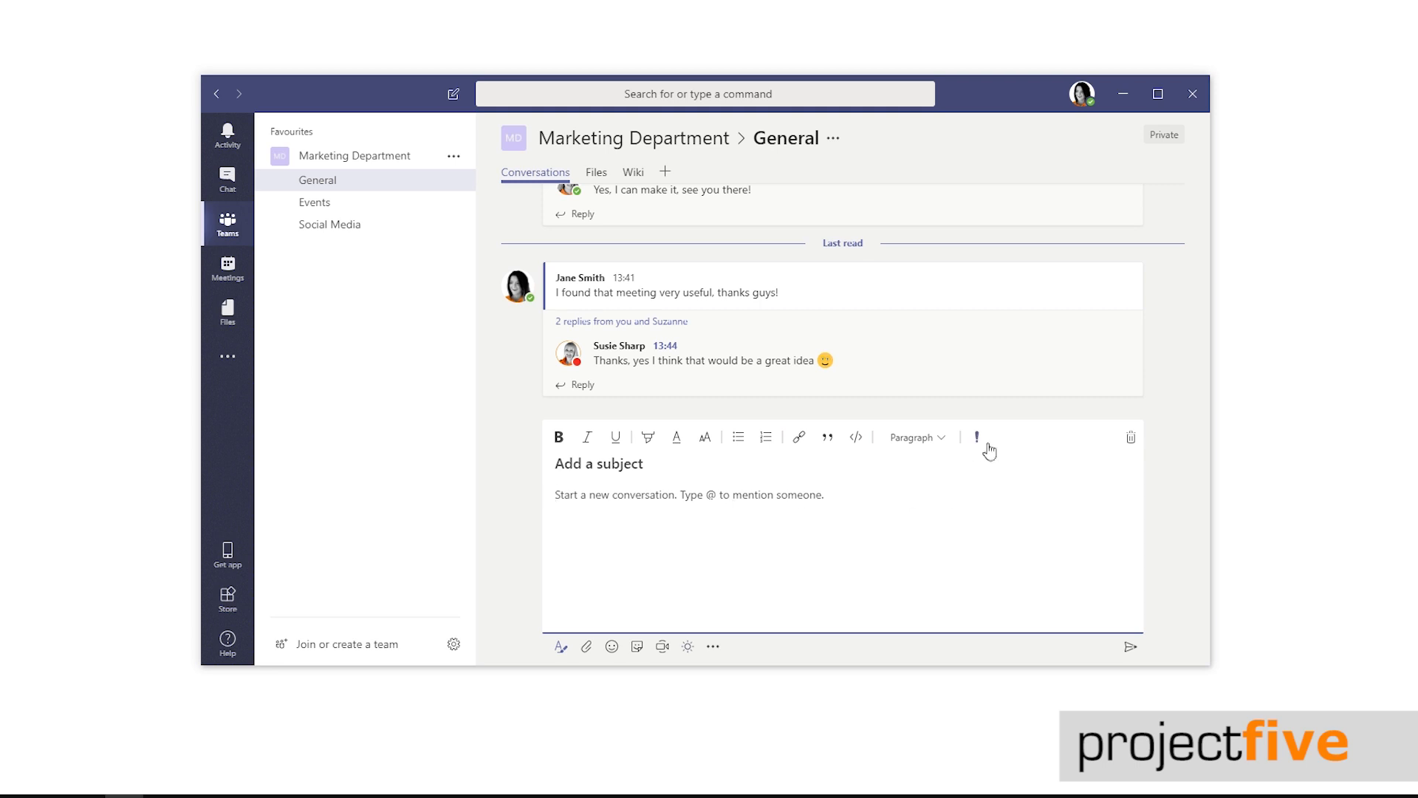
left_click(979, 437)
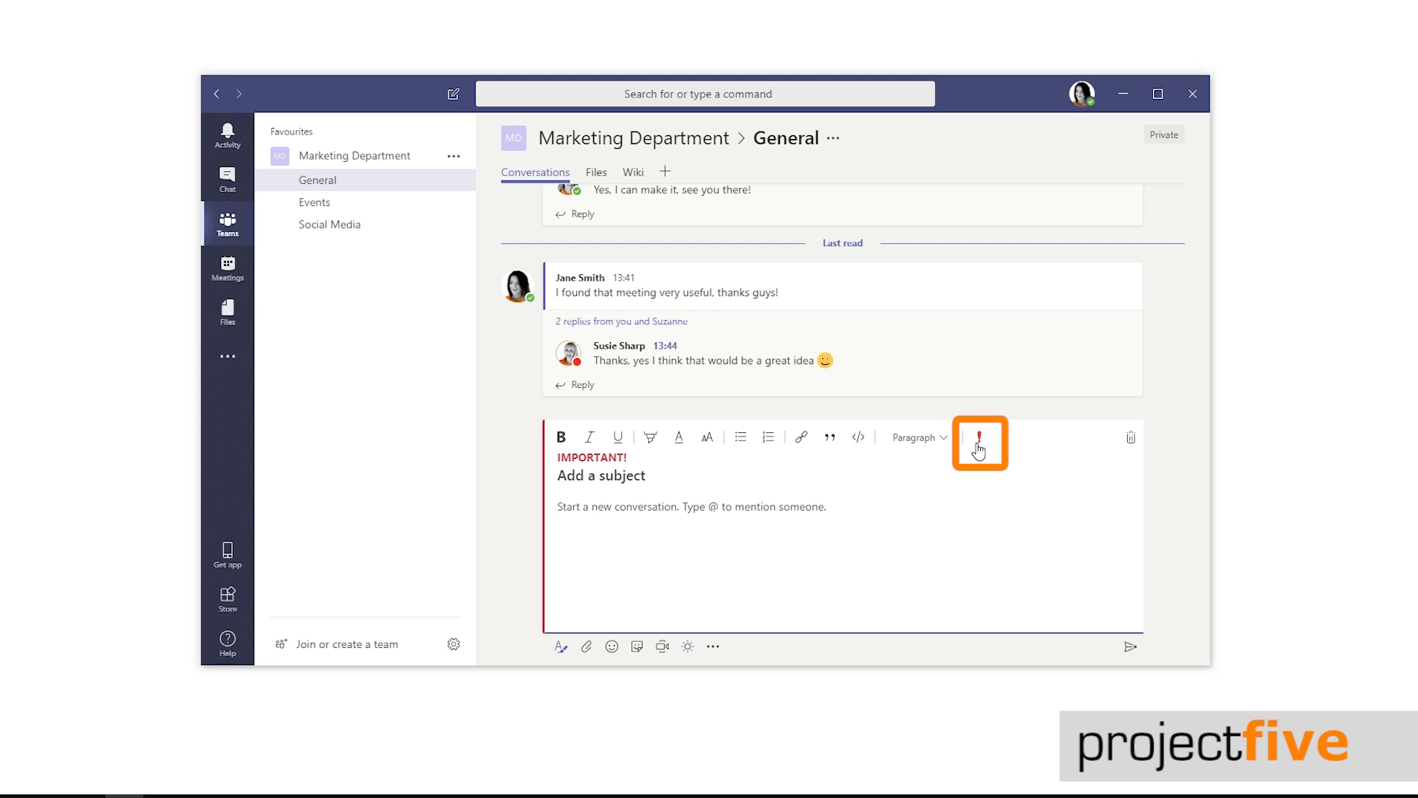
left_click(982, 439)
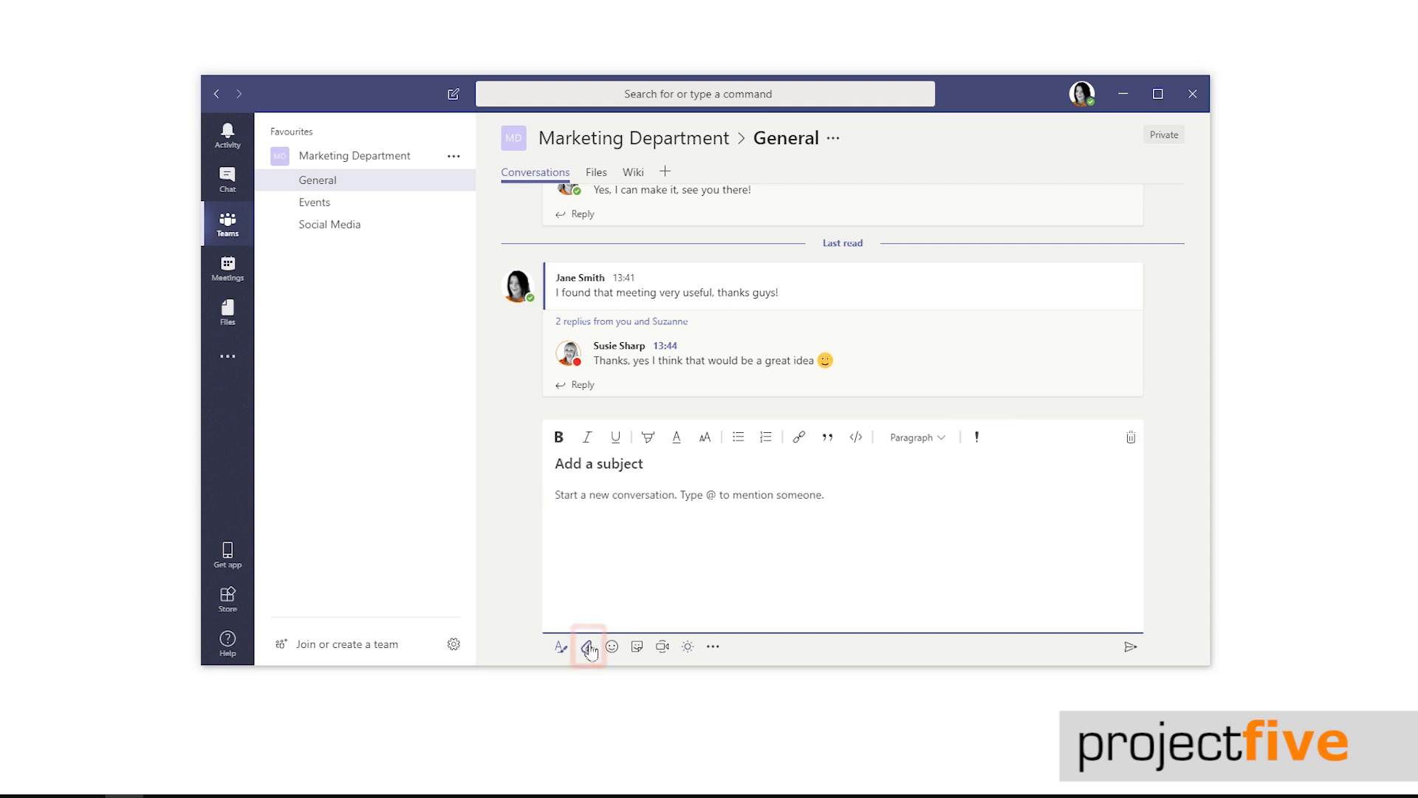
mouse_move(586, 647)
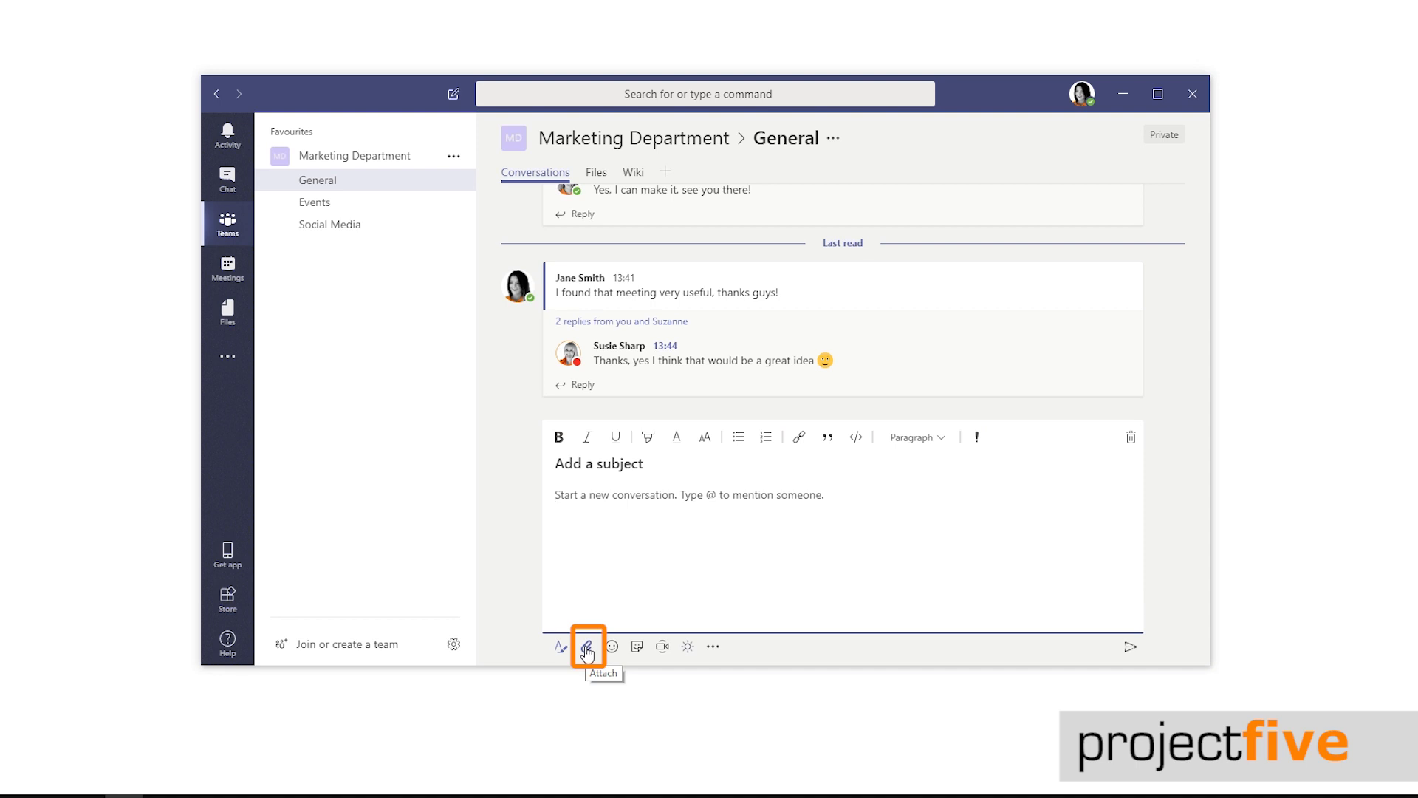
Step: Preview the Attach and Emoji options, bring up Meet now, then close its prompt
left_click(587, 647)
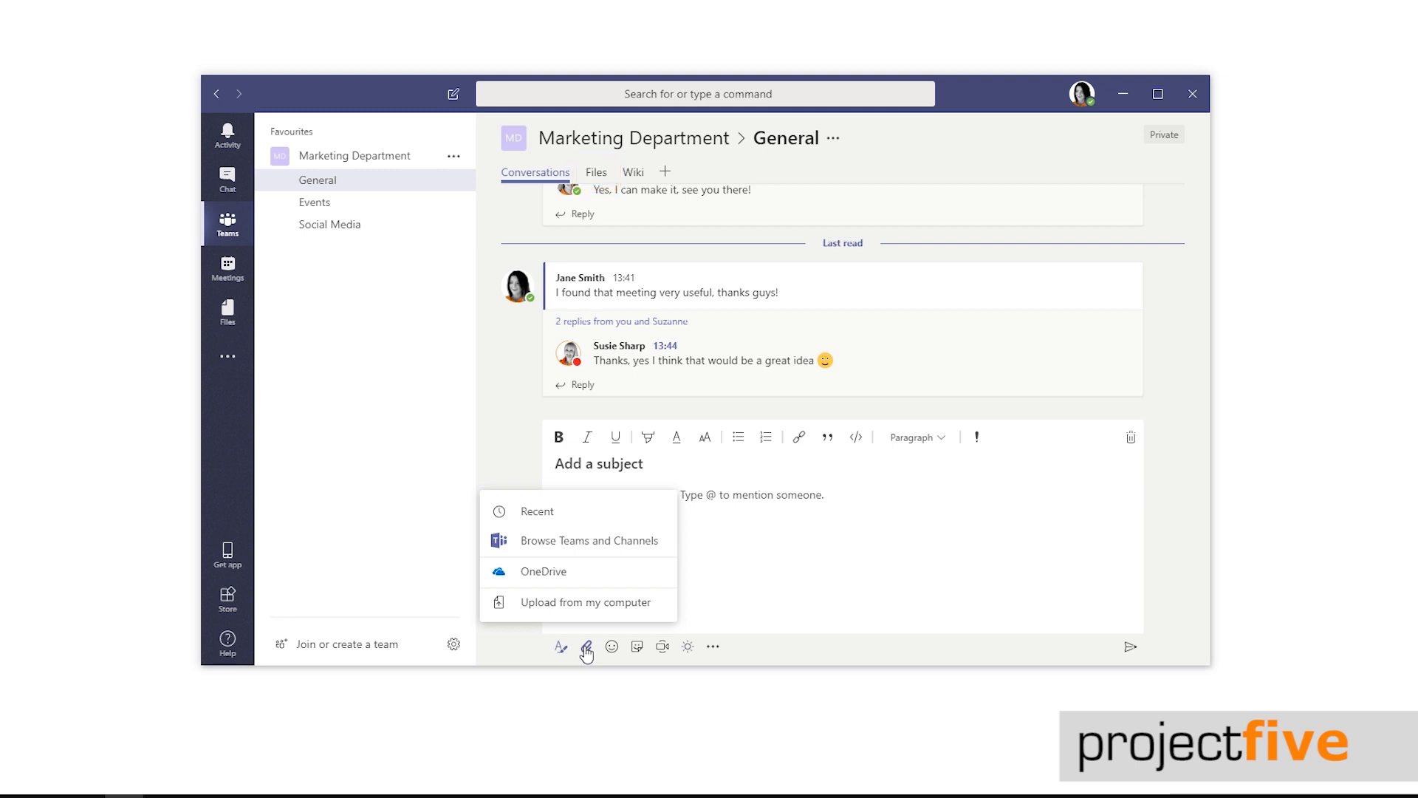
left_click(612, 646)
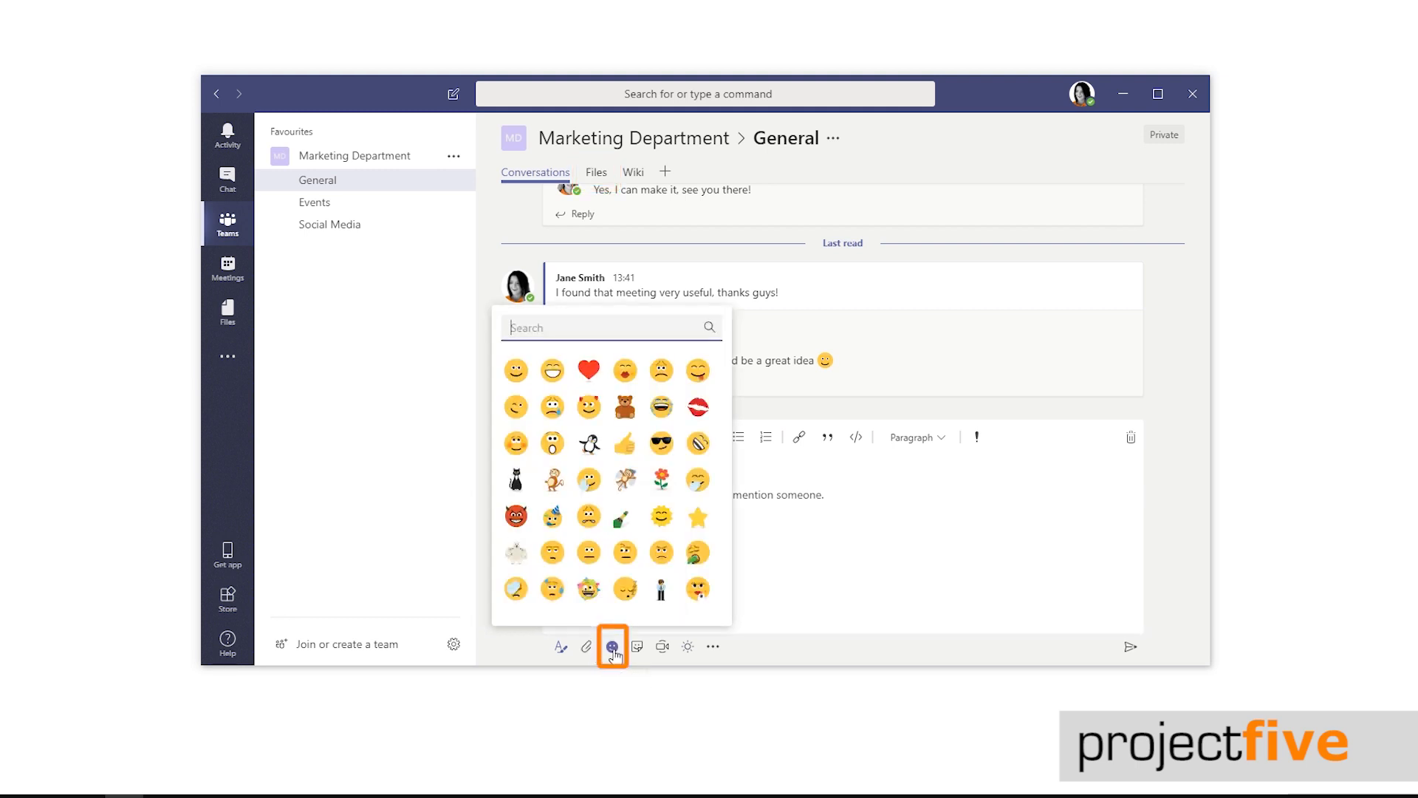
left_click(637, 647)
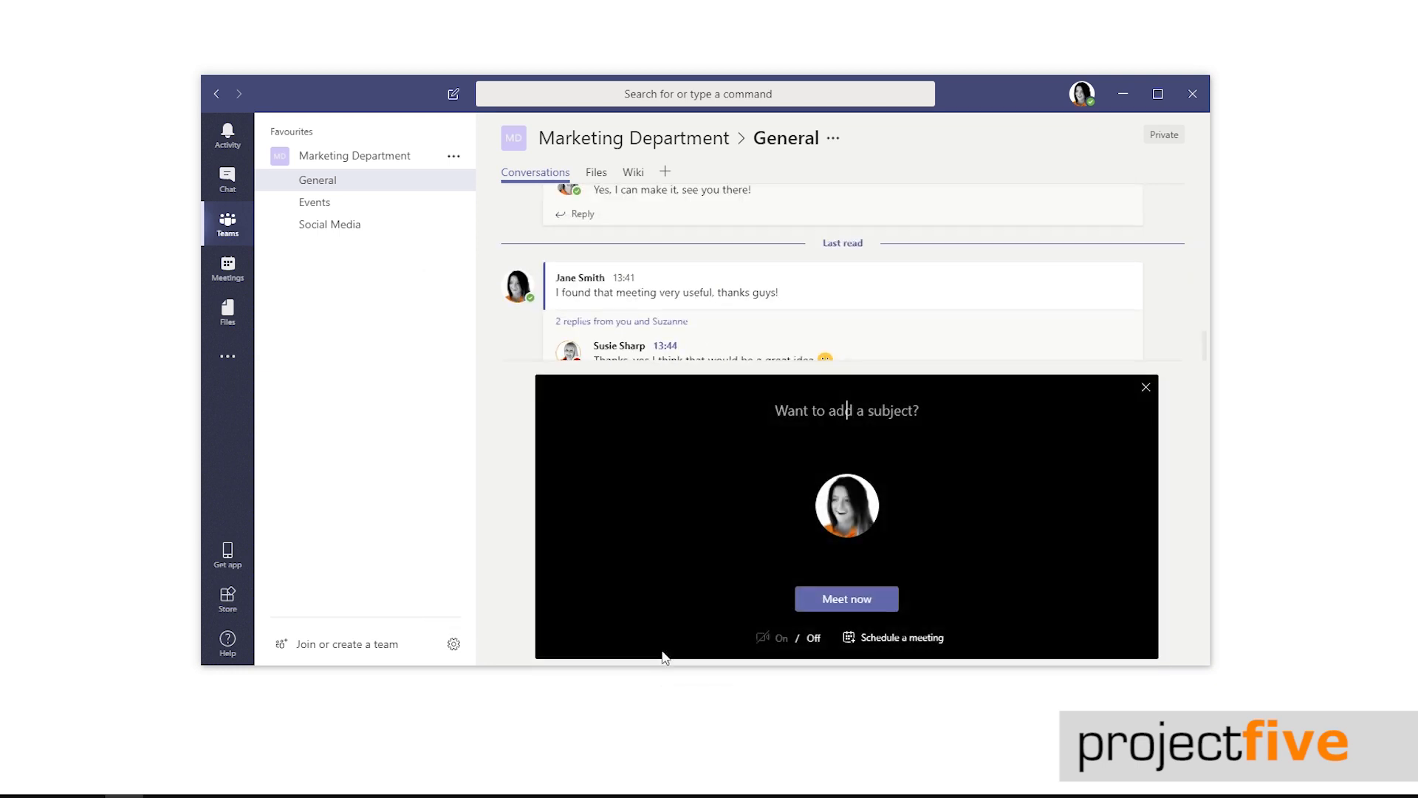
mouse_move(1075, 439)
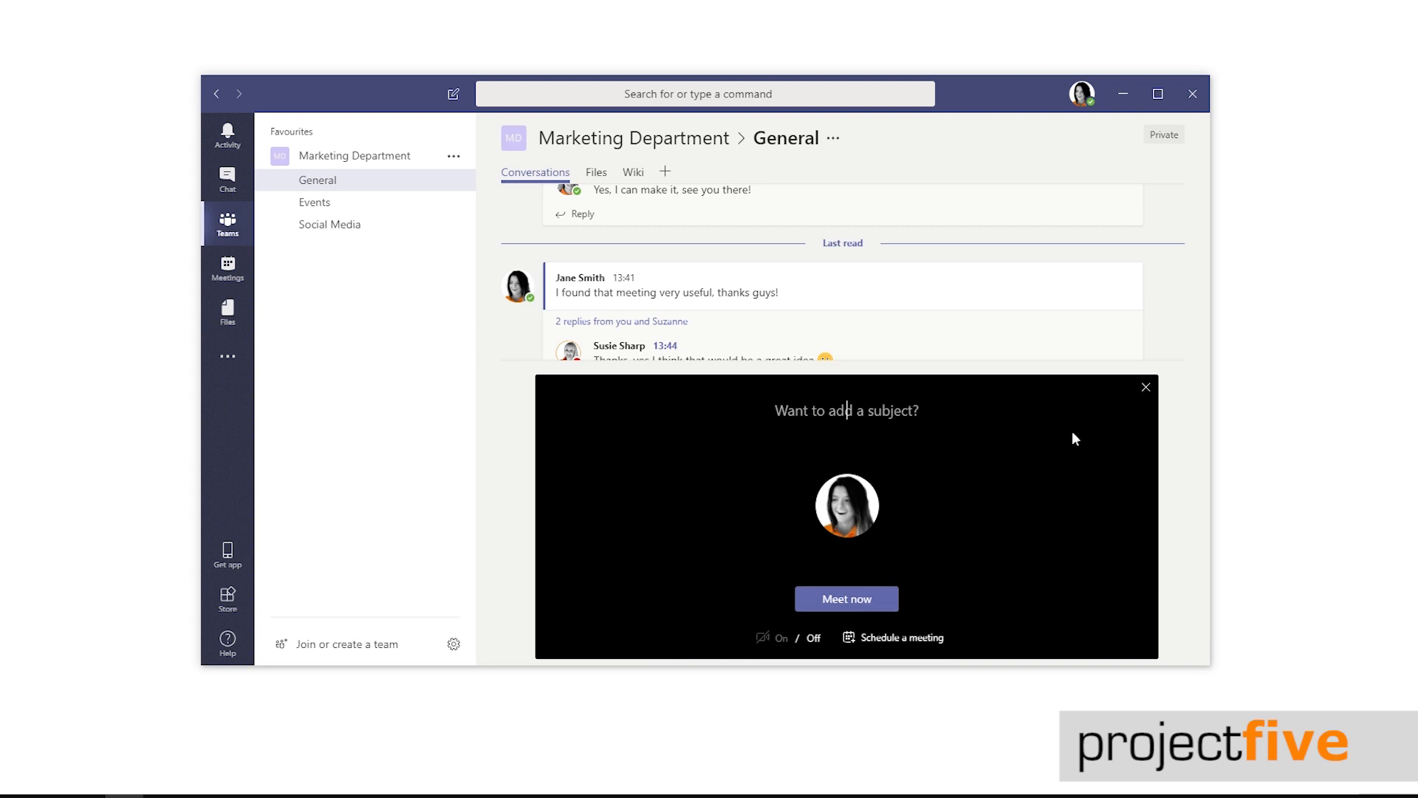
mouse_move(1145, 390)
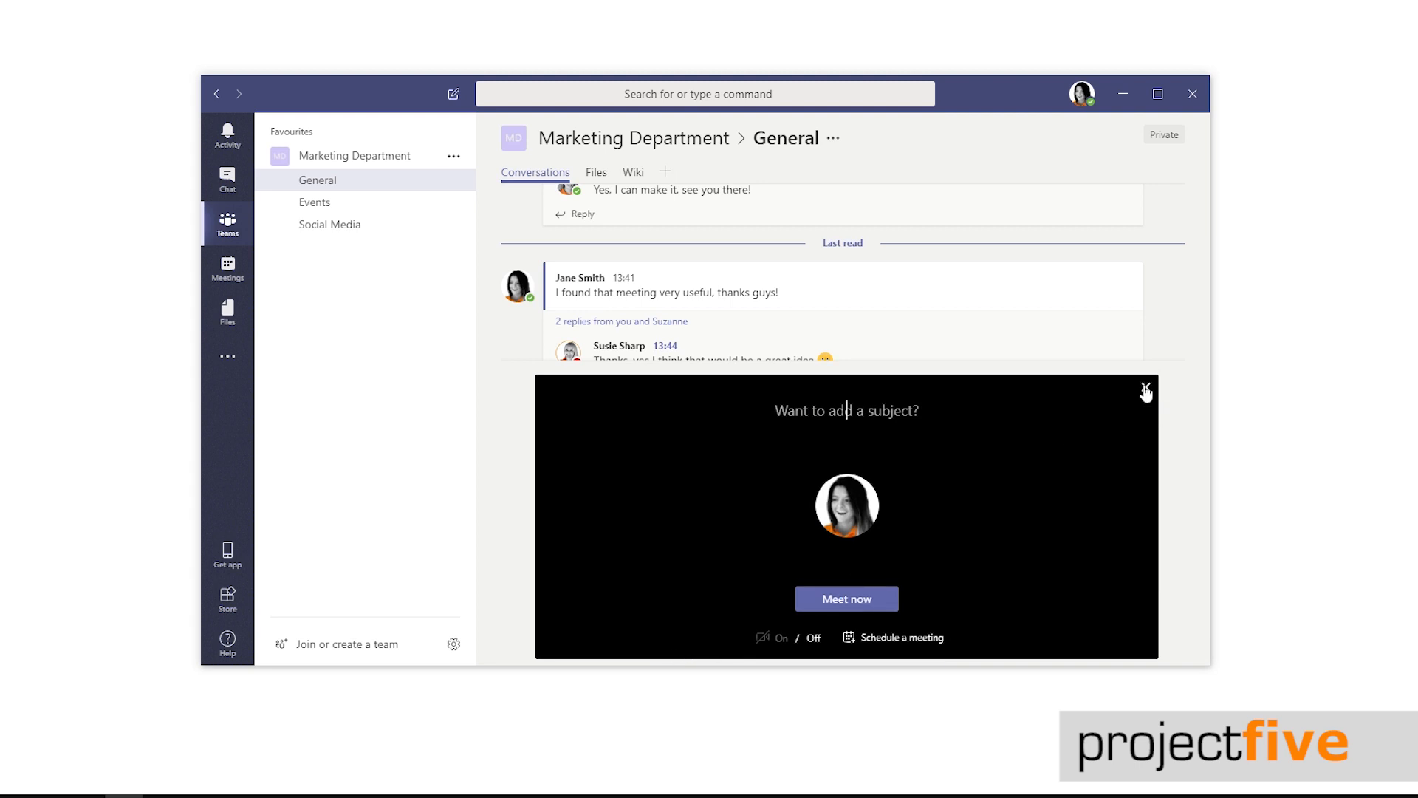
left_click(1145, 389)
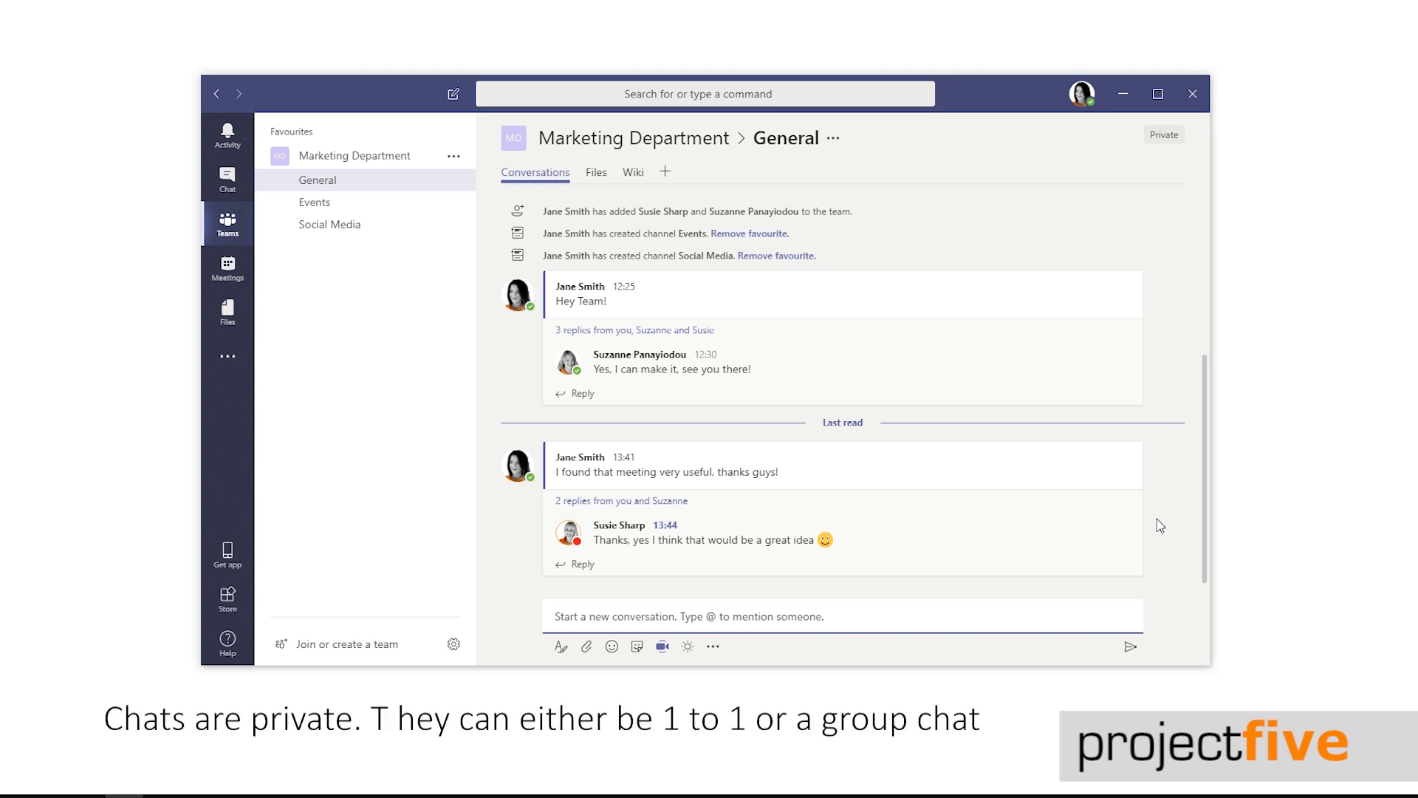
mouse_move(228, 179)
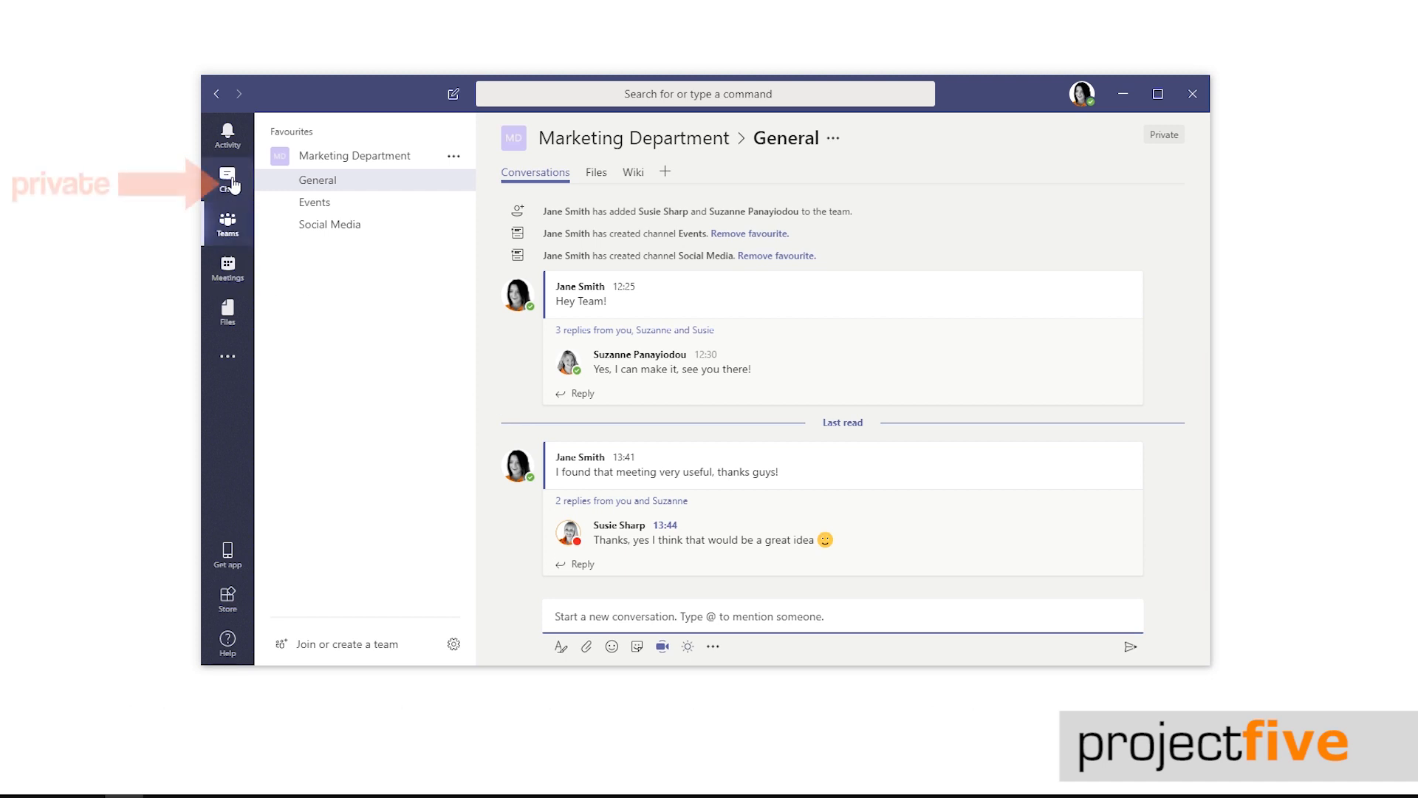
Step: Go to Chat, glance at the Contacts list, then return to Recent chats
left_click(228, 177)
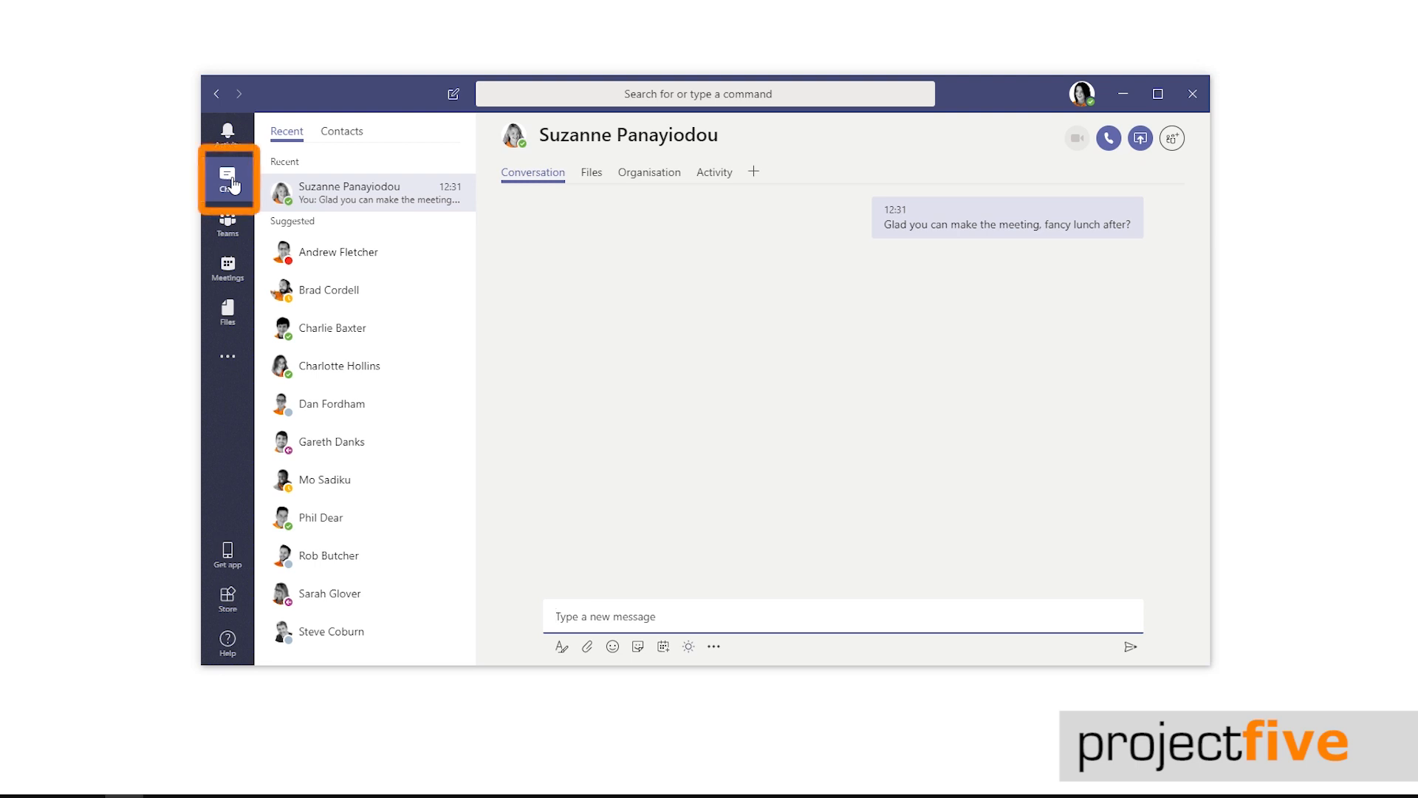
left_click(341, 131)
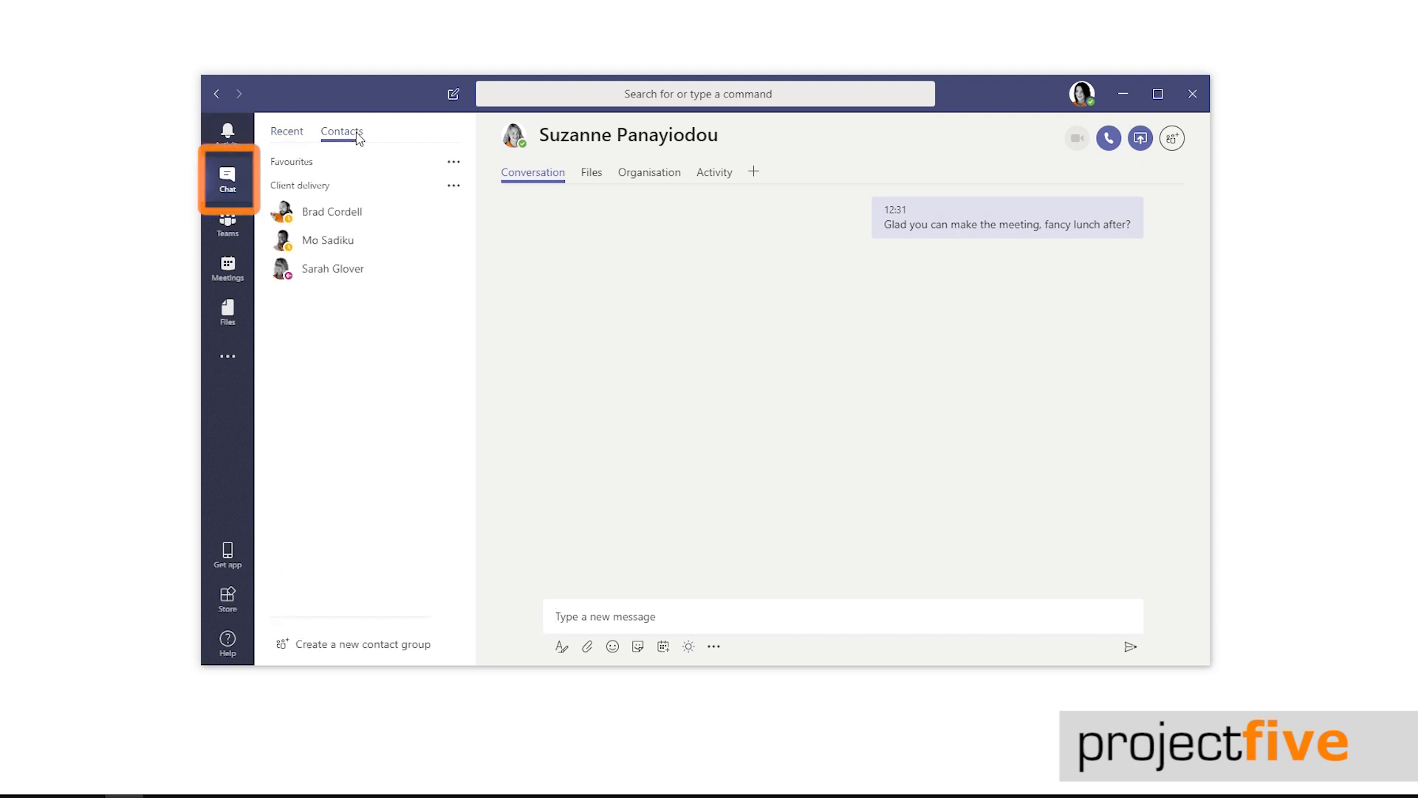
left_click(287, 131)
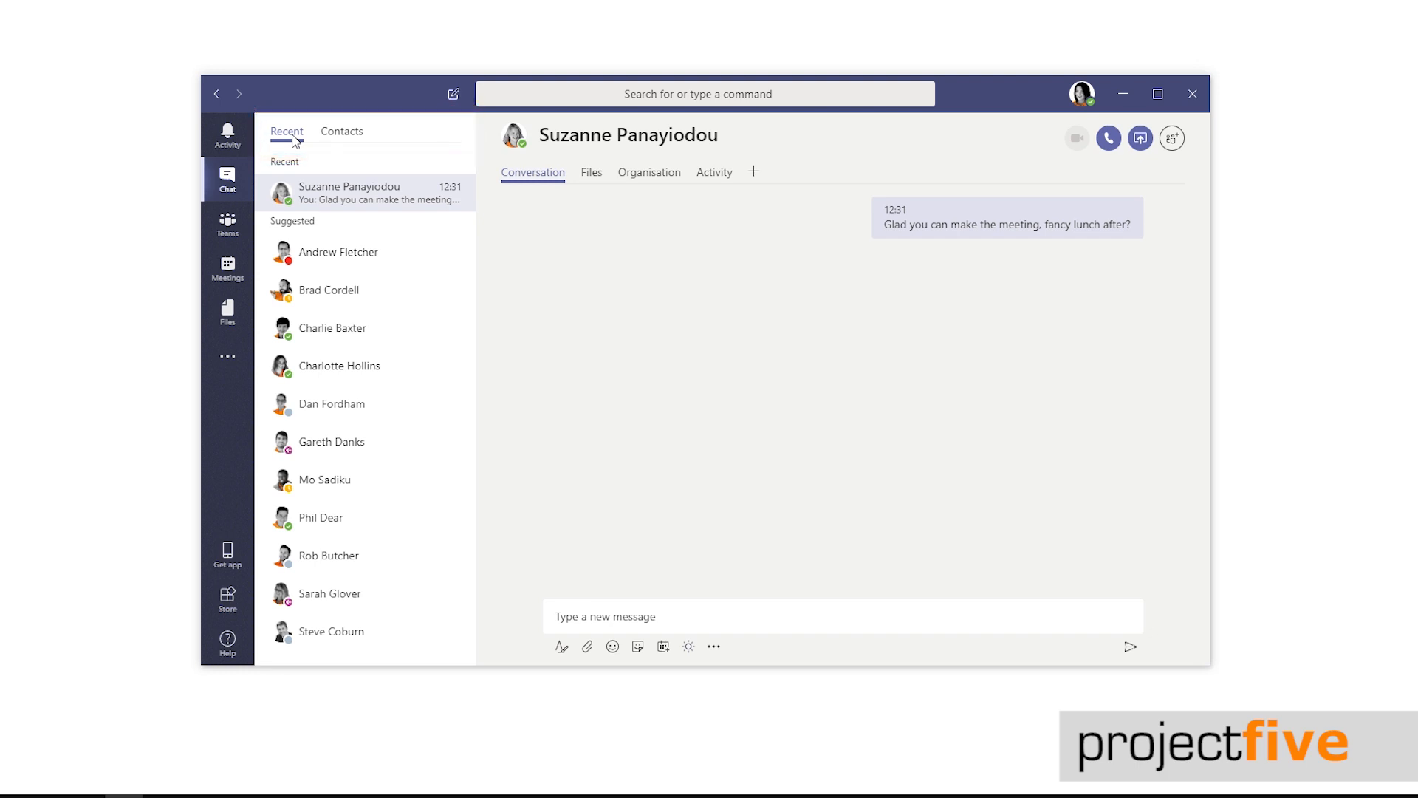
mouse_move(452, 95)
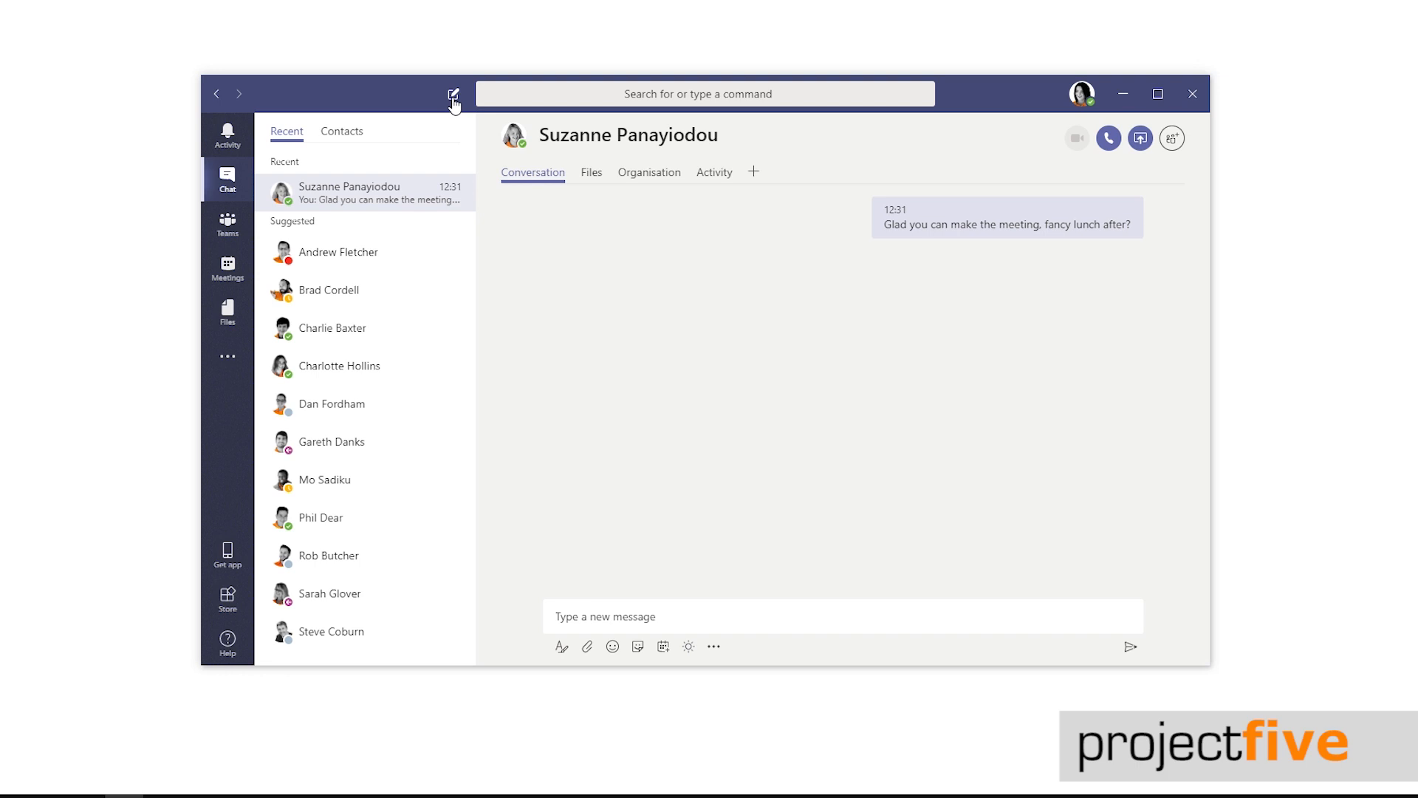
mouse_move(456, 96)
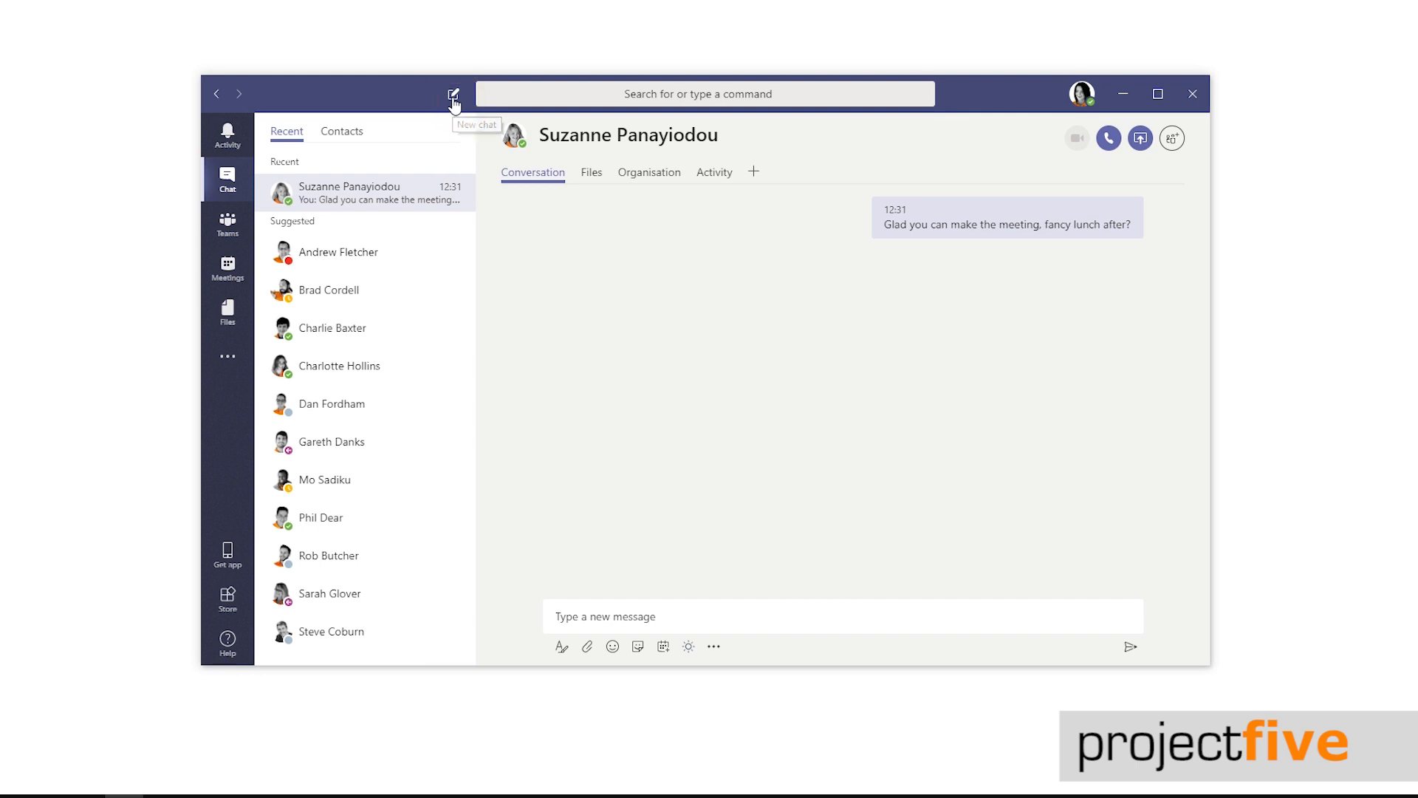
left_click(450, 95)
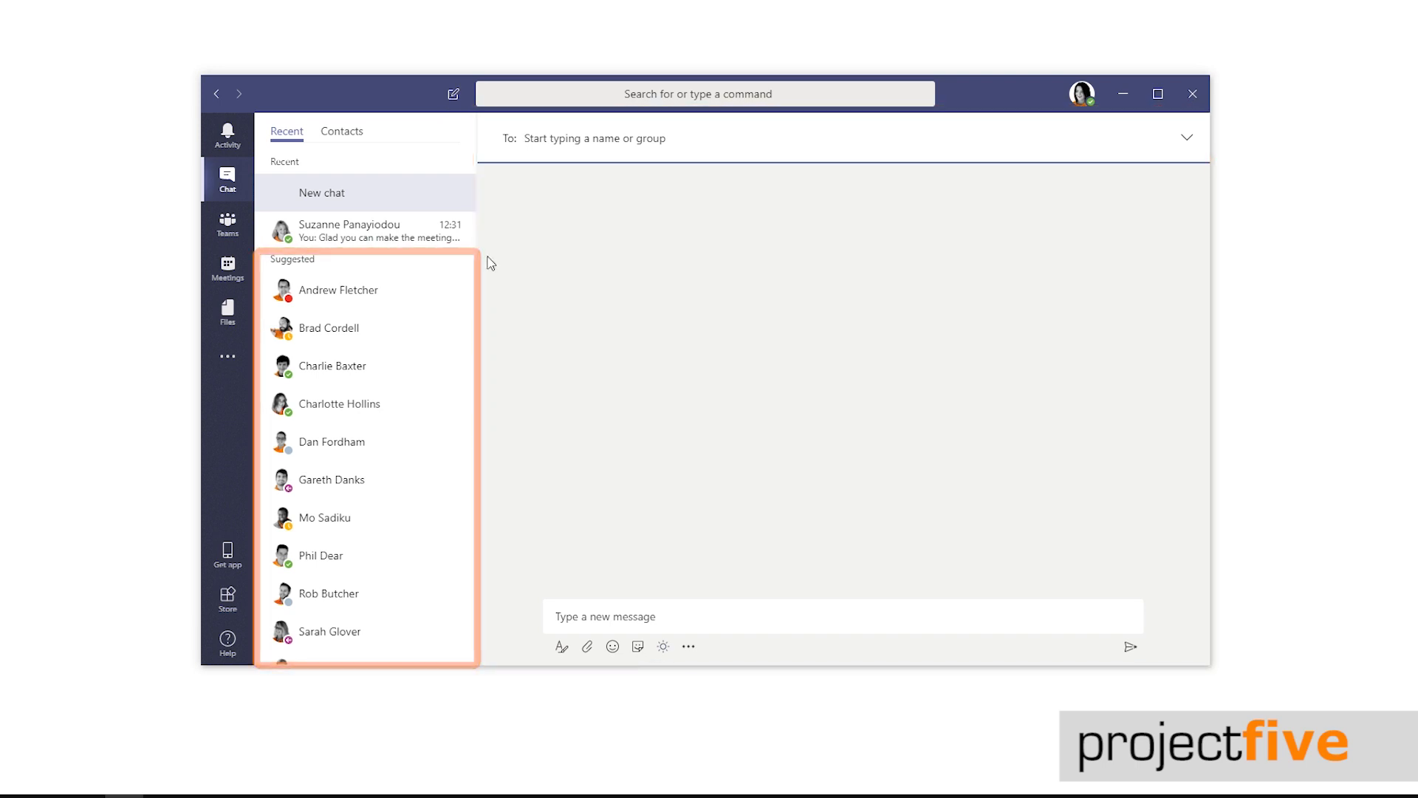
mouse_move(459, 424)
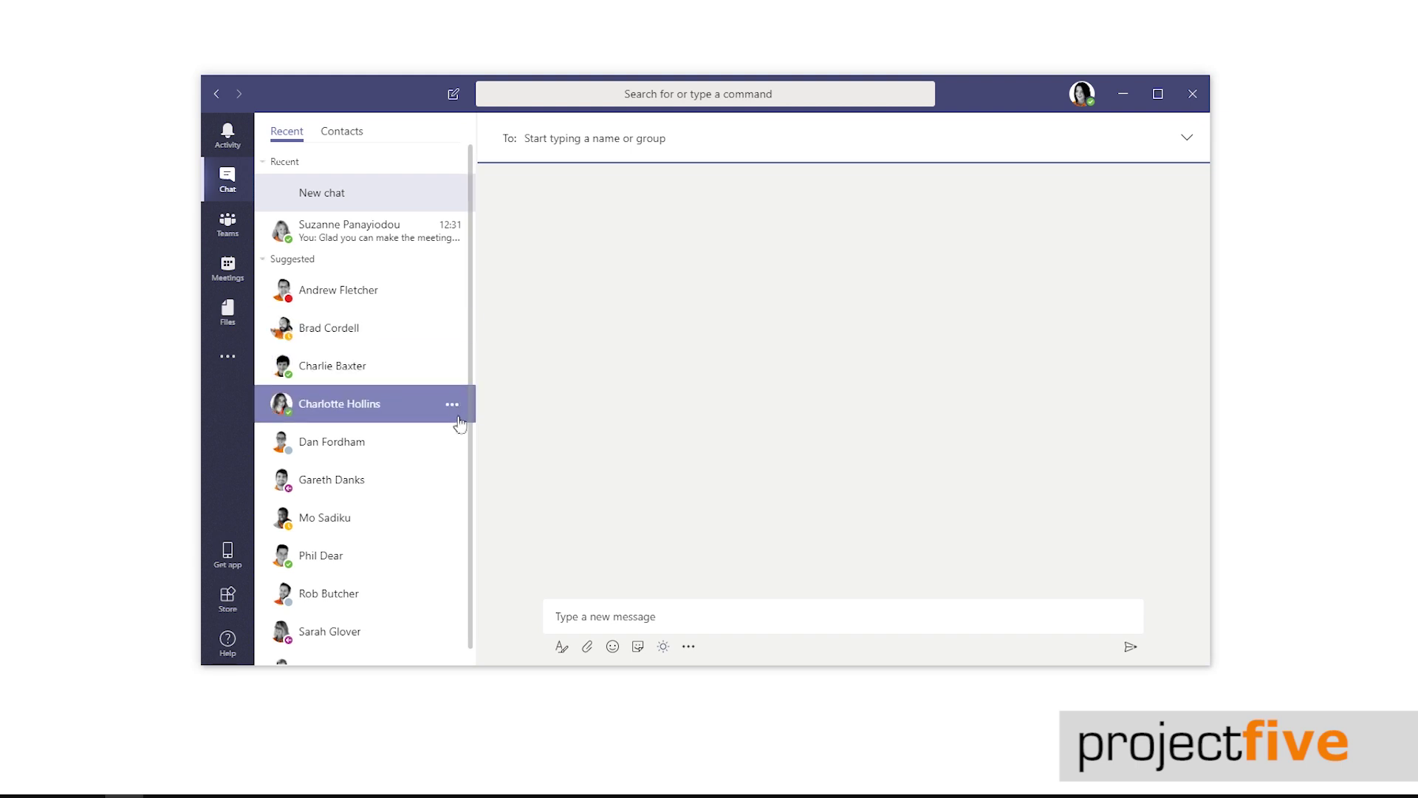
left_click(451, 404)
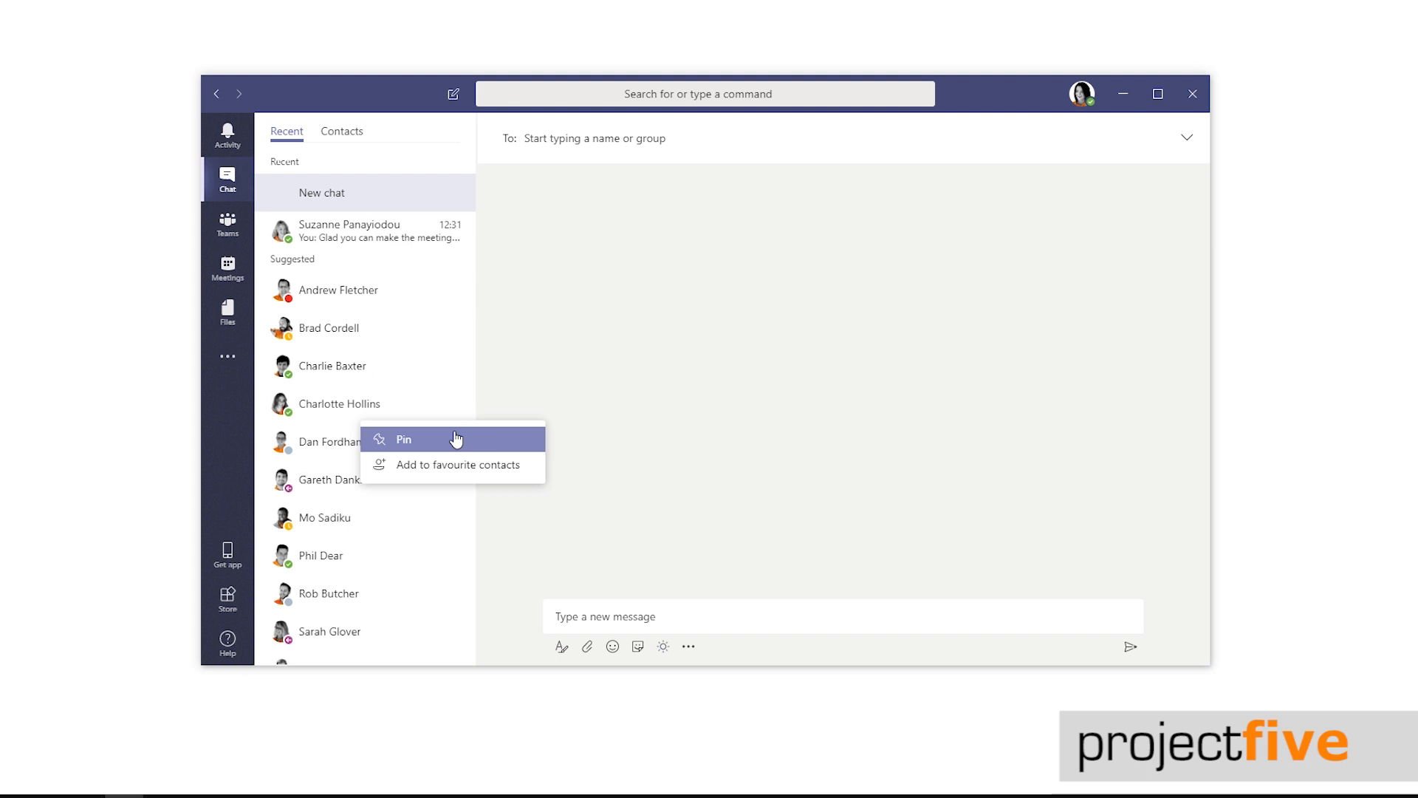
mouse_move(458, 472)
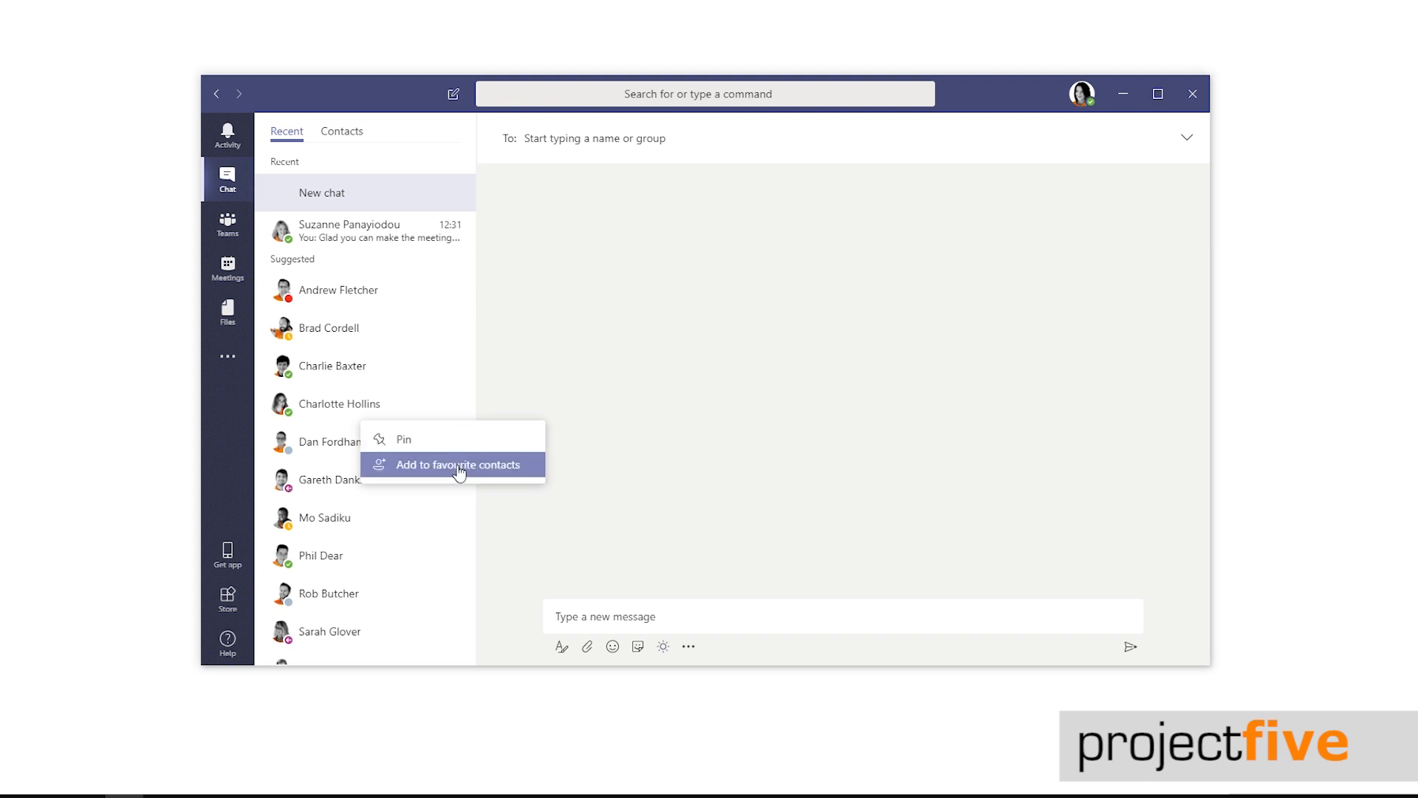
mouse_move(461, 473)
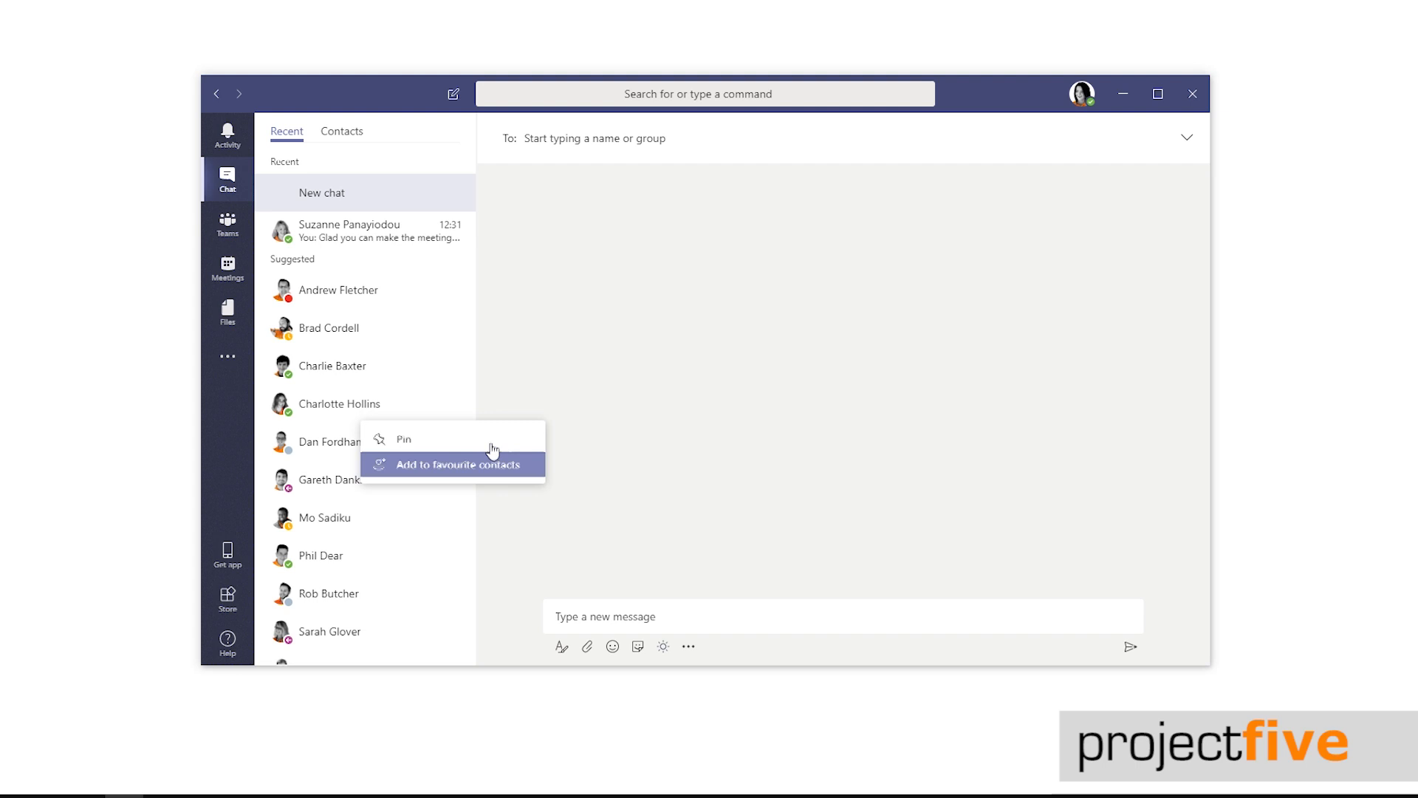
mouse_move(630, 298)
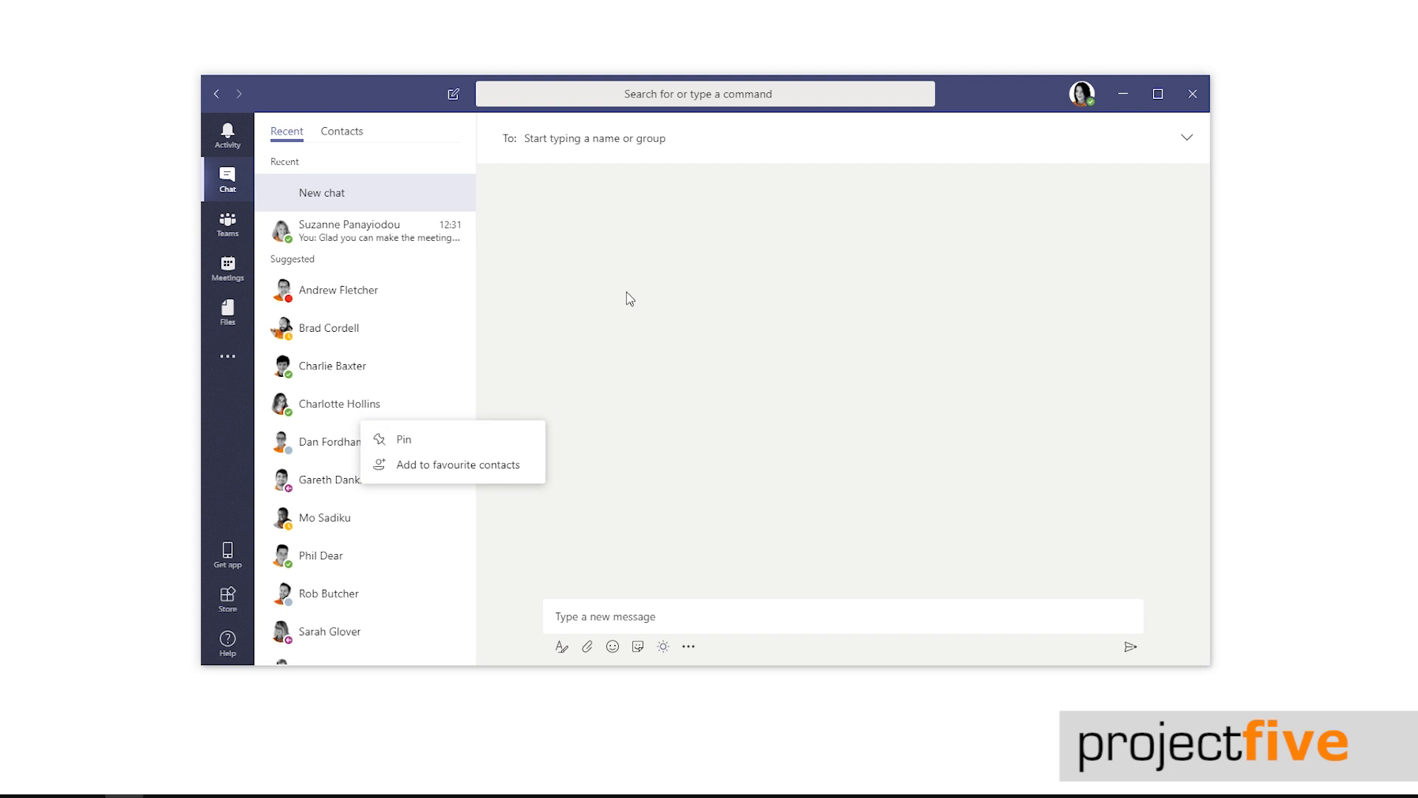
left_click(563, 138)
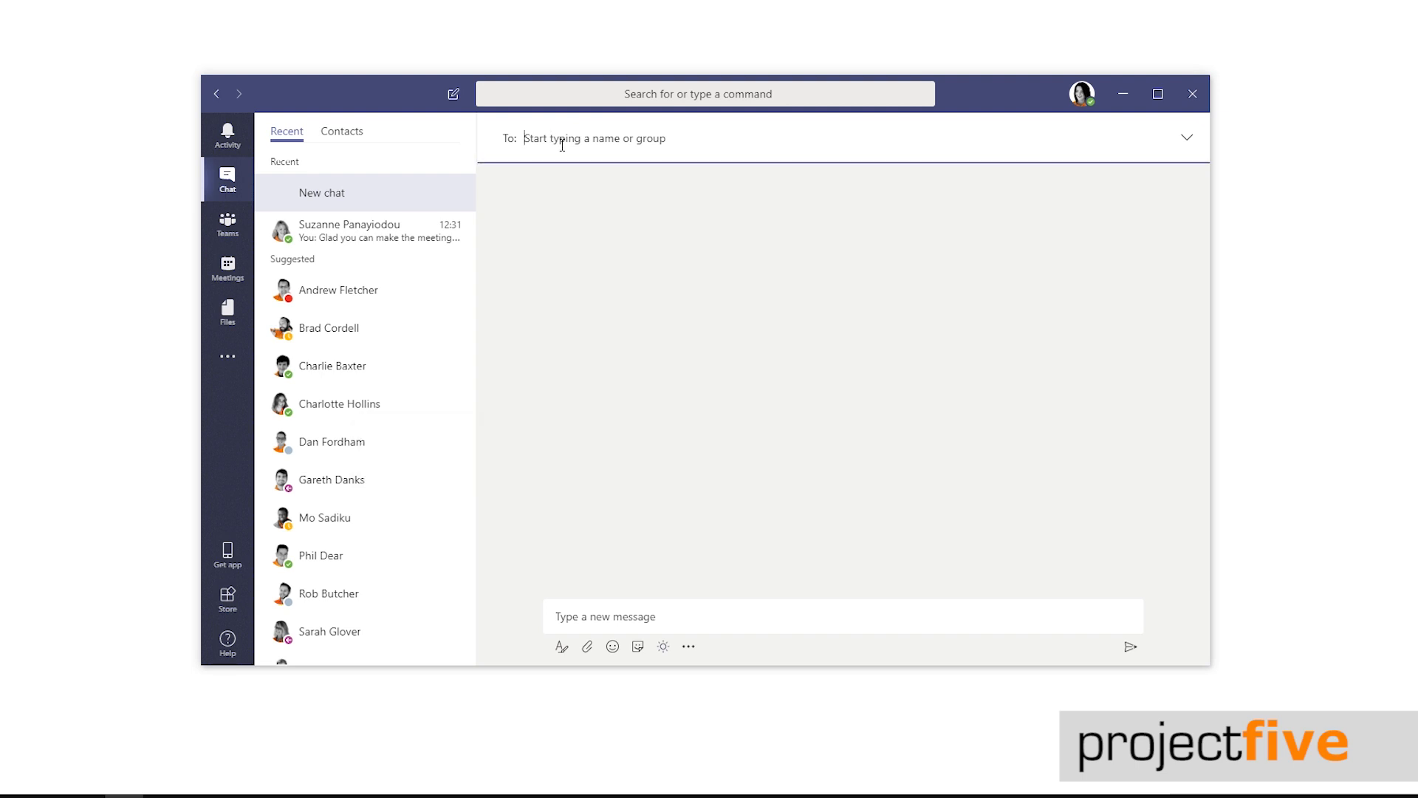
type("suz")
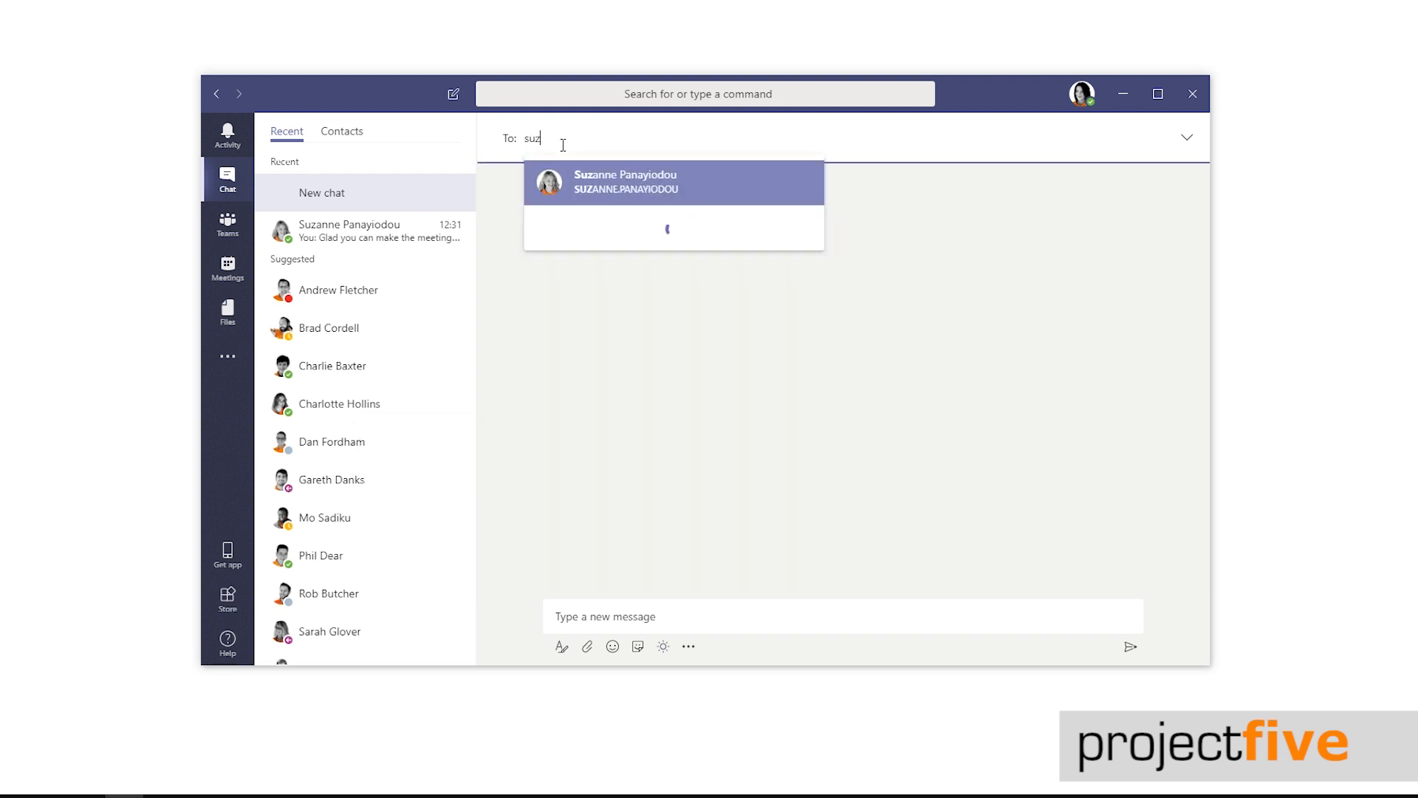
left_click(629, 182)
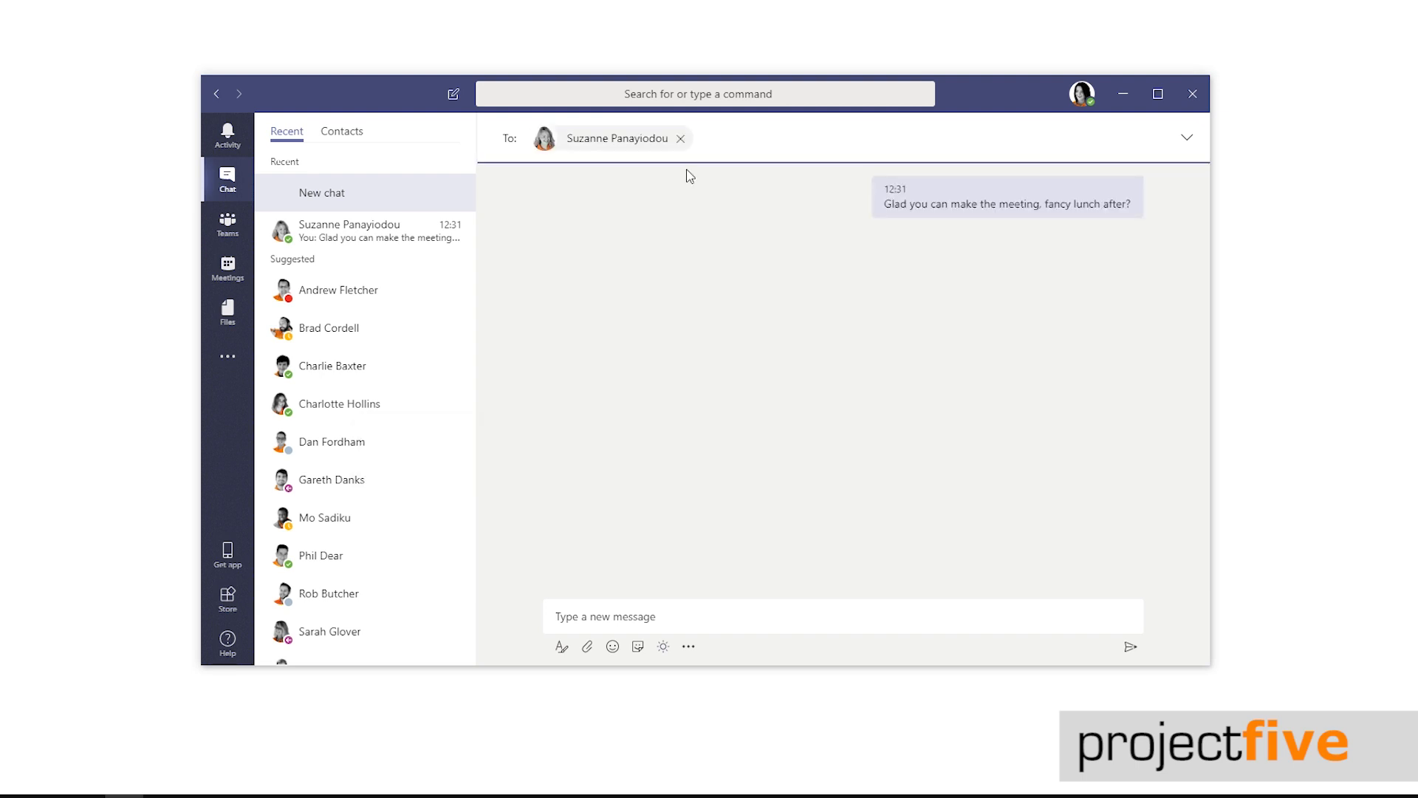
mouse_move(688, 169)
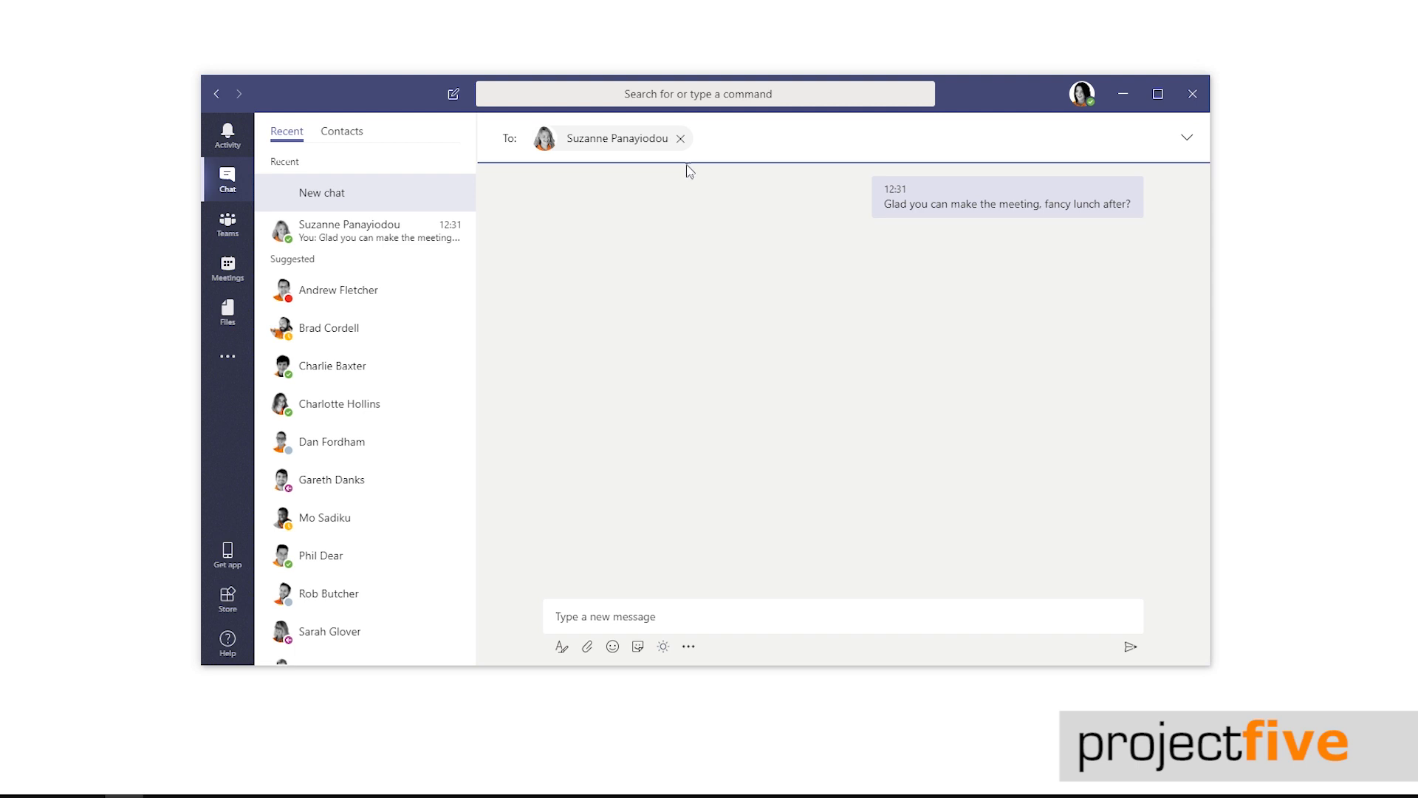
type("su")
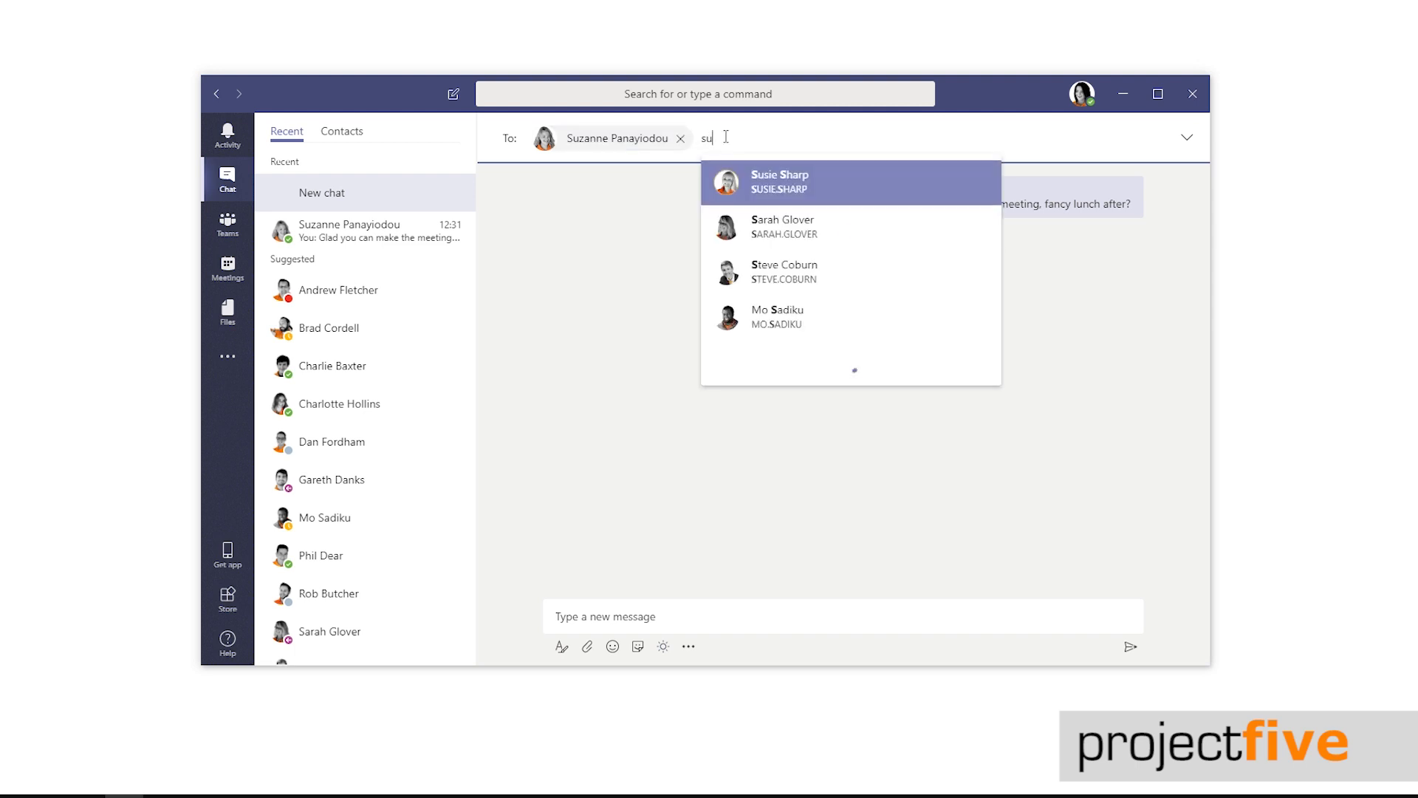
left_click(779, 182)
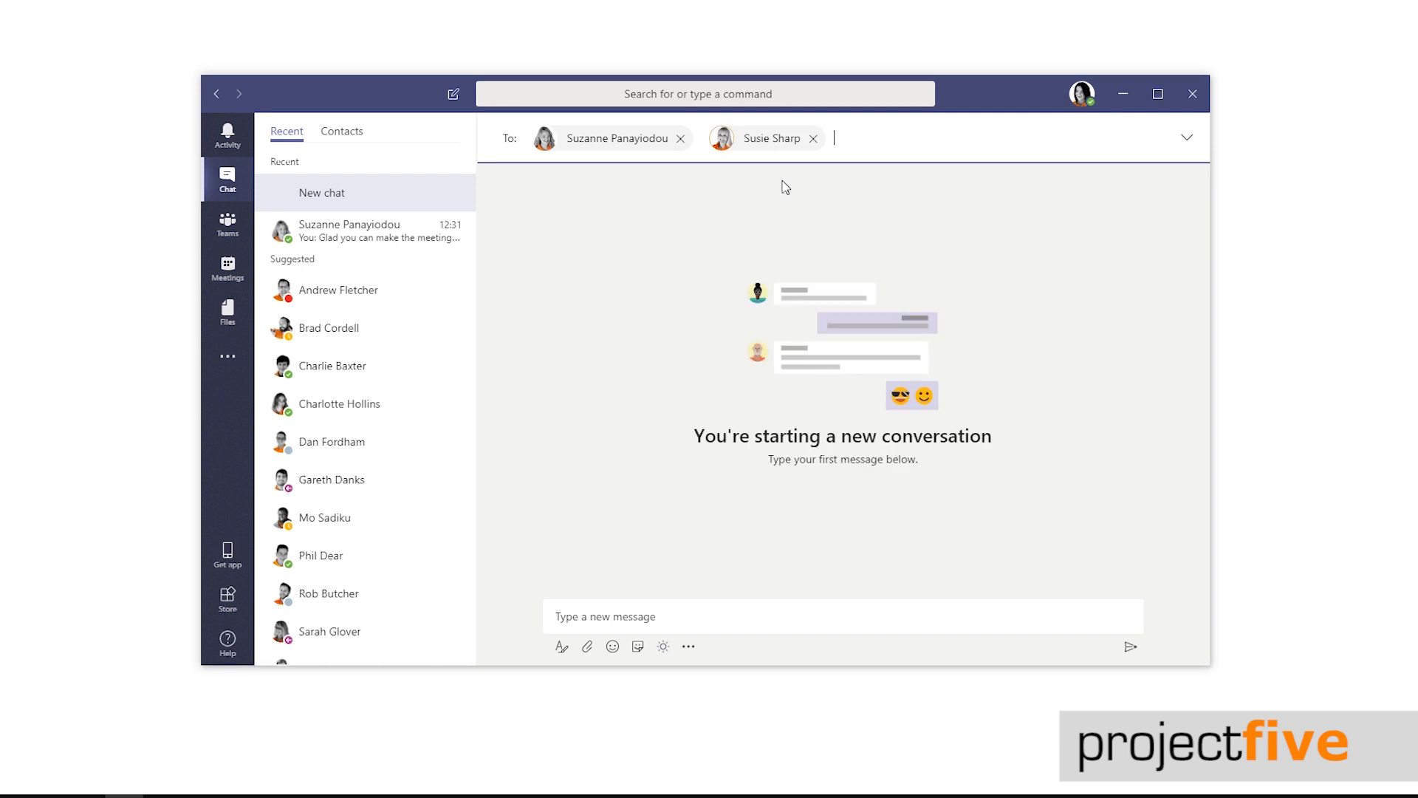
mouse_move(1187, 138)
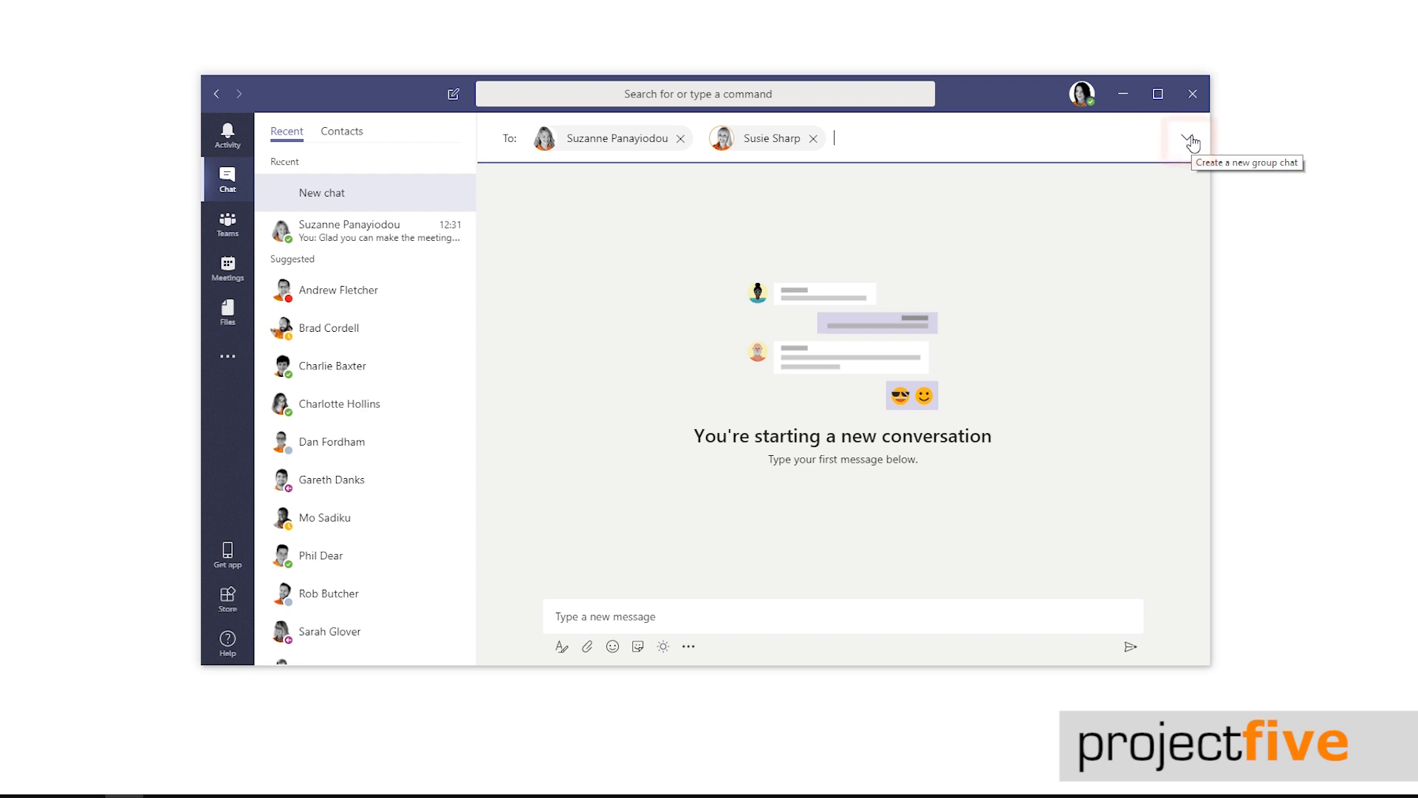
left_click(1191, 140)
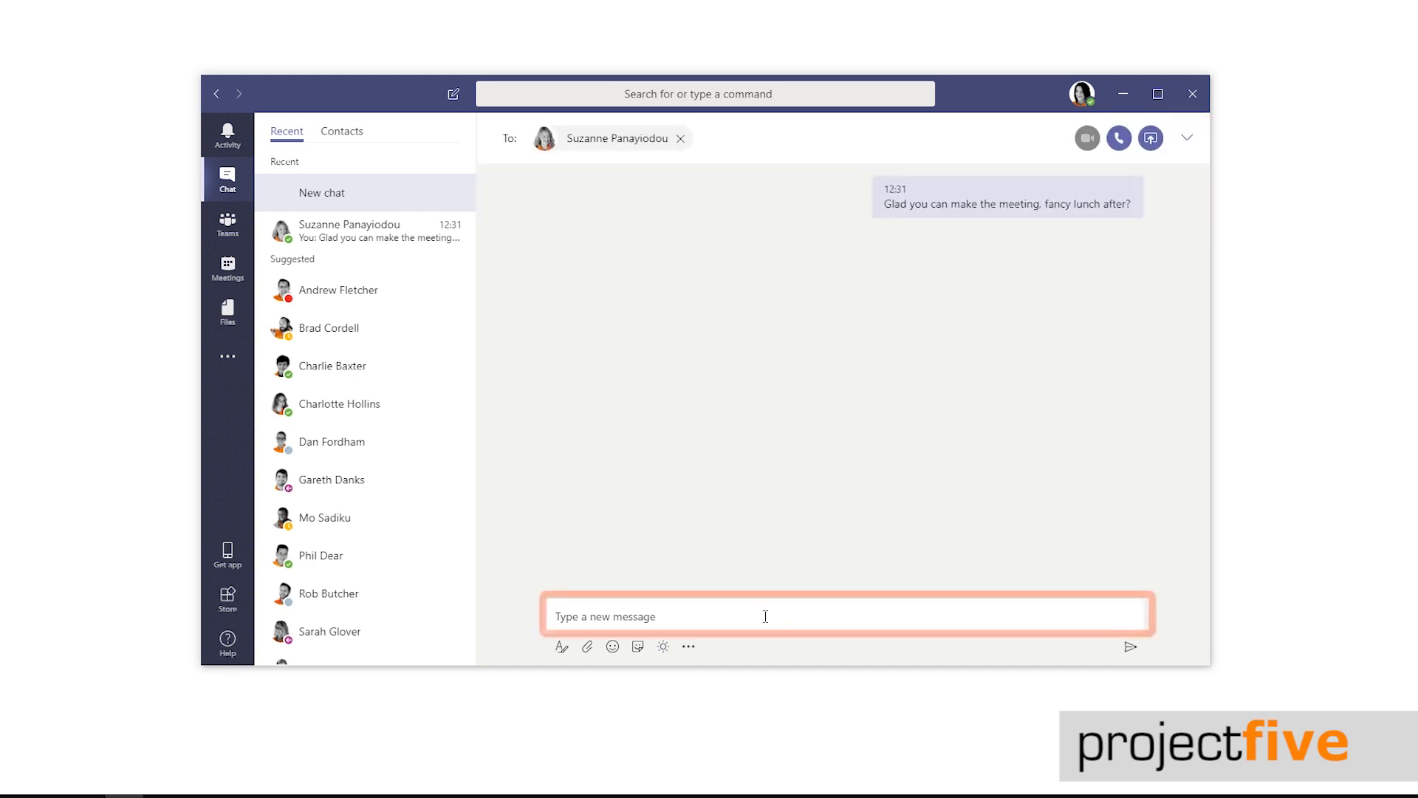
left_click(365, 230)
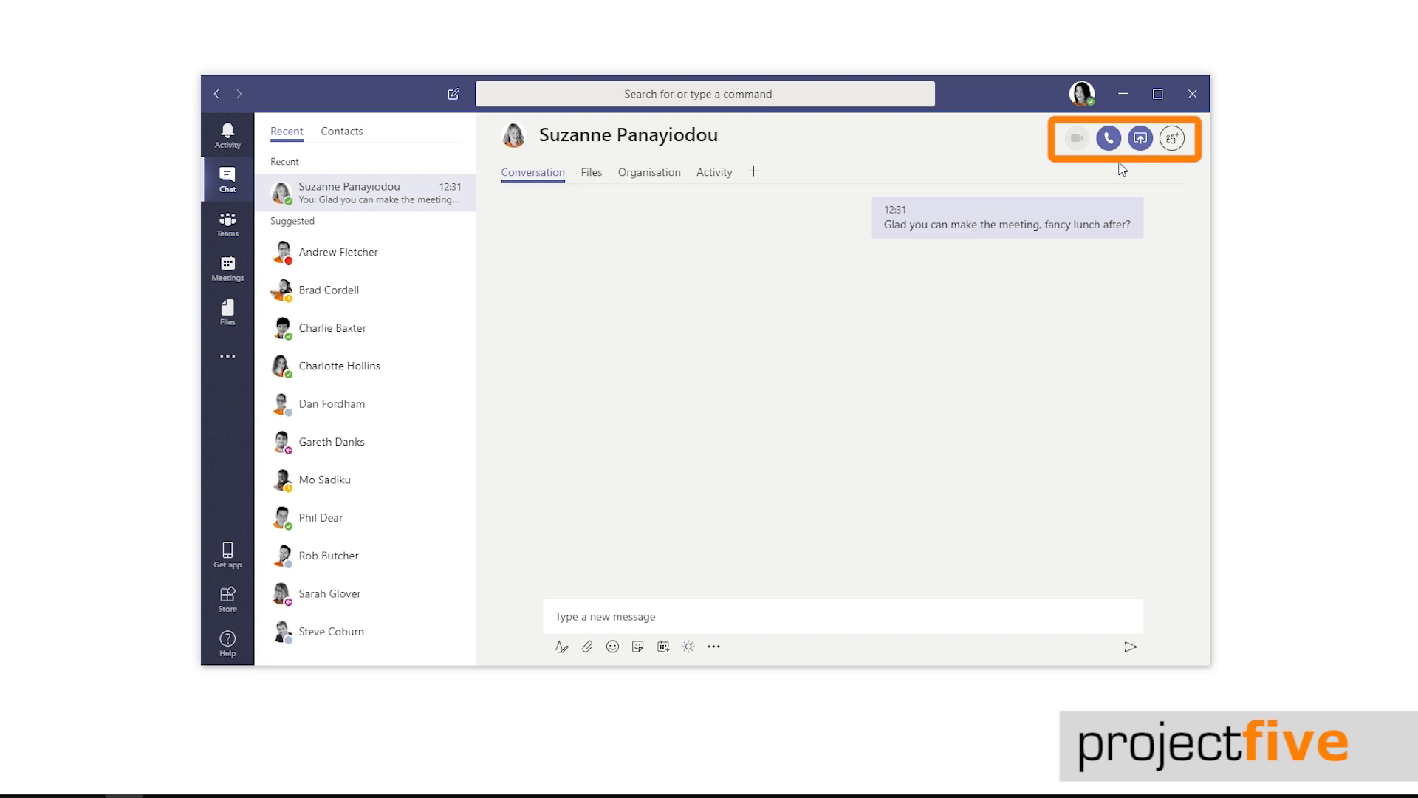
mouse_move(1117, 168)
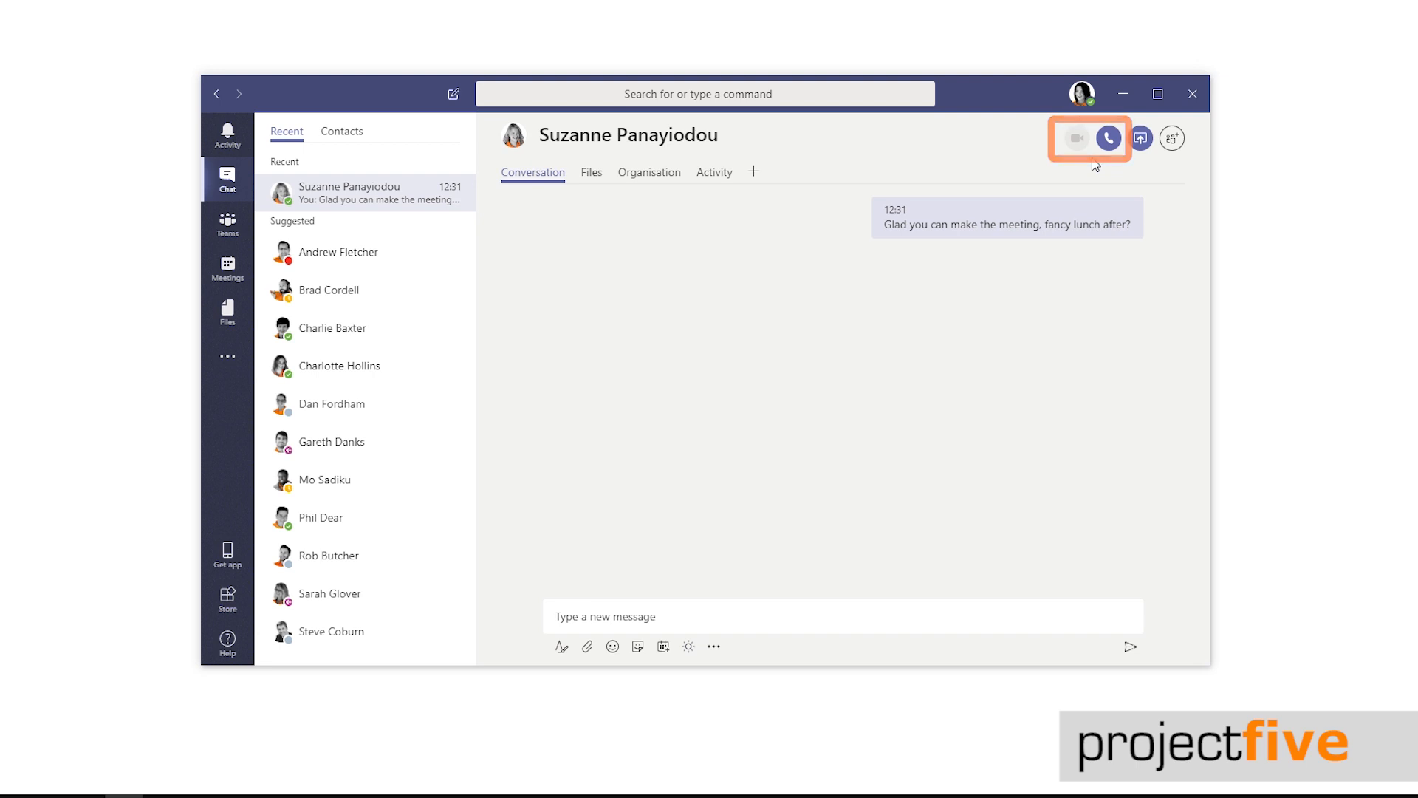
mouse_move(1140, 139)
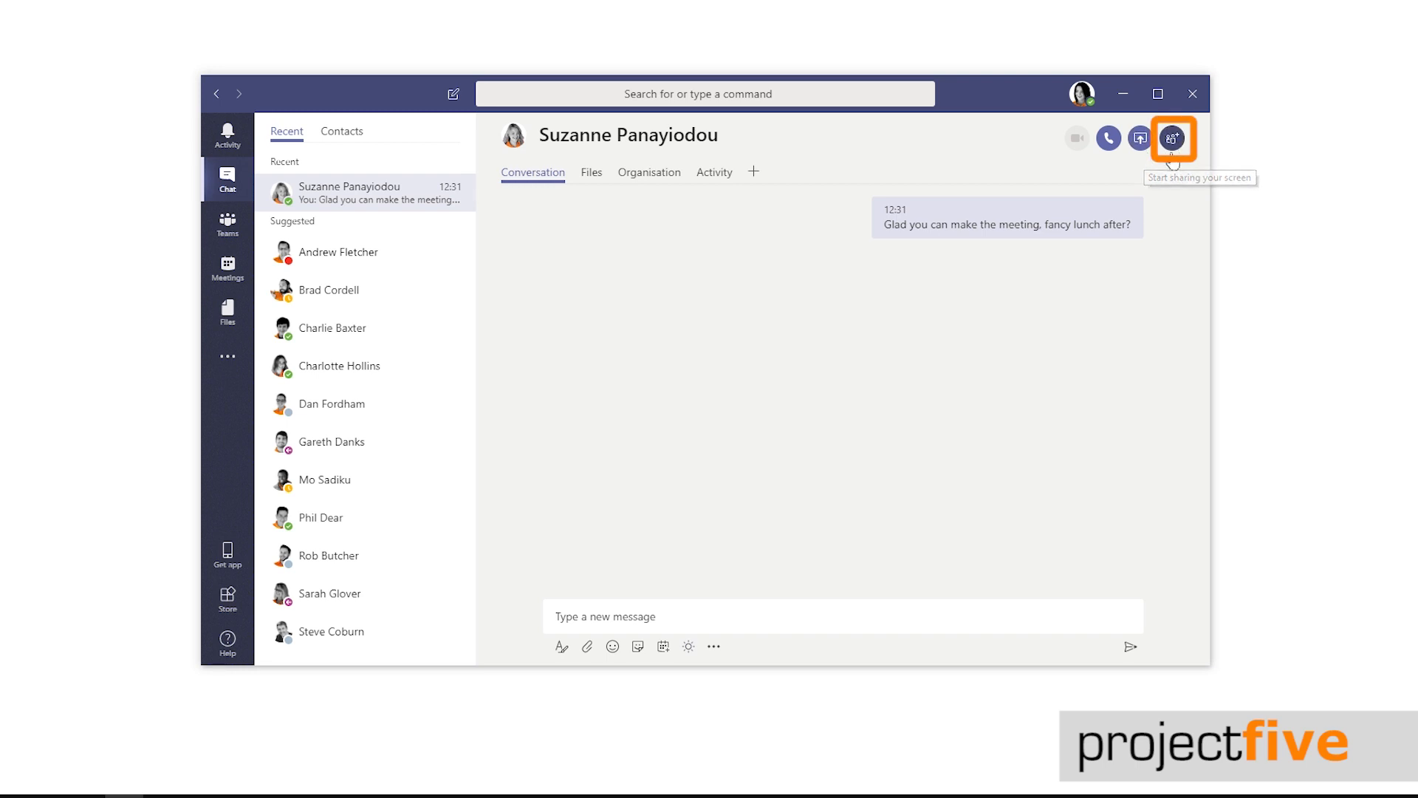
left_click(1173, 138)
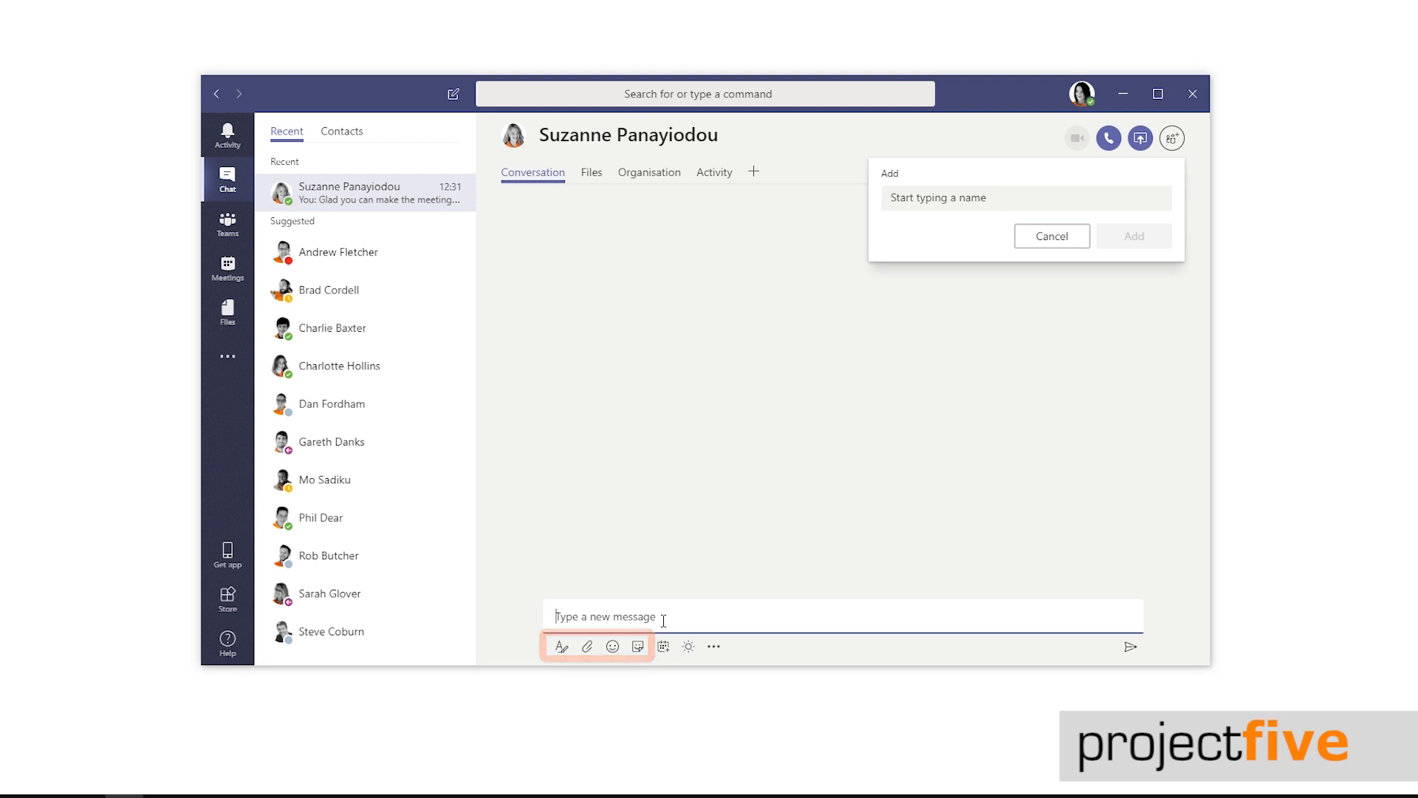
left_click(664, 646)
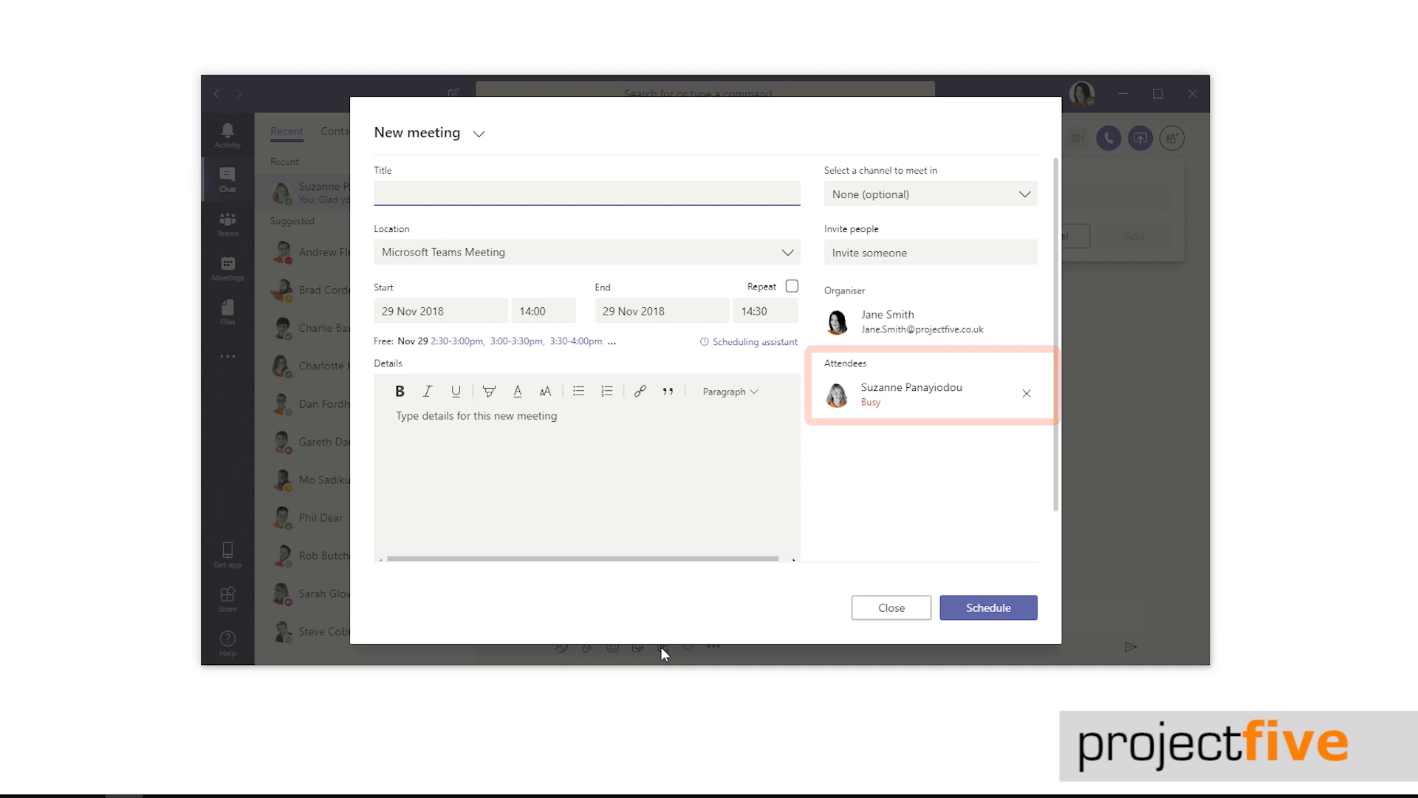
left_click(1027, 393)
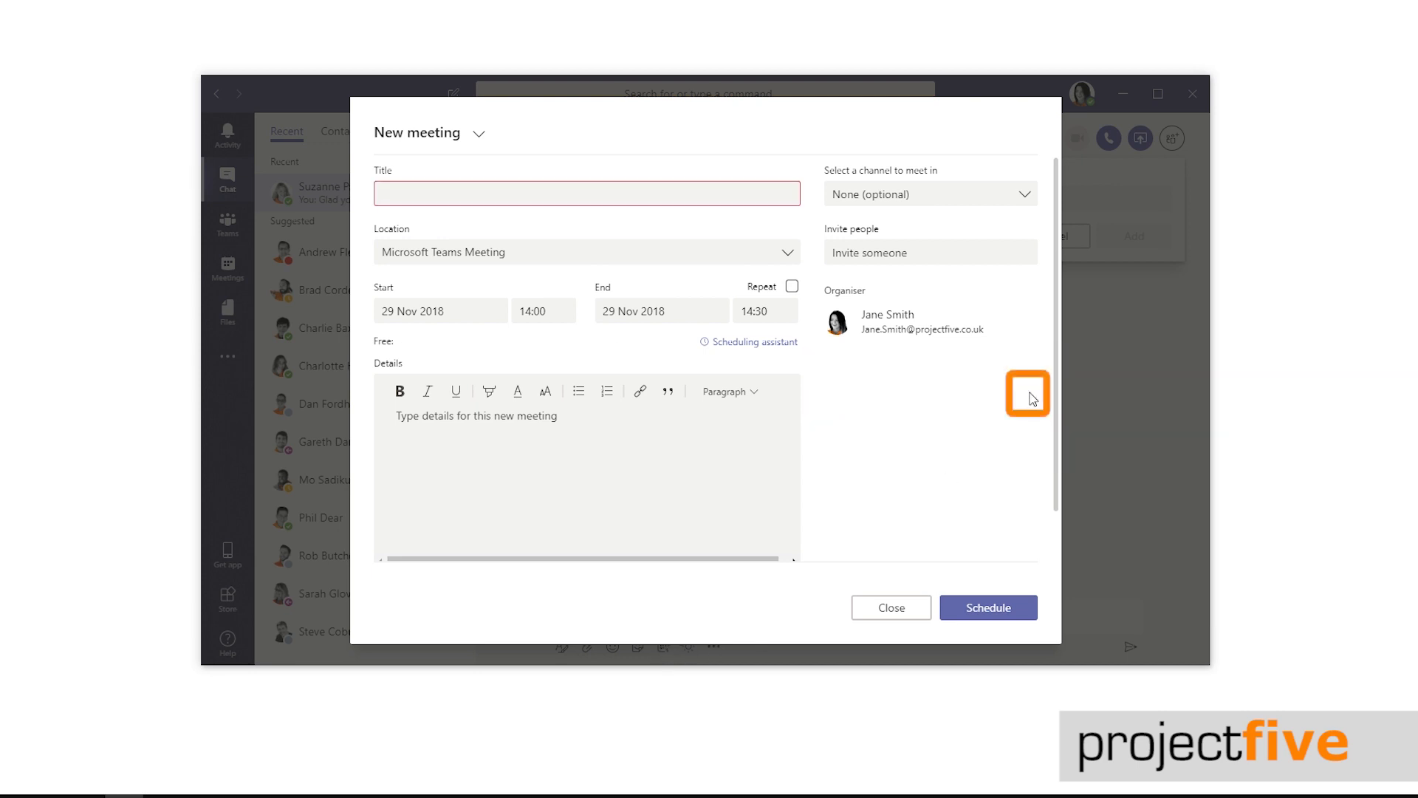
left_click(930, 253)
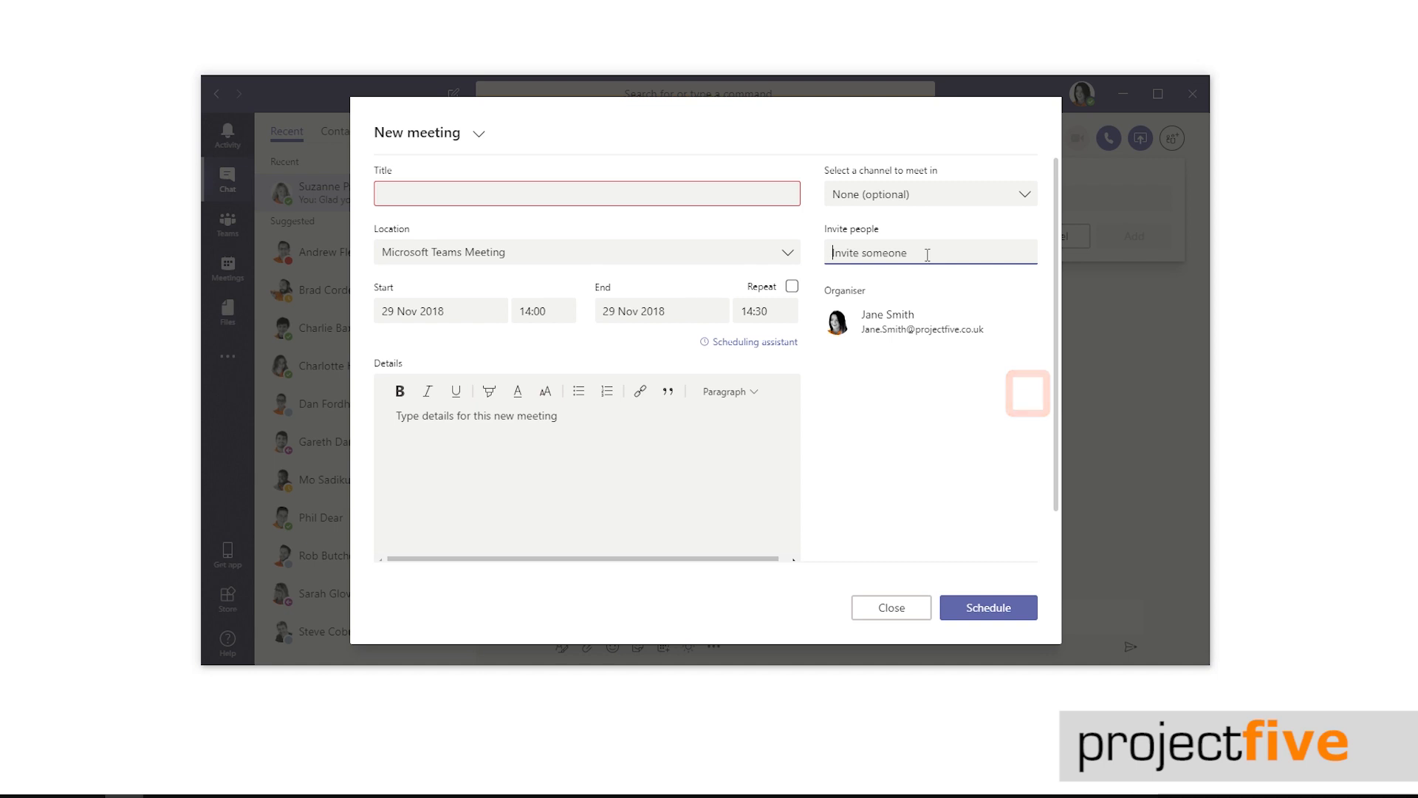
type("sus")
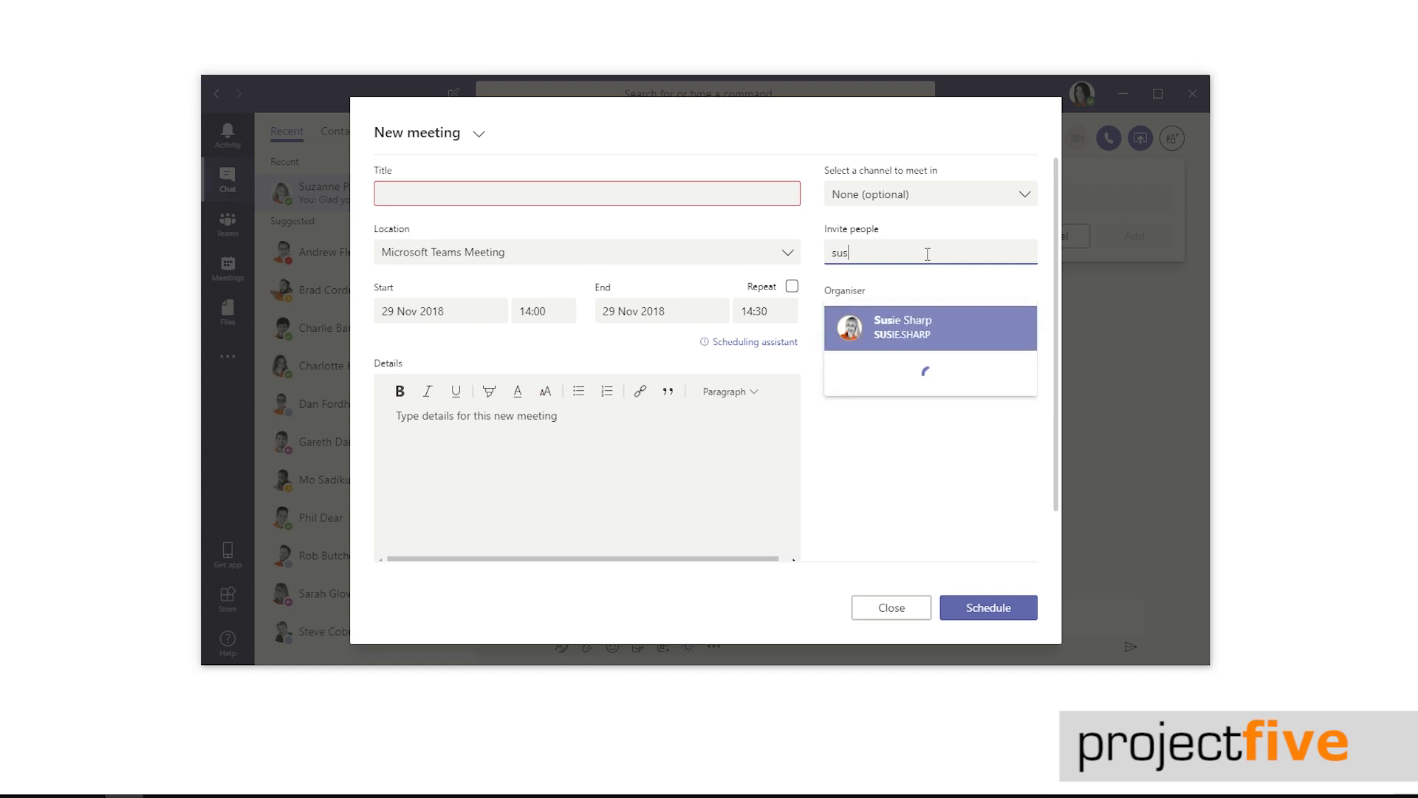
left_click(930, 328)
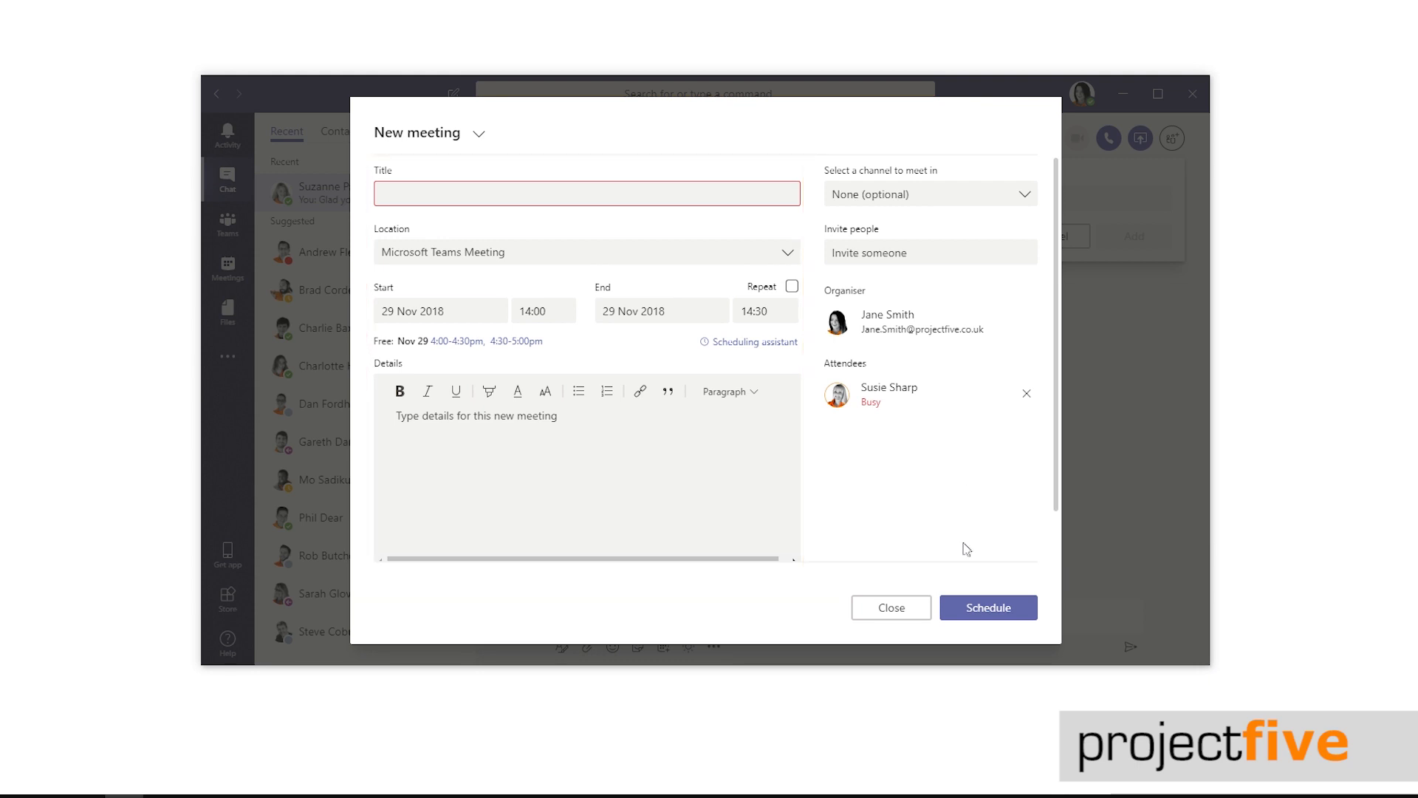
left_click(891, 607)
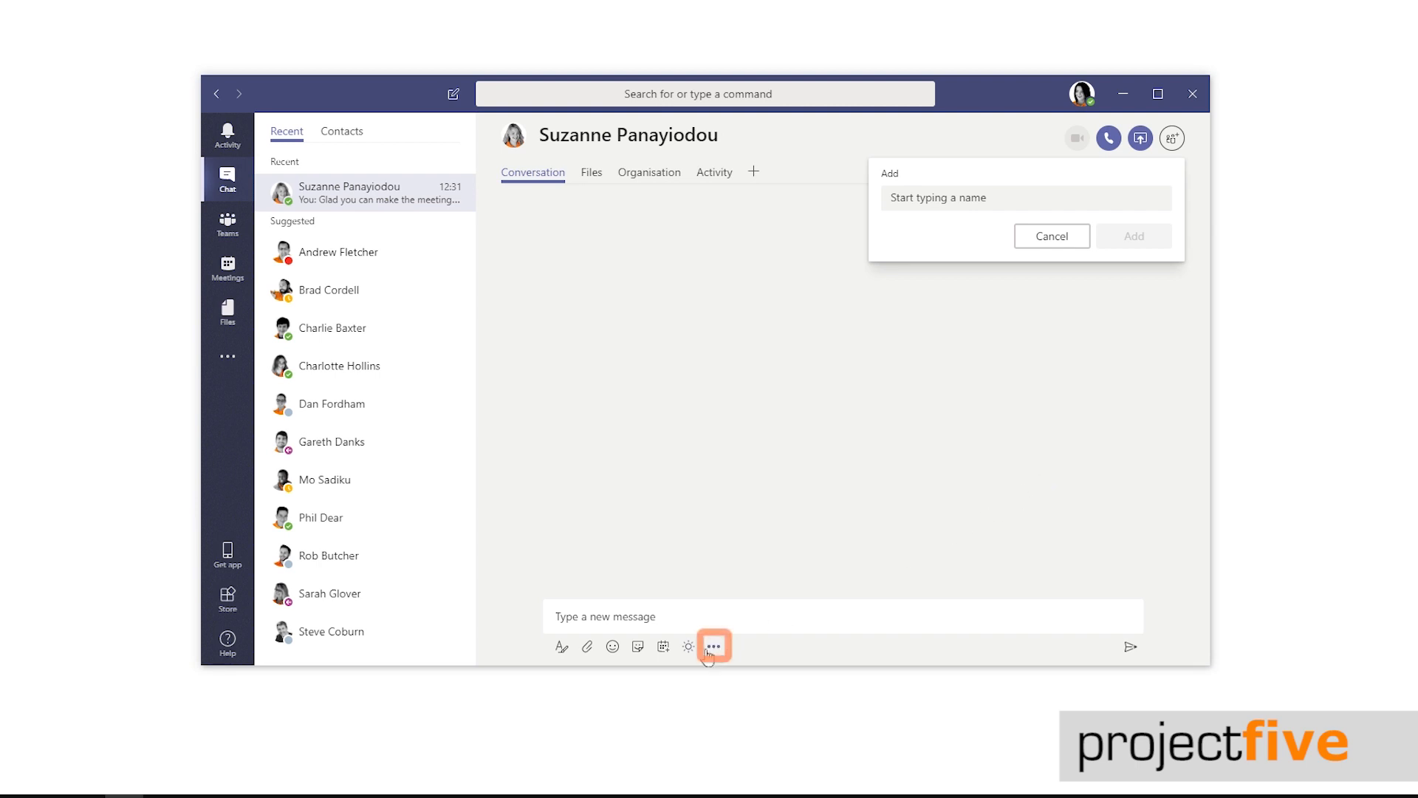
Step: Install the Stocks messaging extension and dismiss the installation confirmation
left_click(713, 647)
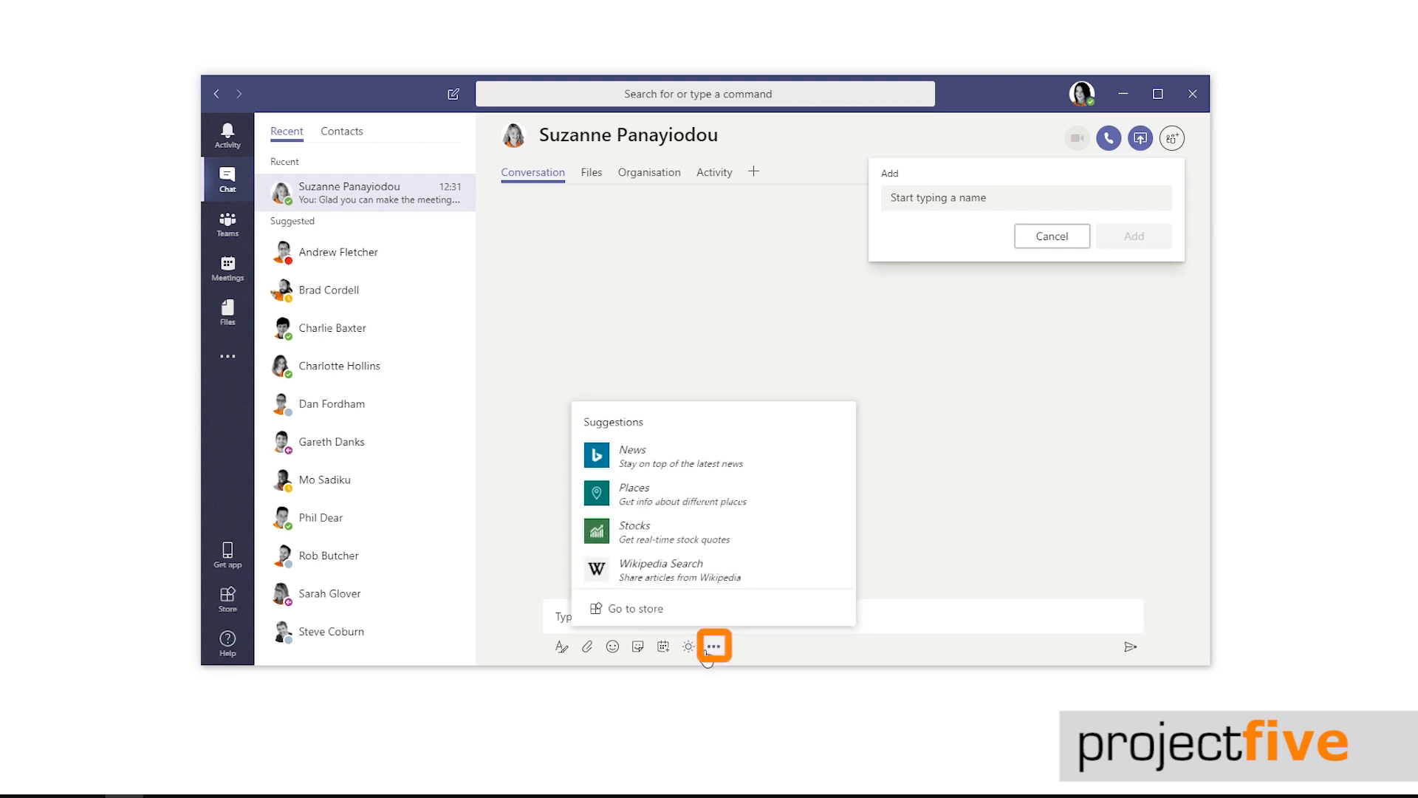
mouse_move(709, 650)
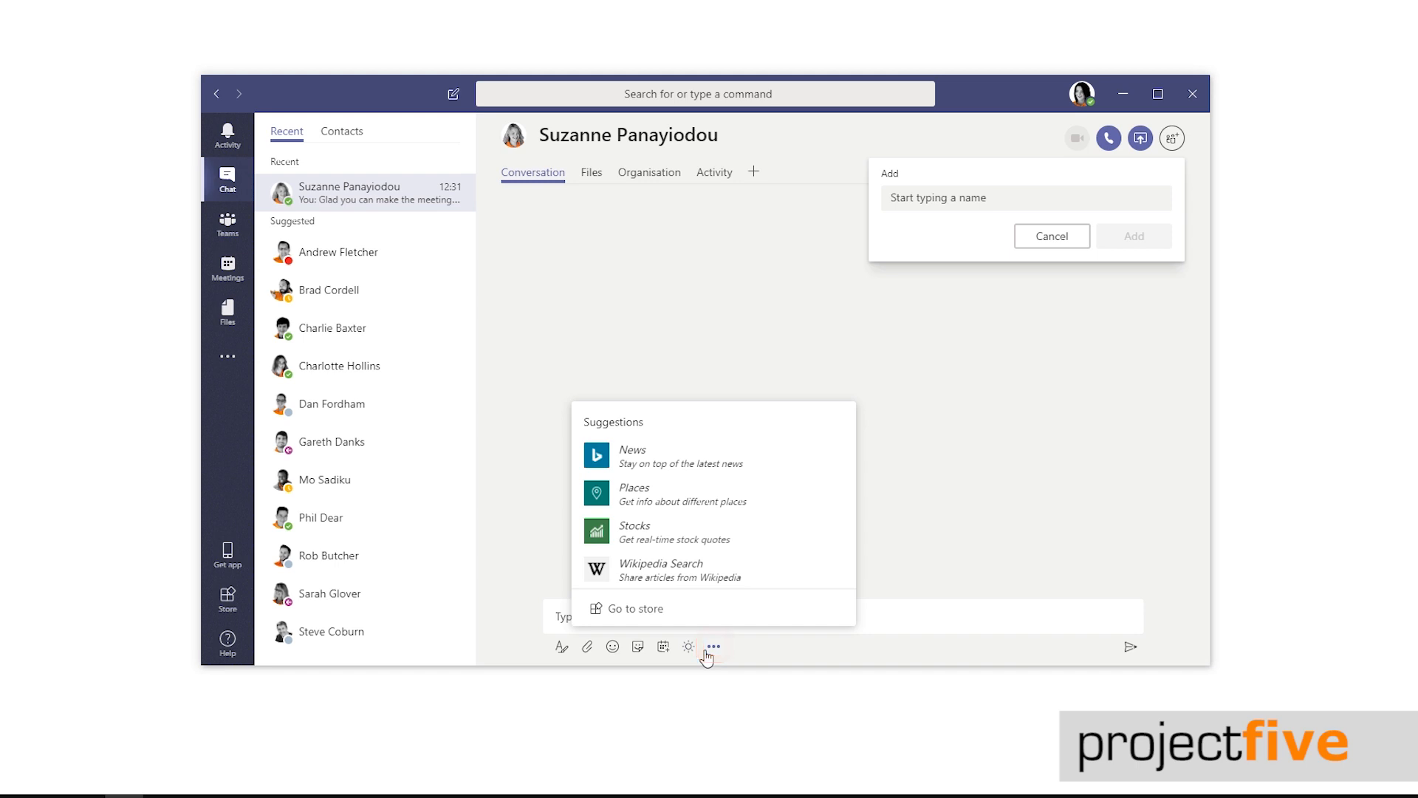
mouse_move(698, 543)
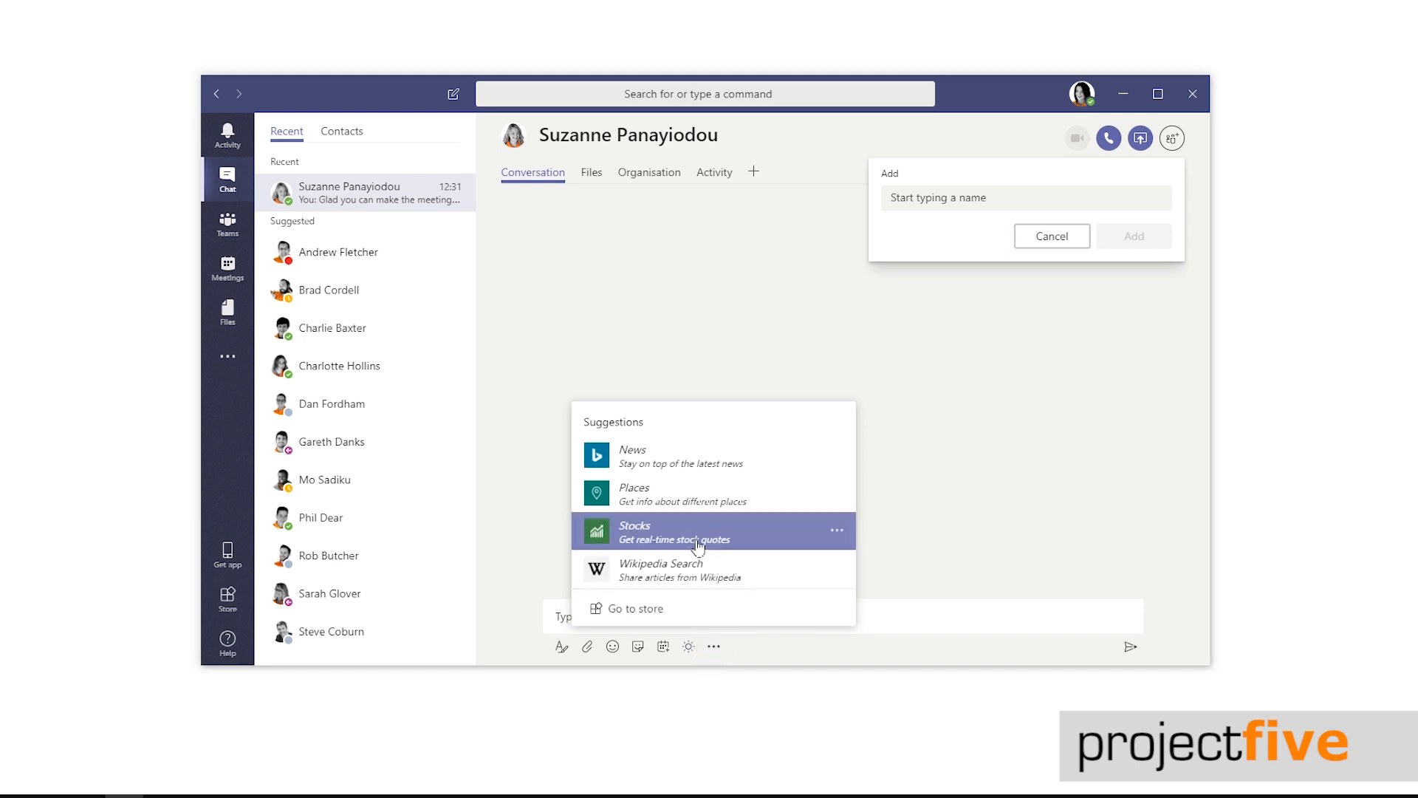
left_click(674, 535)
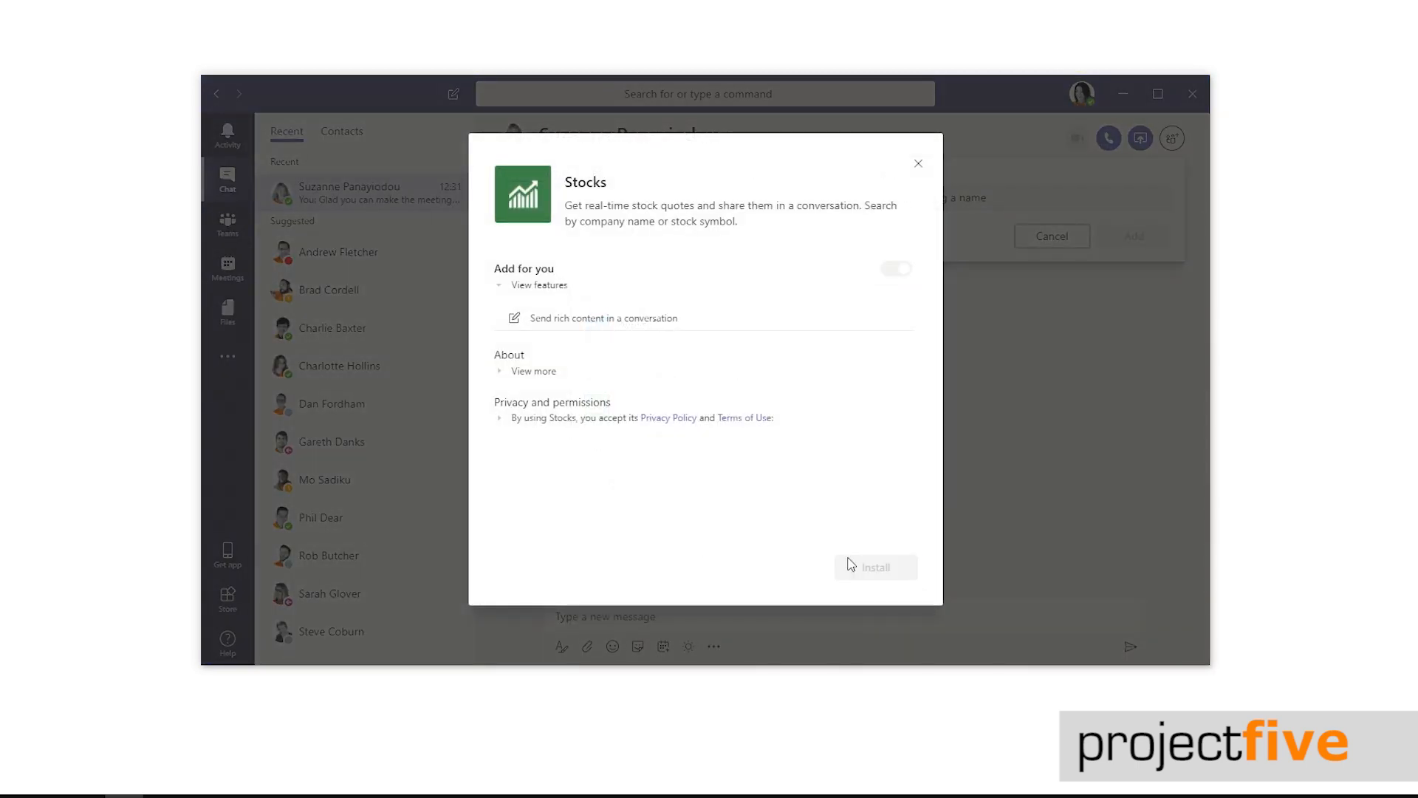
left_click(875, 567)
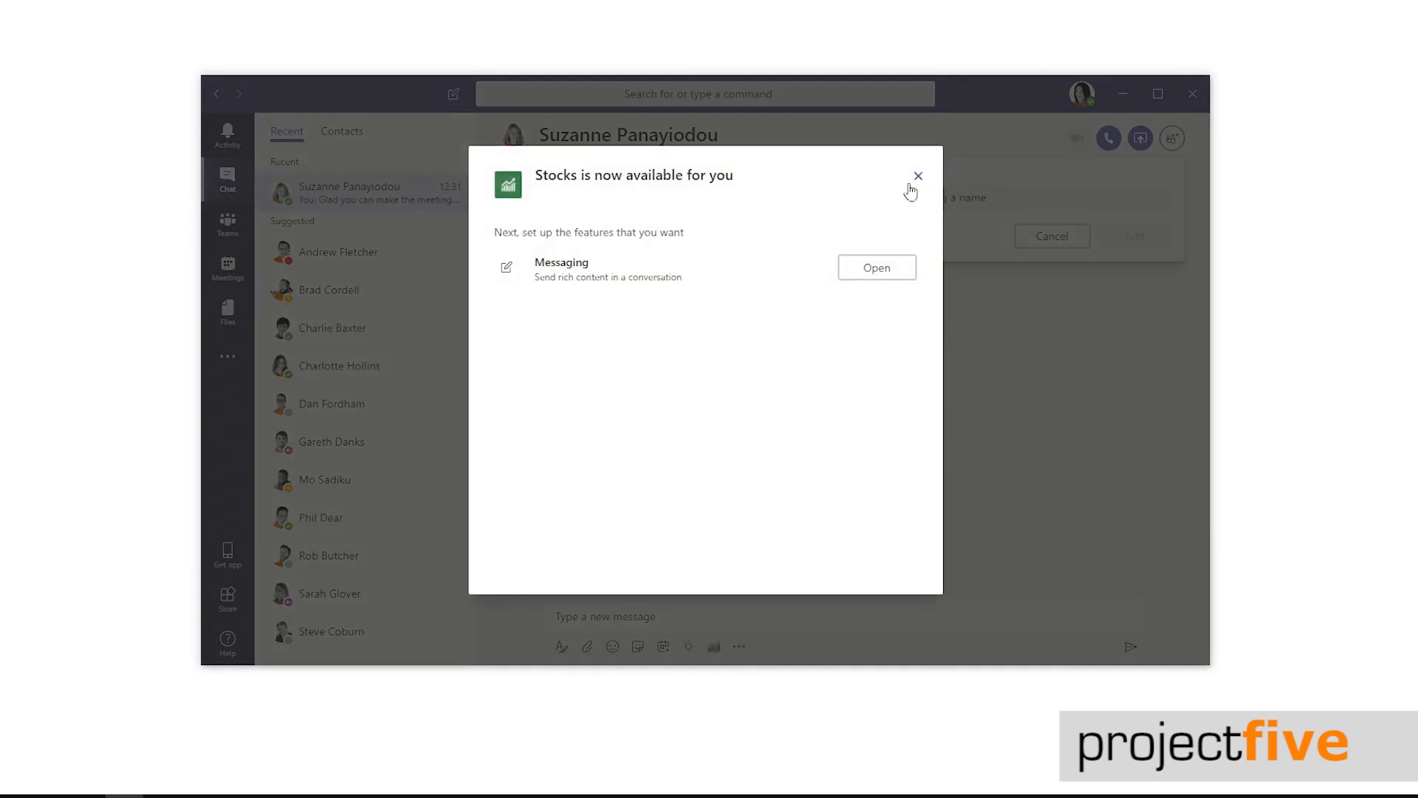
left_click(918, 175)
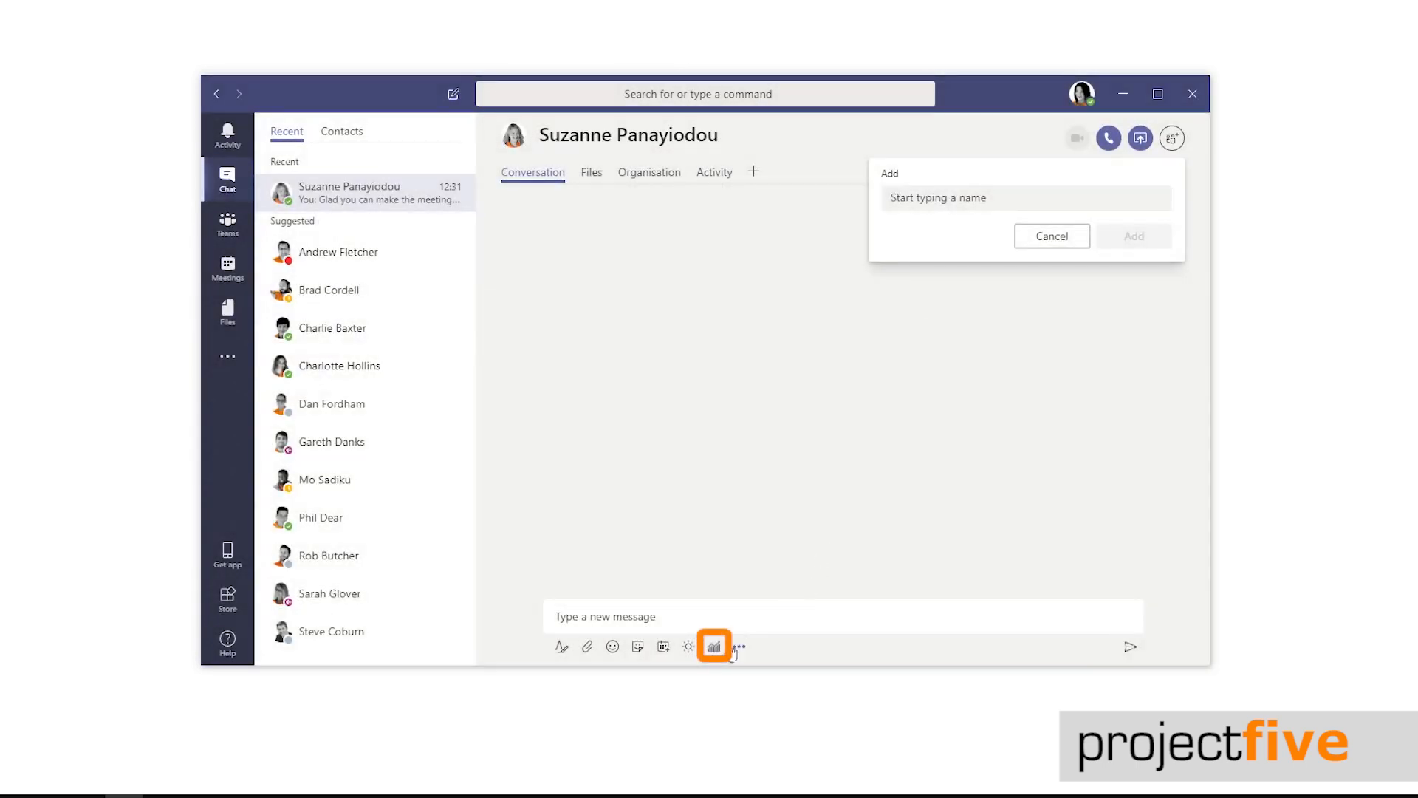
mouse_move(713, 647)
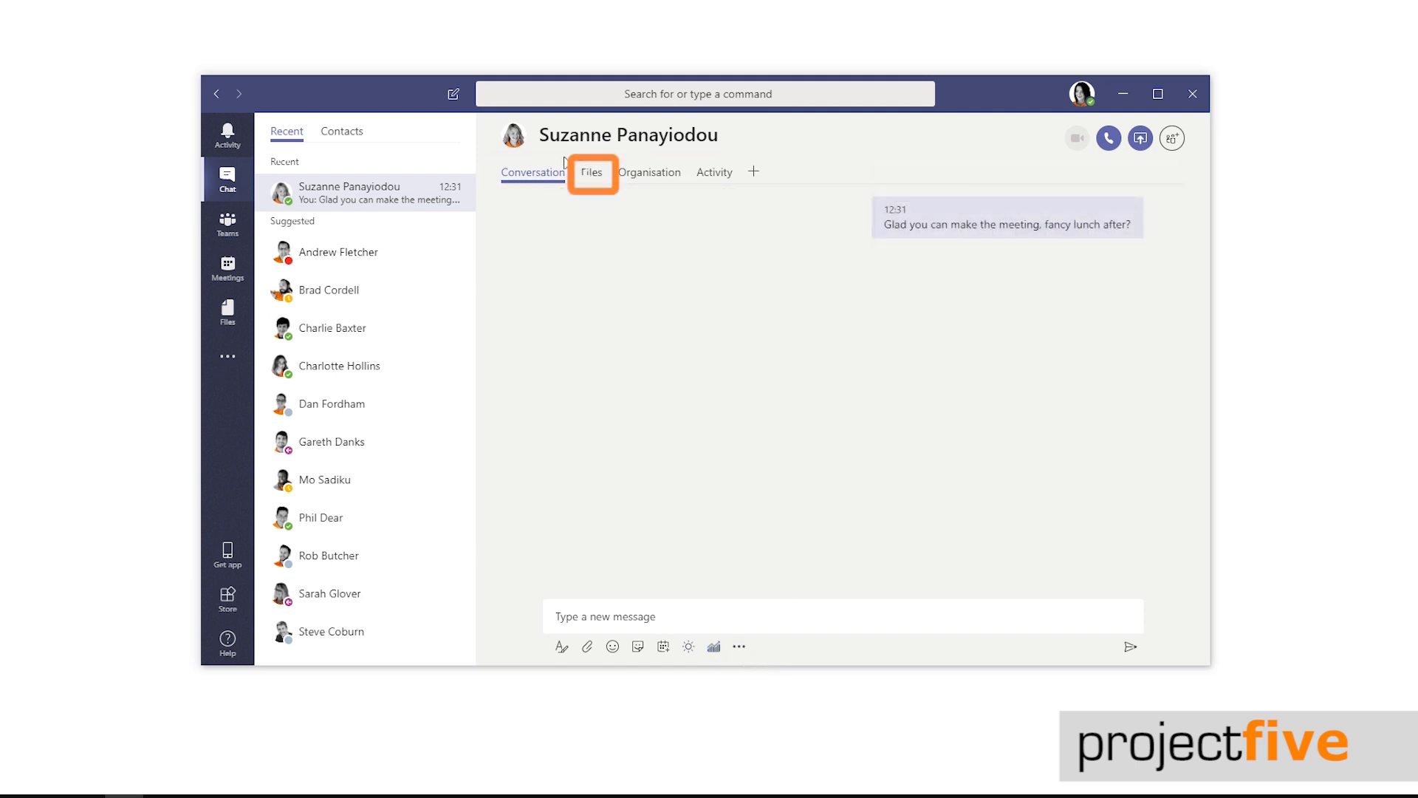
left_click(592, 172)
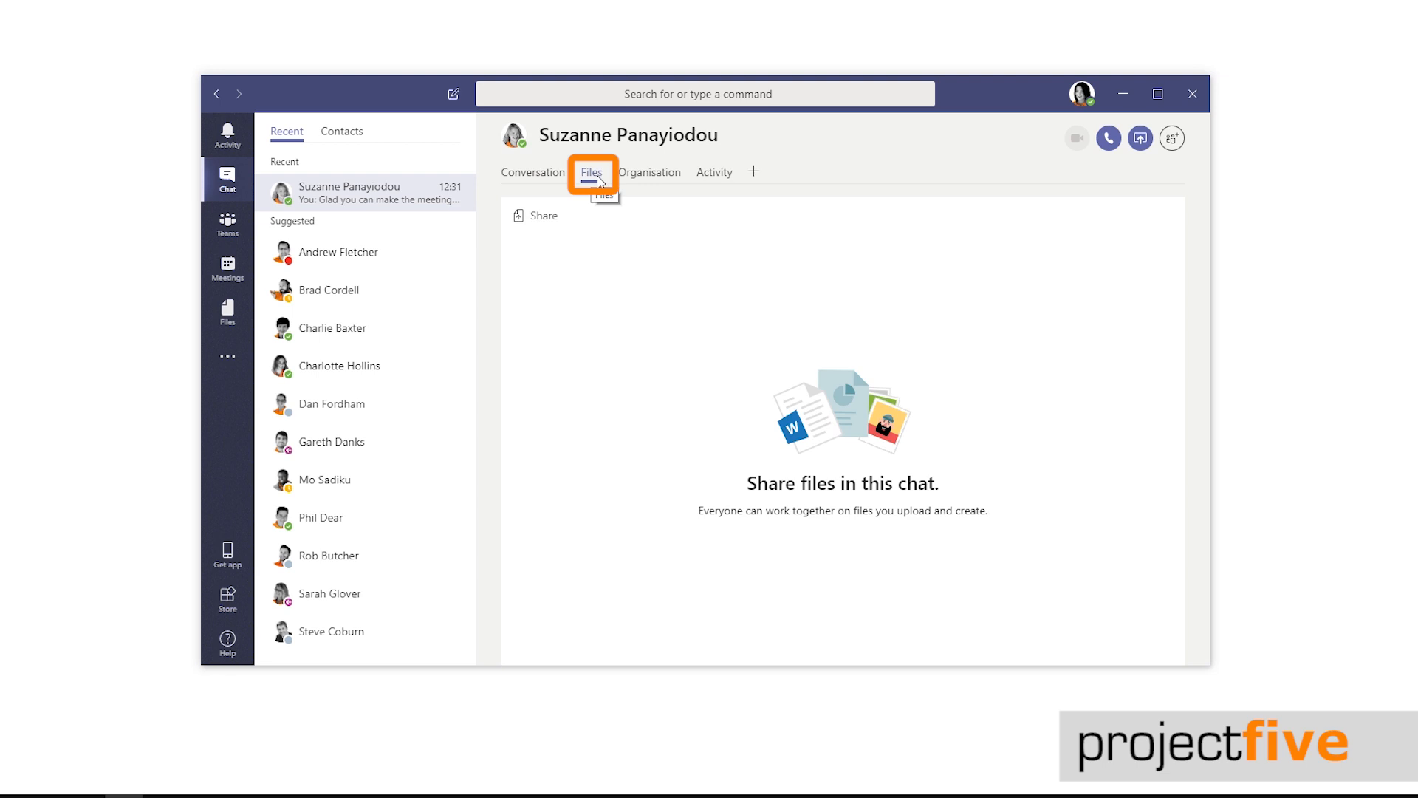
left_click(651, 172)
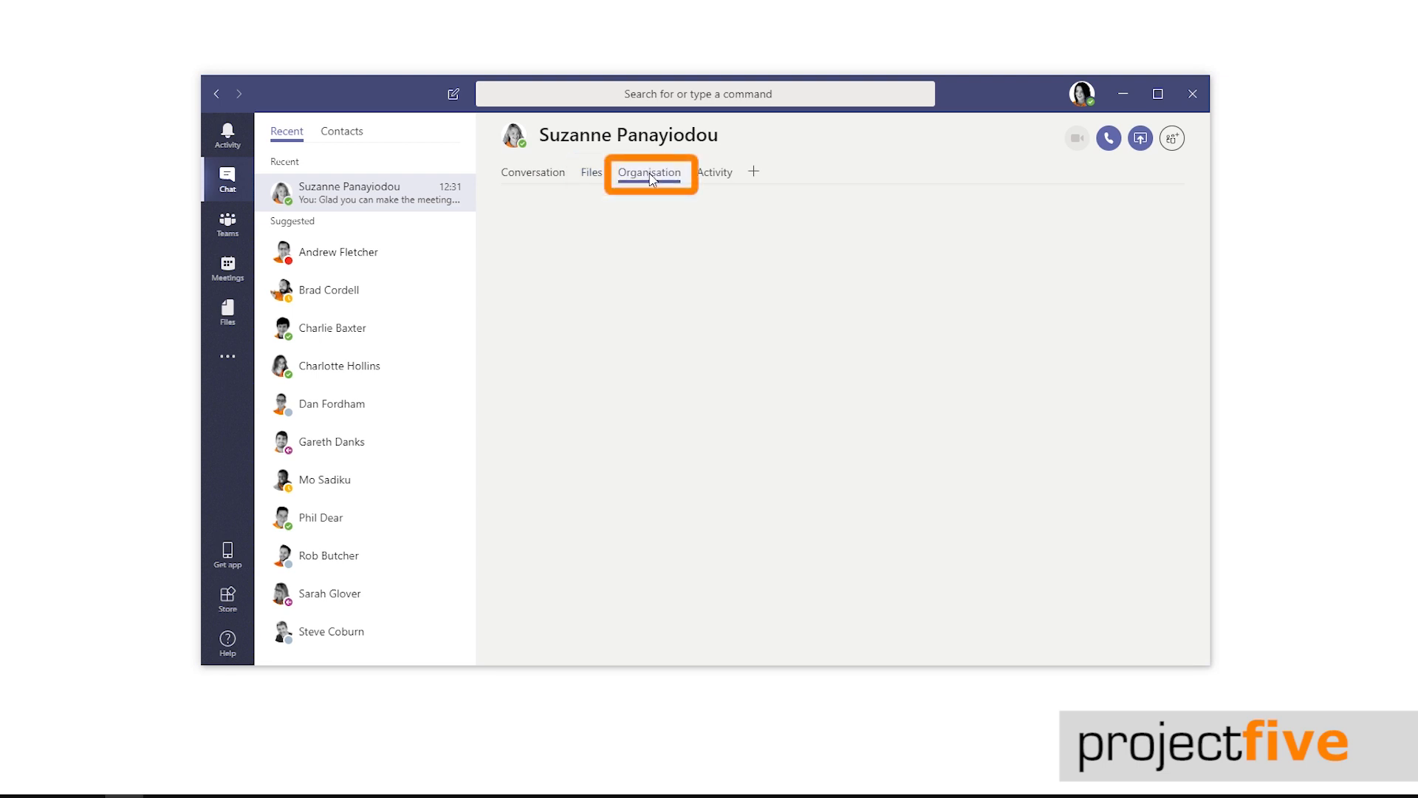
left_click(650, 173)
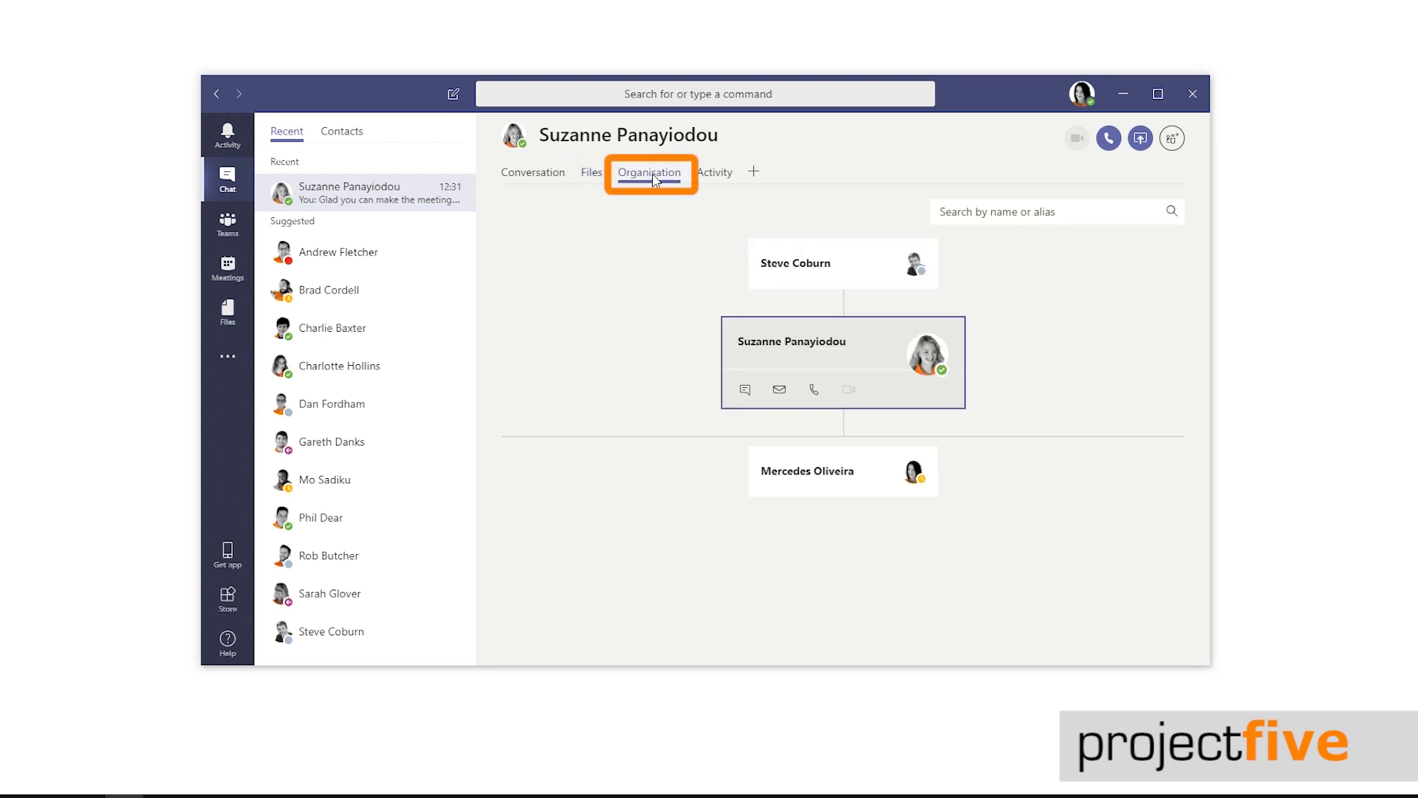
left_click(715, 172)
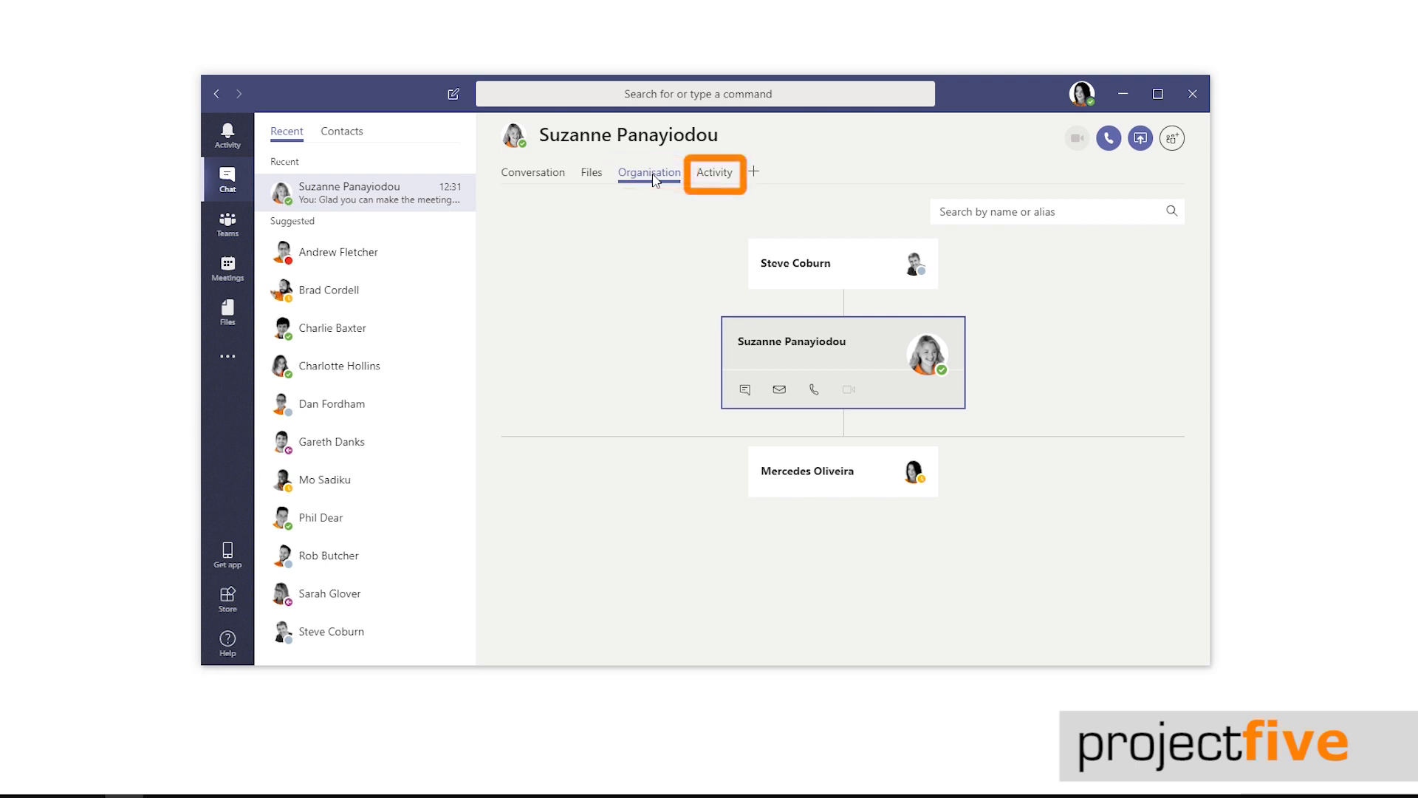
mouse_move(716, 175)
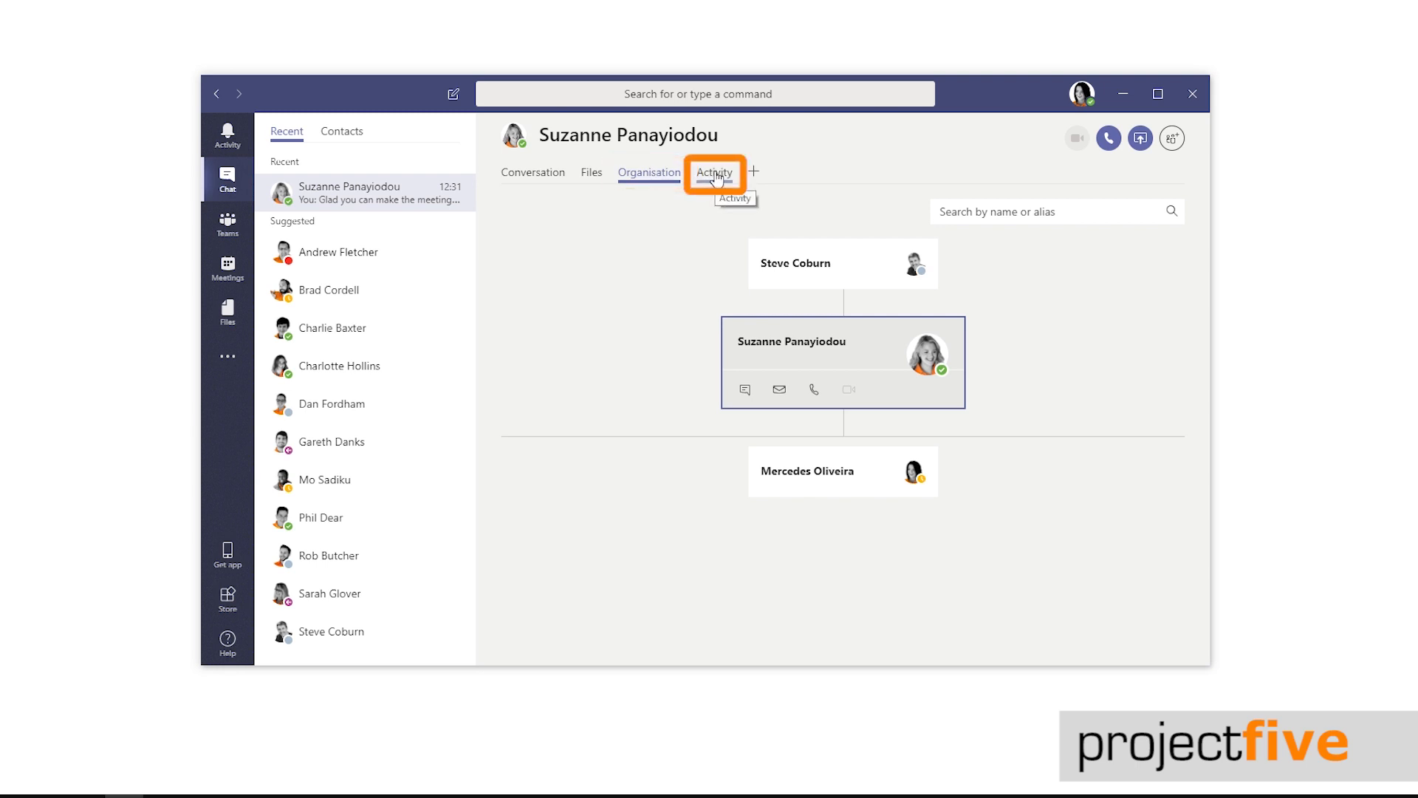
left_click(716, 173)
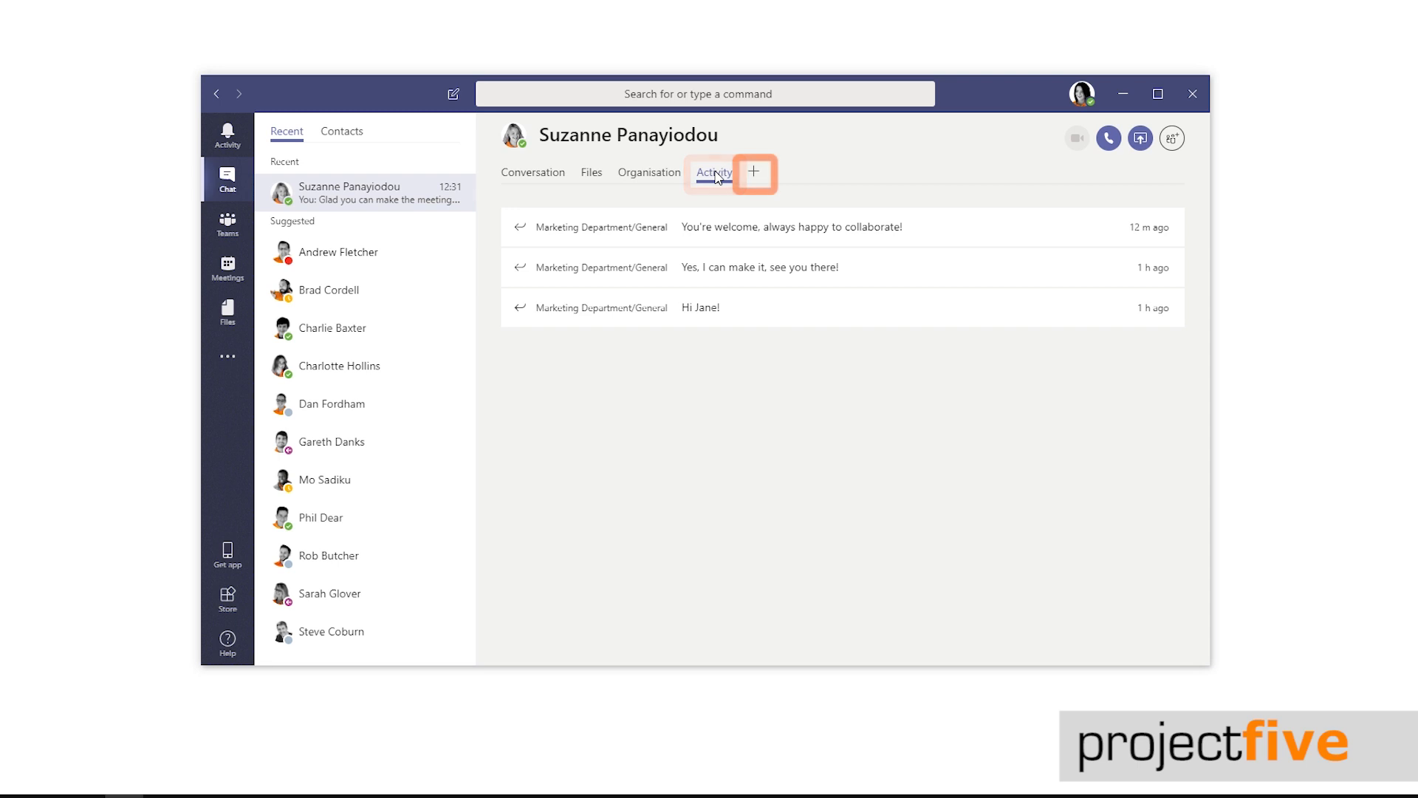
left_click(755, 173)
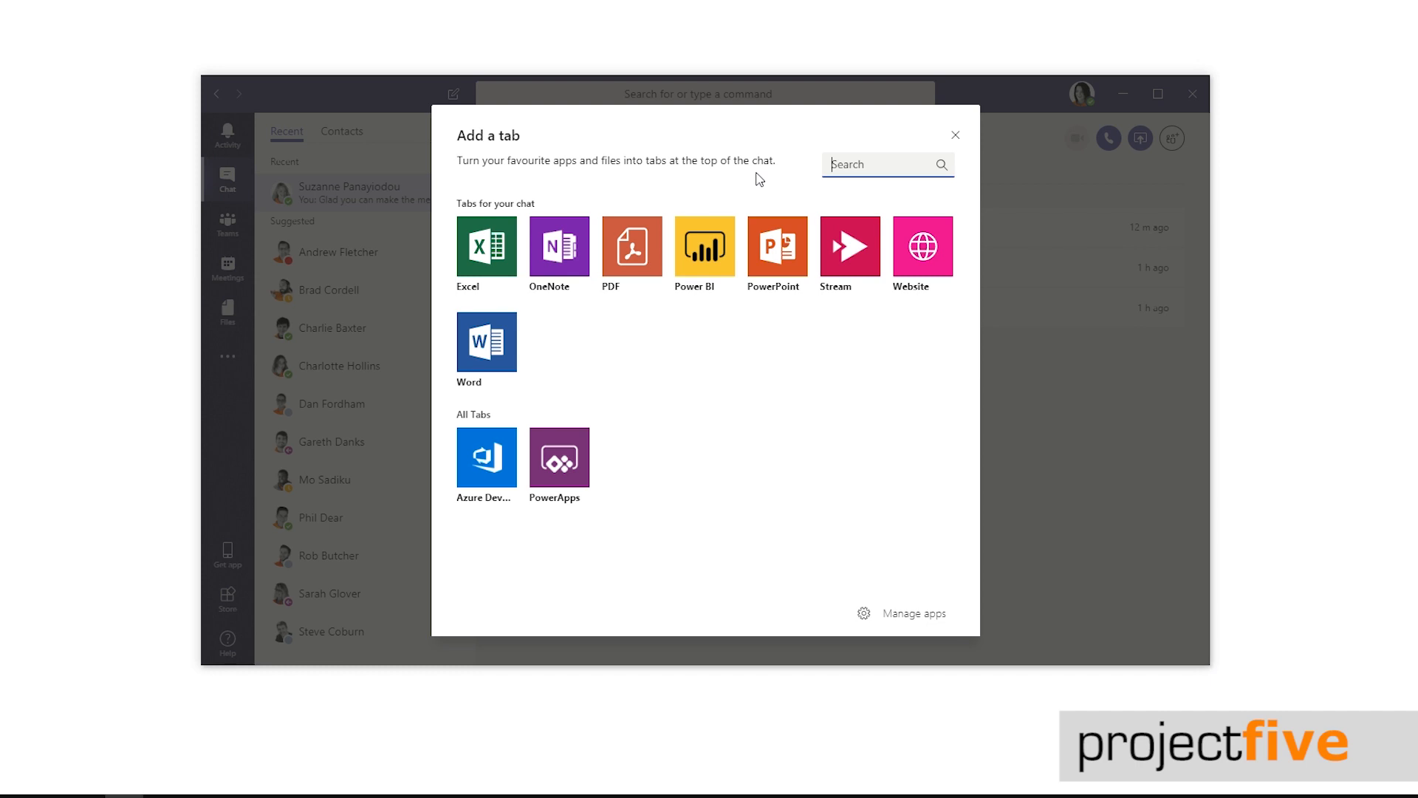
left_click(955, 135)
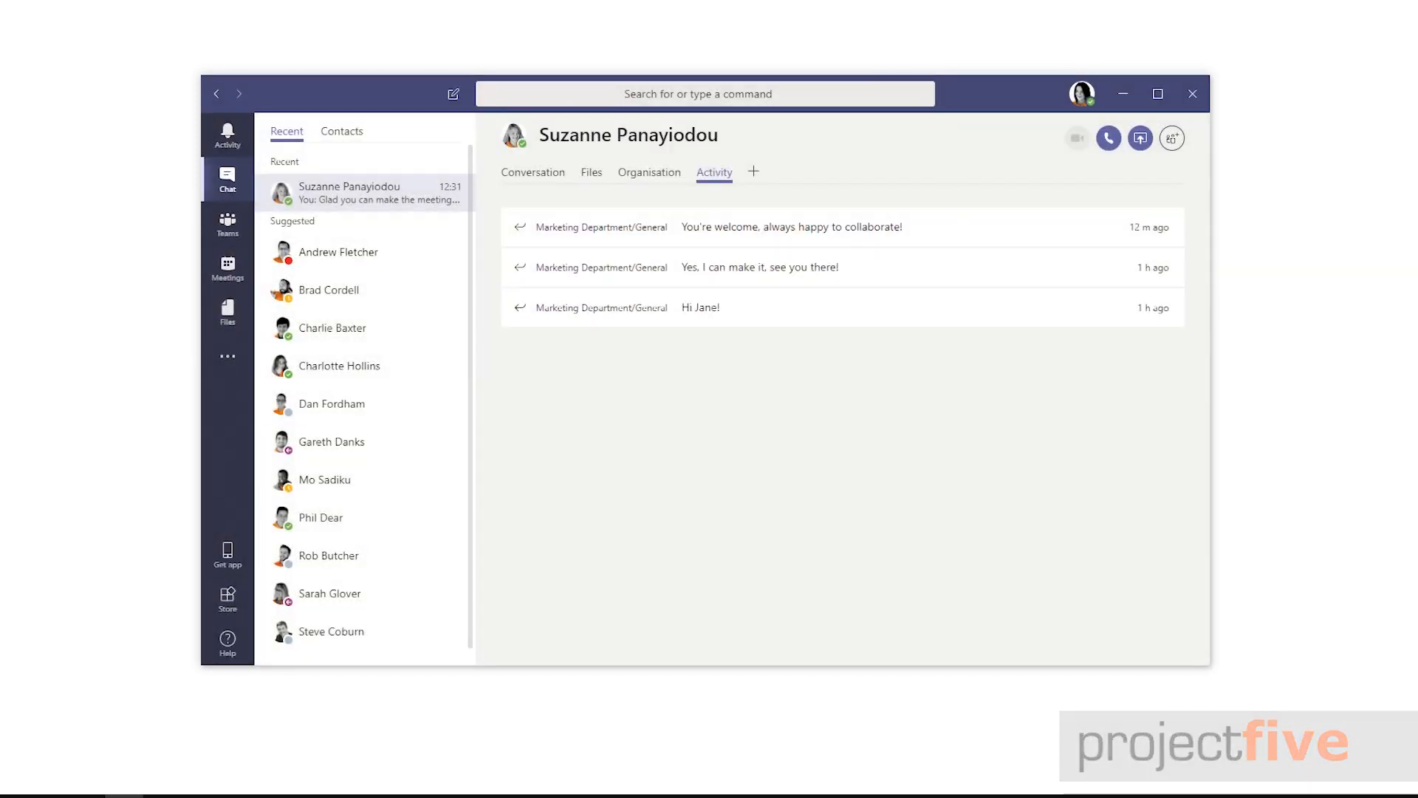